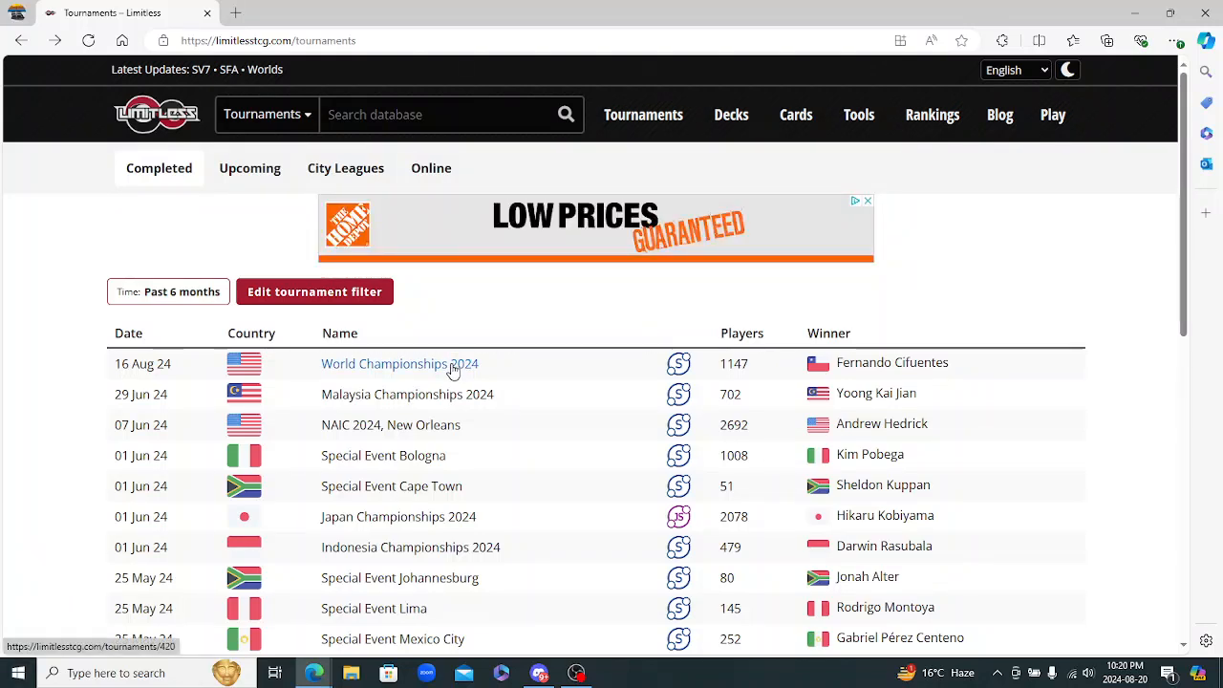
Open the World Championships 2024 results and scroll to the standings table
{"action": "left_click", "coordinate": [399, 363]}
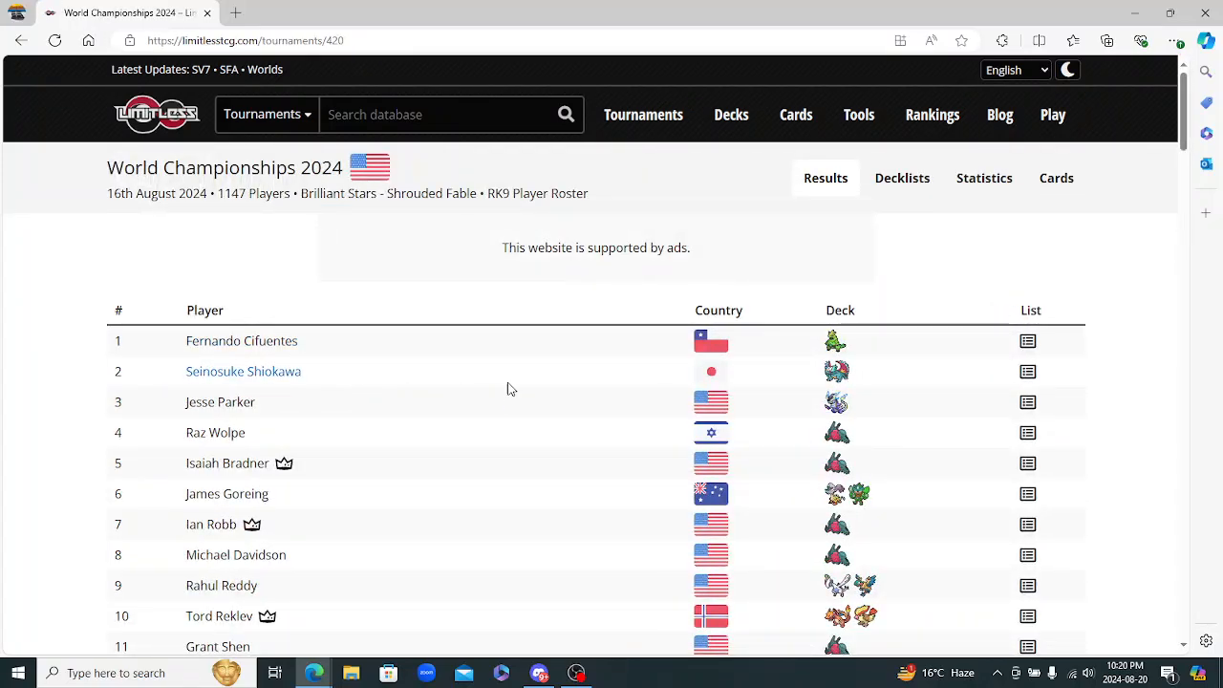
{"action": "scroll", "scroll_direction": "down", "scroll_amount": 3}
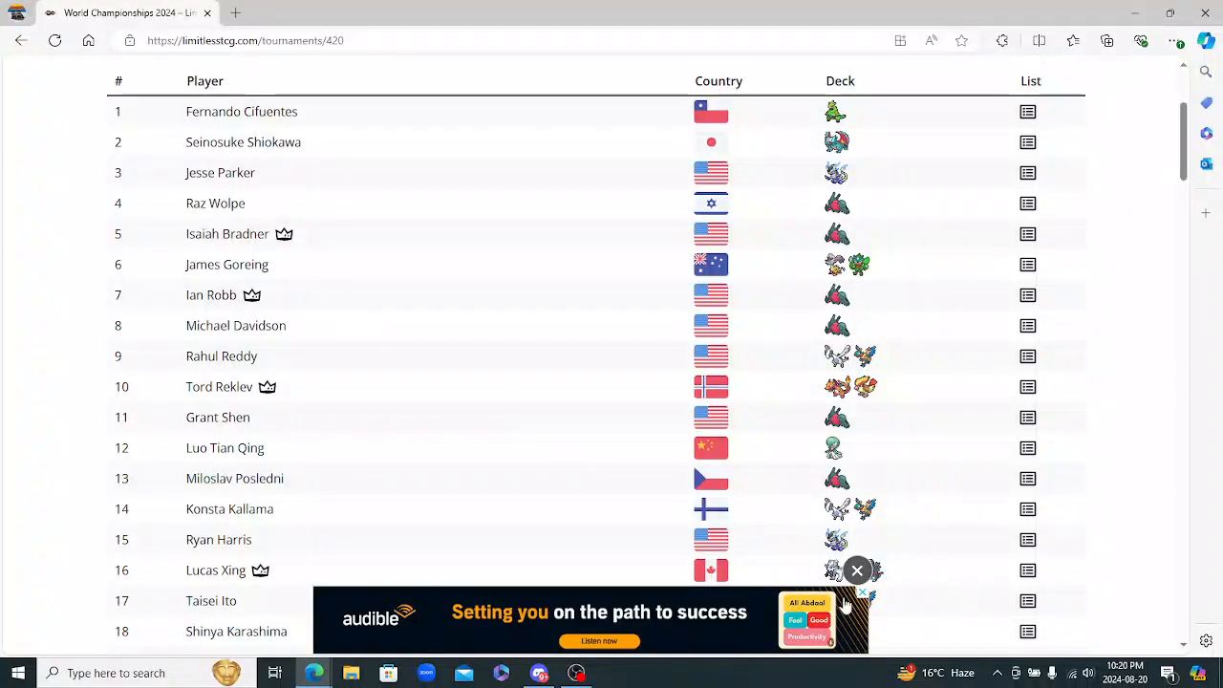
Dismiss the ad banner covering the bottom of the standings table
{"action": "left_click", "coordinate": [856, 569]}
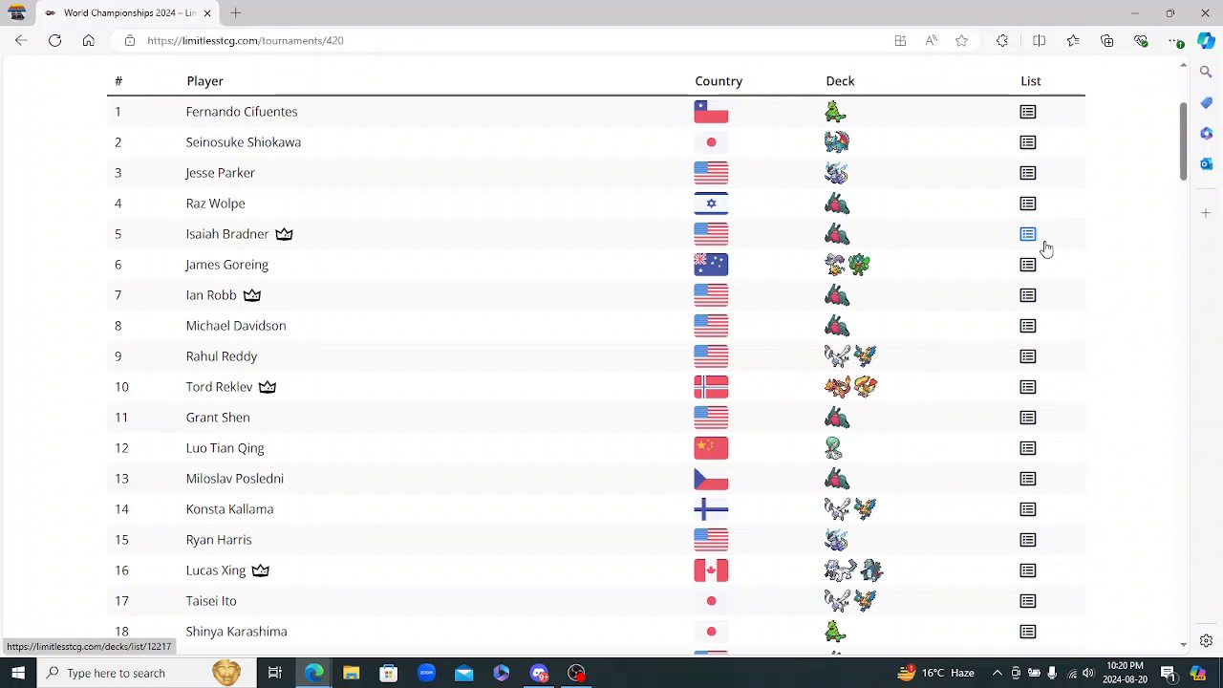
{"action": "mouse_move", "coordinate": [1047, 131]}
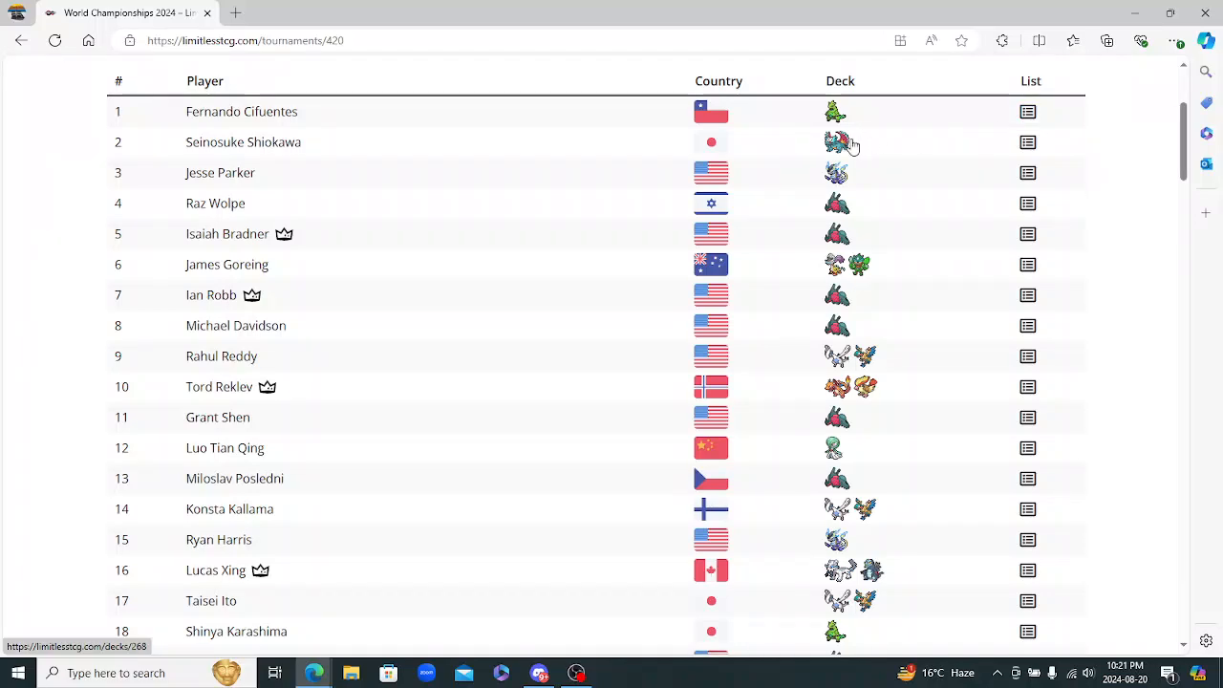
{"action": "mouse_move", "coordinate": [1028, 110]}
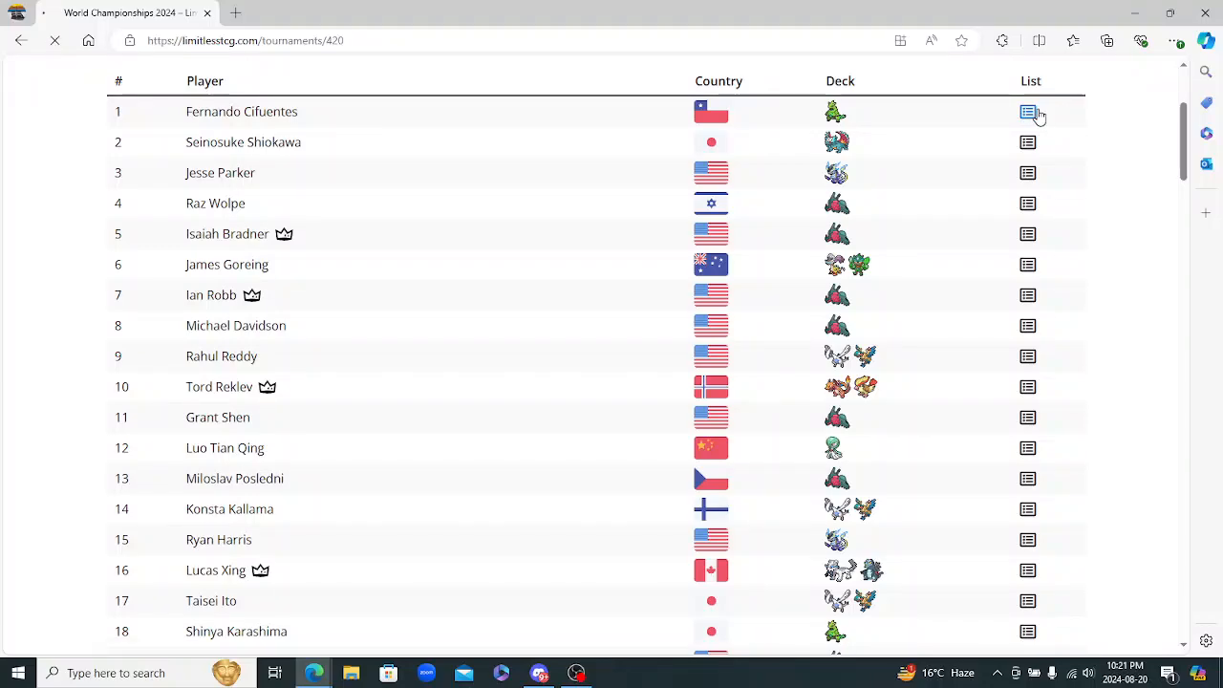
{"action": "left_click", "coordinate": [1028, 111]}
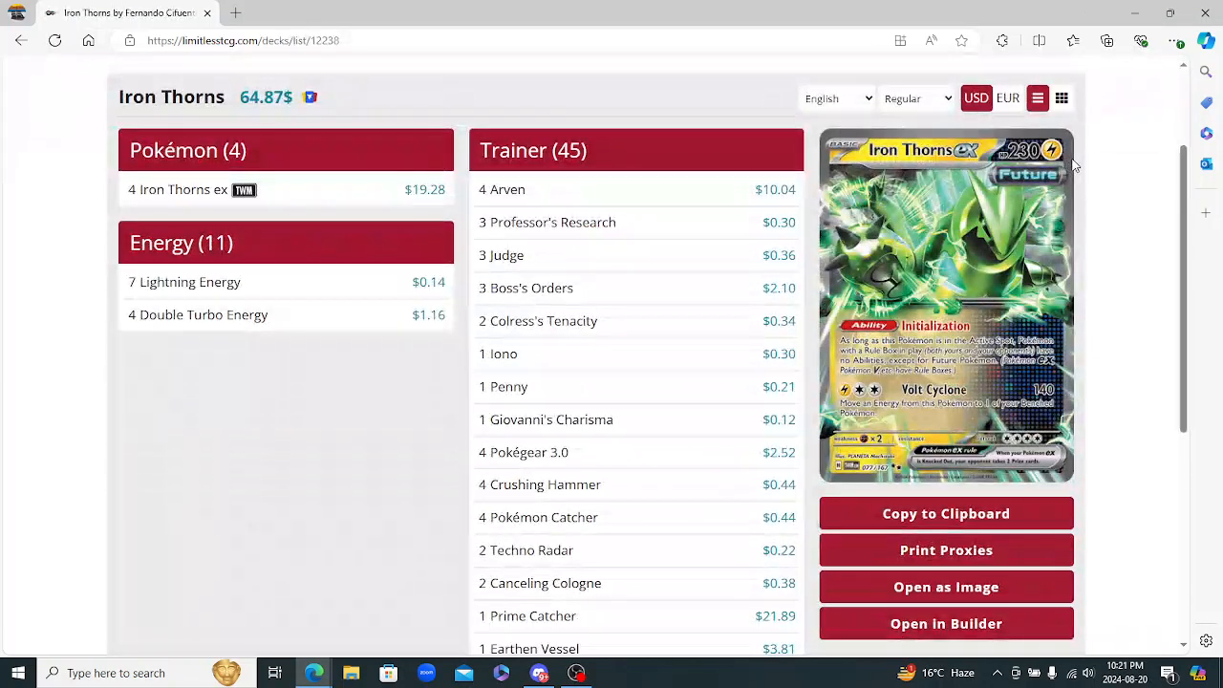
{"action": "scroll", "scroll_direction": "down", "scroll_amount": 3}
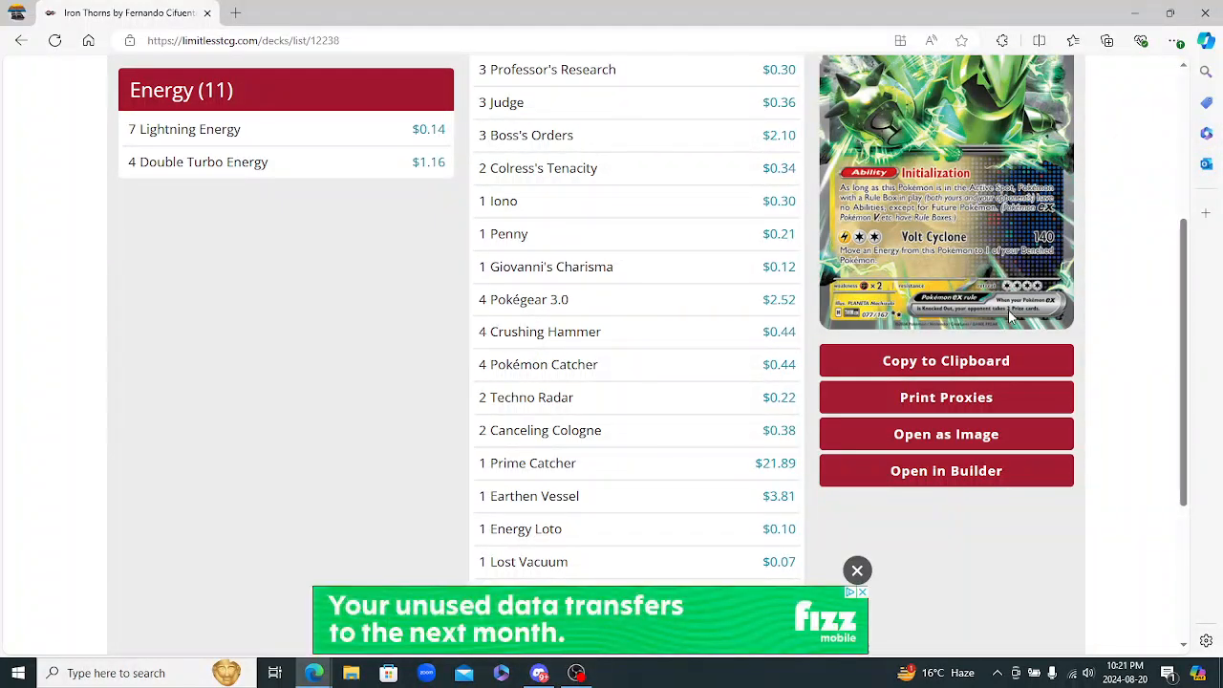
{"action": "left_click", "coordinate": [856, 570]}
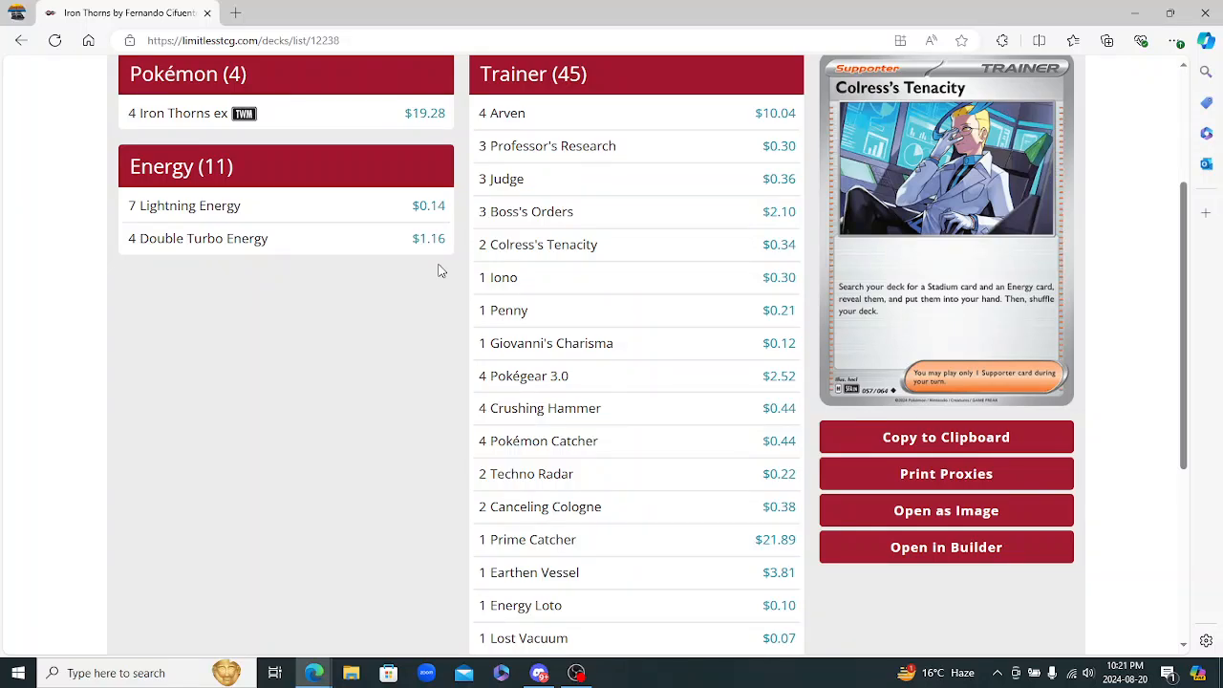
{"action": "mouse_move", "coordinate": [570, 256]}
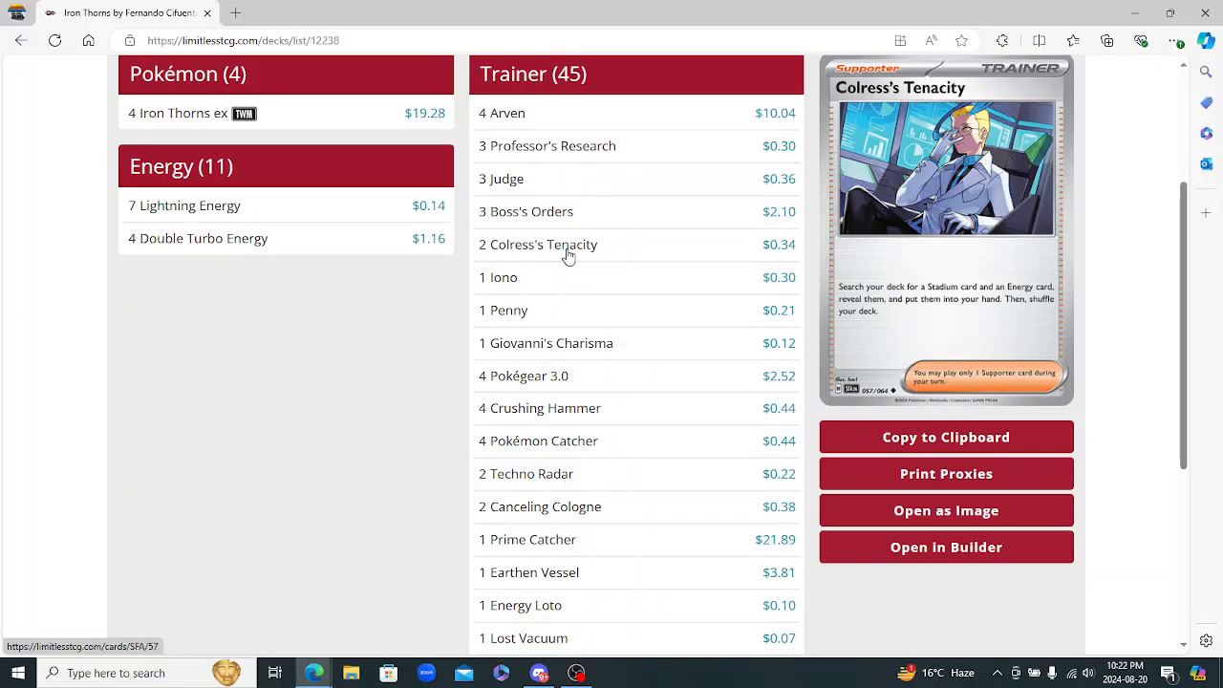
{"action": "scroll", "scroll_direction": "down", "scroll_amount": 3}
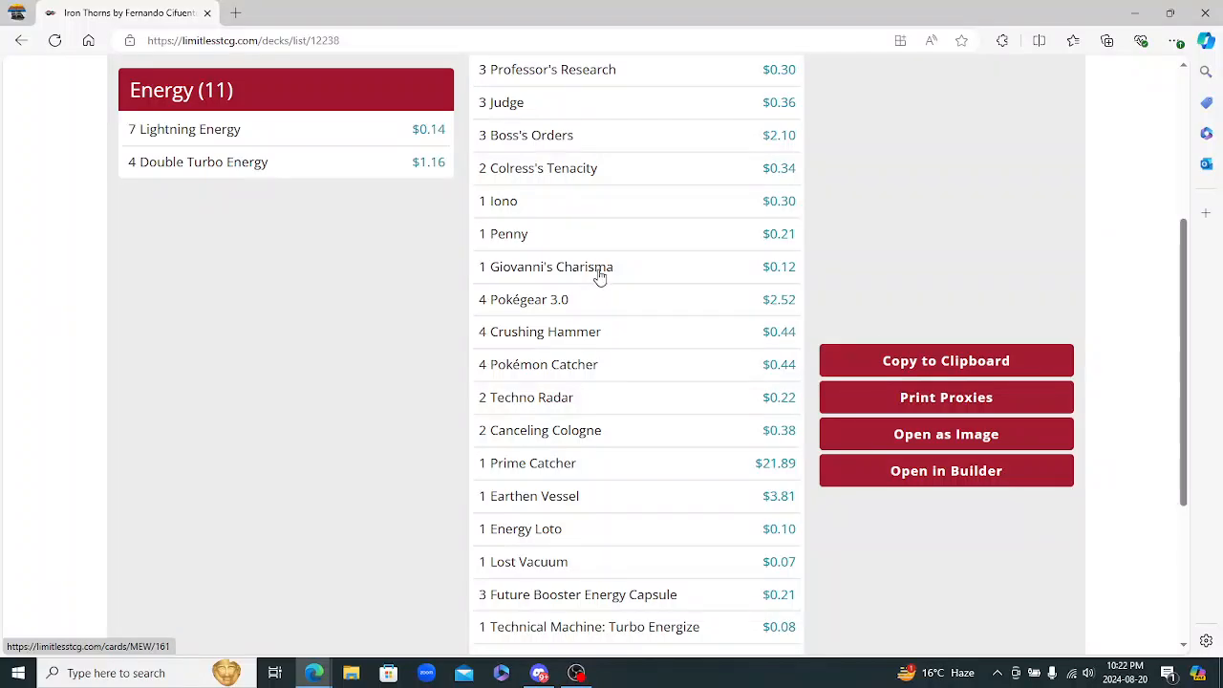
{"action": "scroll", "scroll_direction": "down", "scroll_amount": 3}
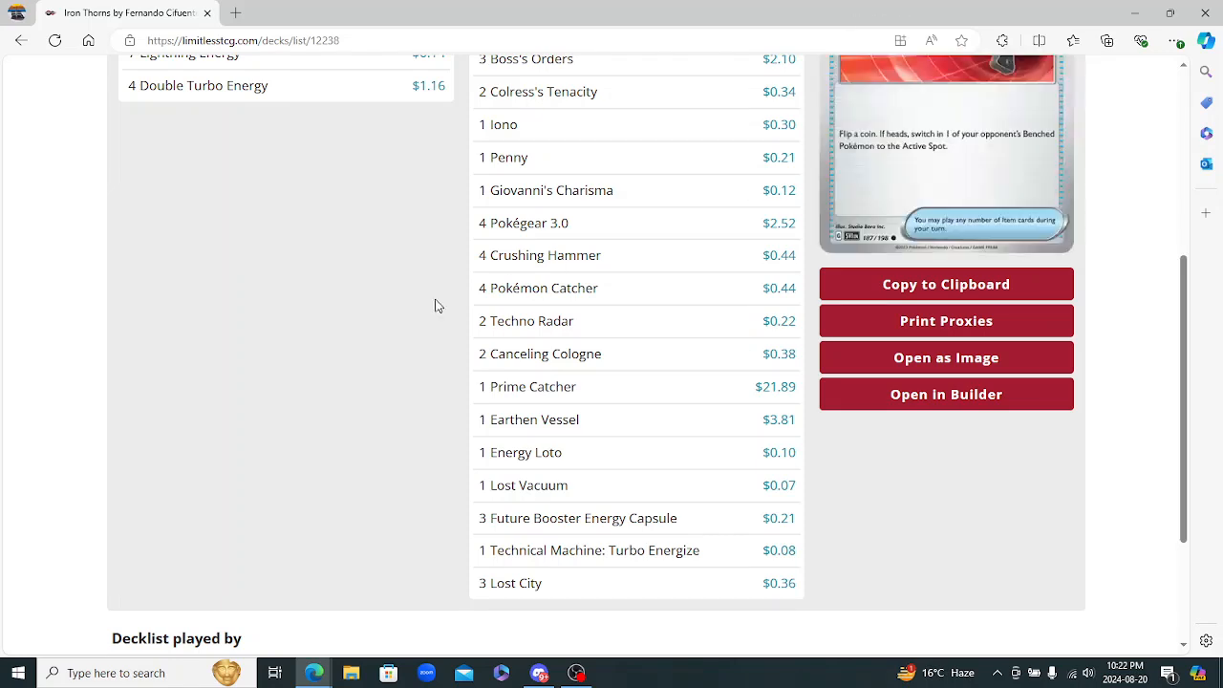
{"action": "mouse_move", "coordinate": [600, 306]}
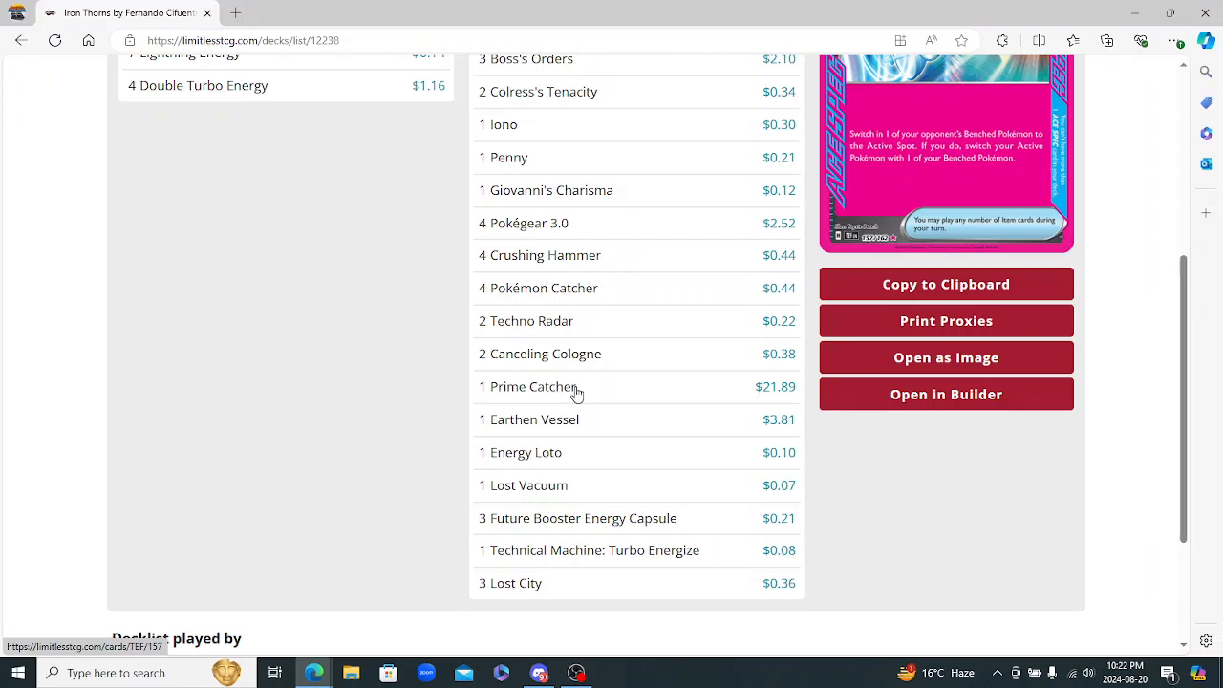
{"action": "scroll", "scroll_direction": "up", "scroll_amount": 3}
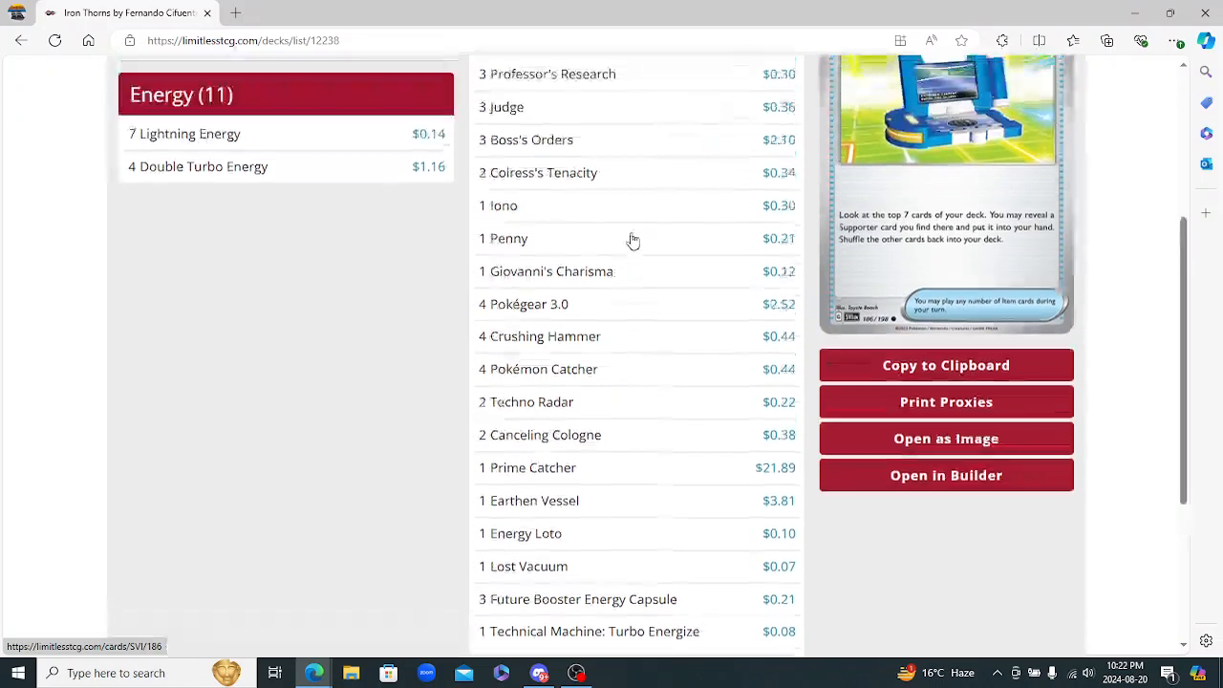
{"action": "scroll", "scroll_direction": "up", "scroll_amount": 3}
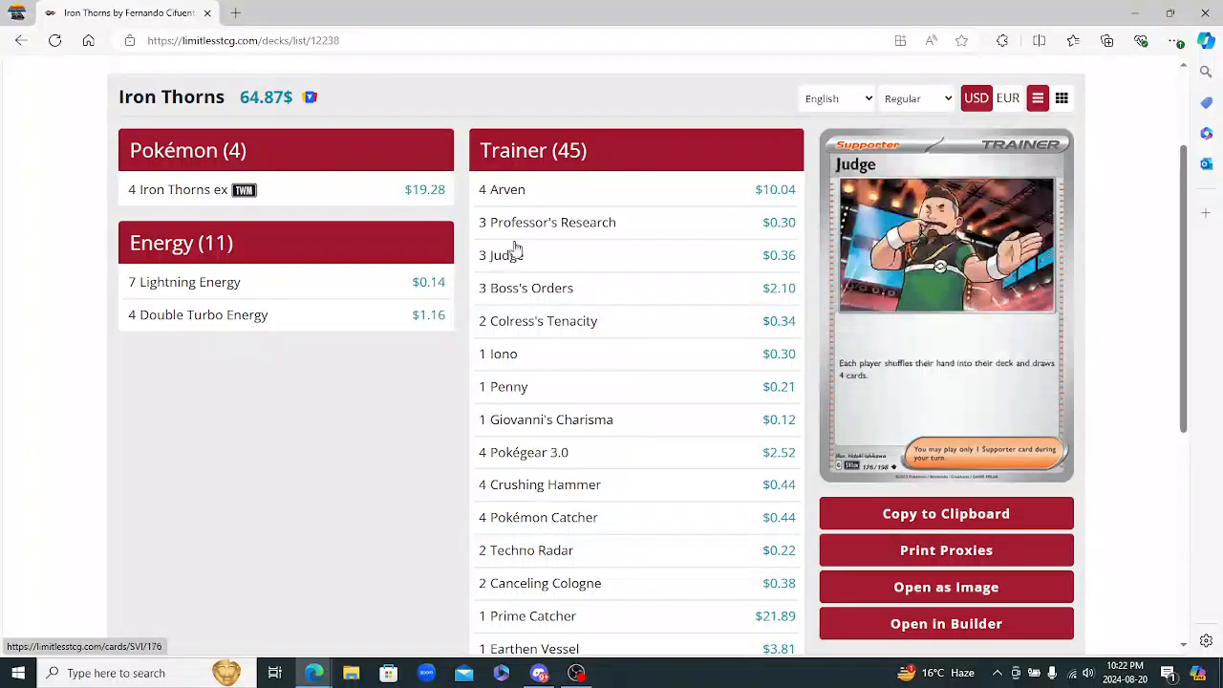
{"action": "mouse_move", "coordinate": [501, 189]}
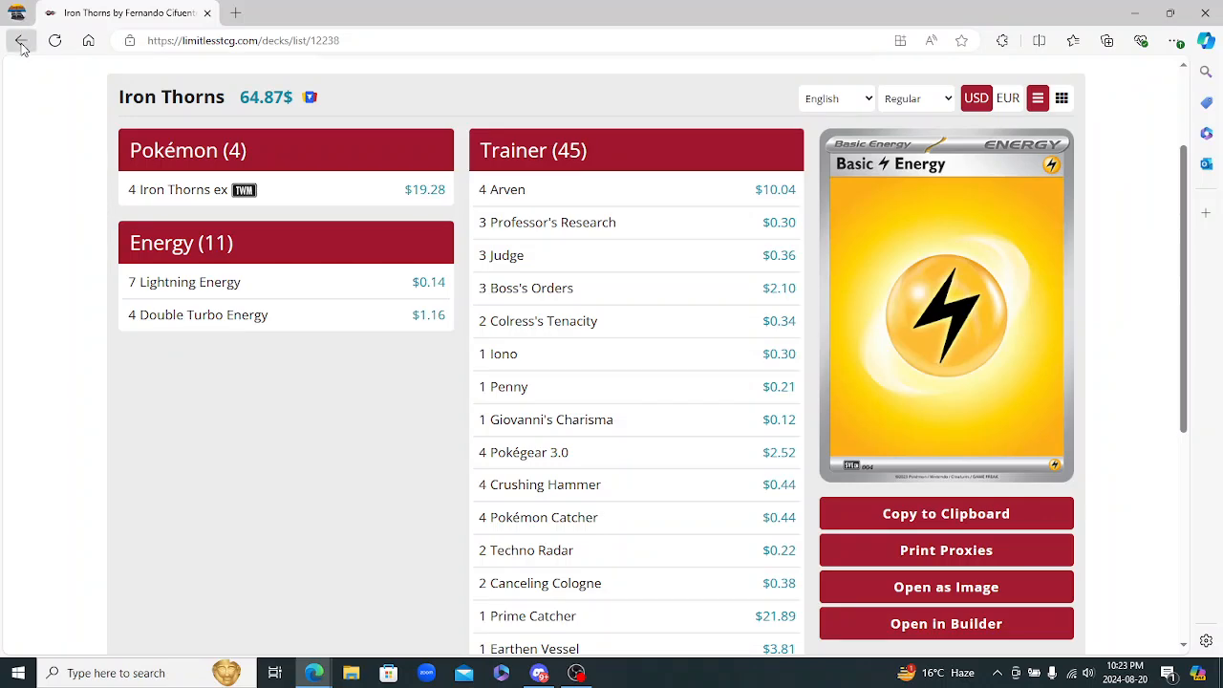
{"action": "left_click", "coordinate": [21, 40]}
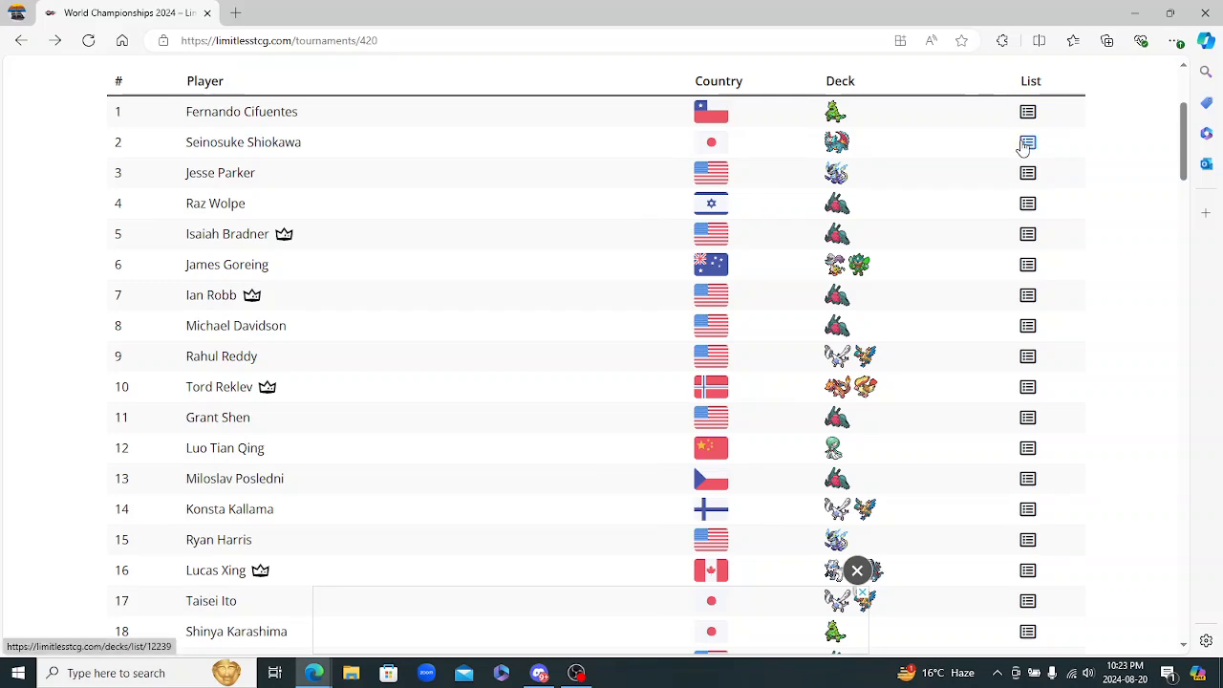
Open Seinosuke Shiokawa's second-place Roaring Moon decklist and browse its cards
{"action": "left_click", "coordinate": [1028, 141]}
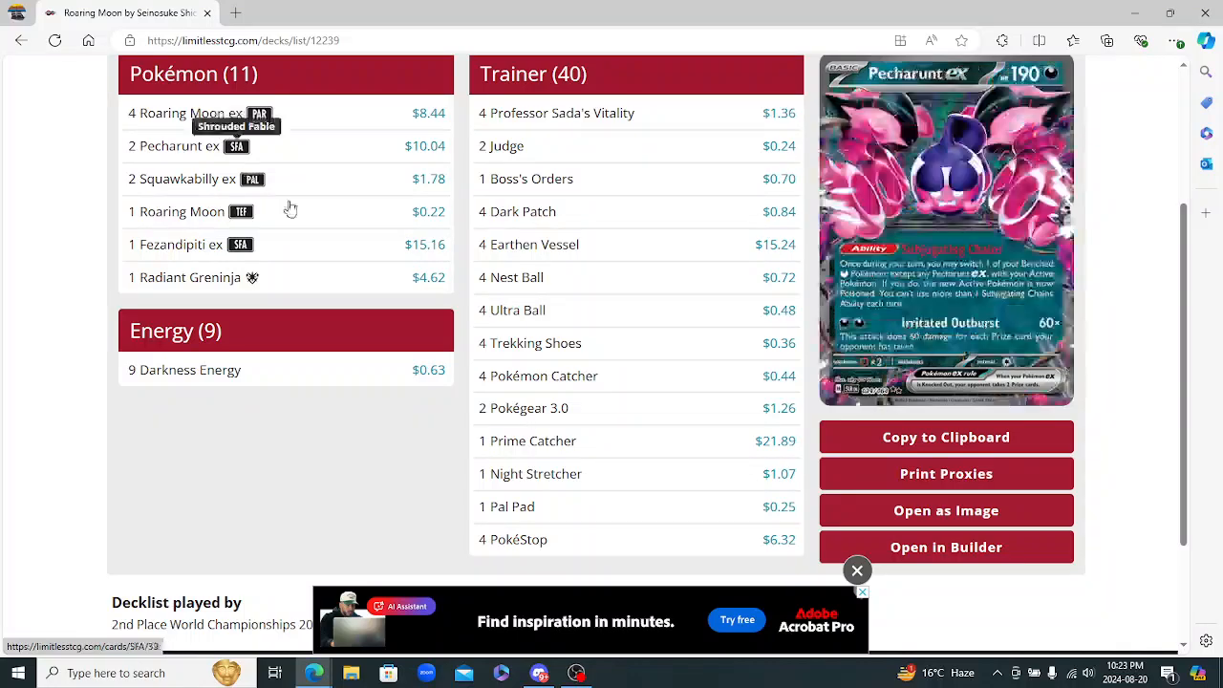
{"action": "mouse_move", "coordinate": [537, 374]}
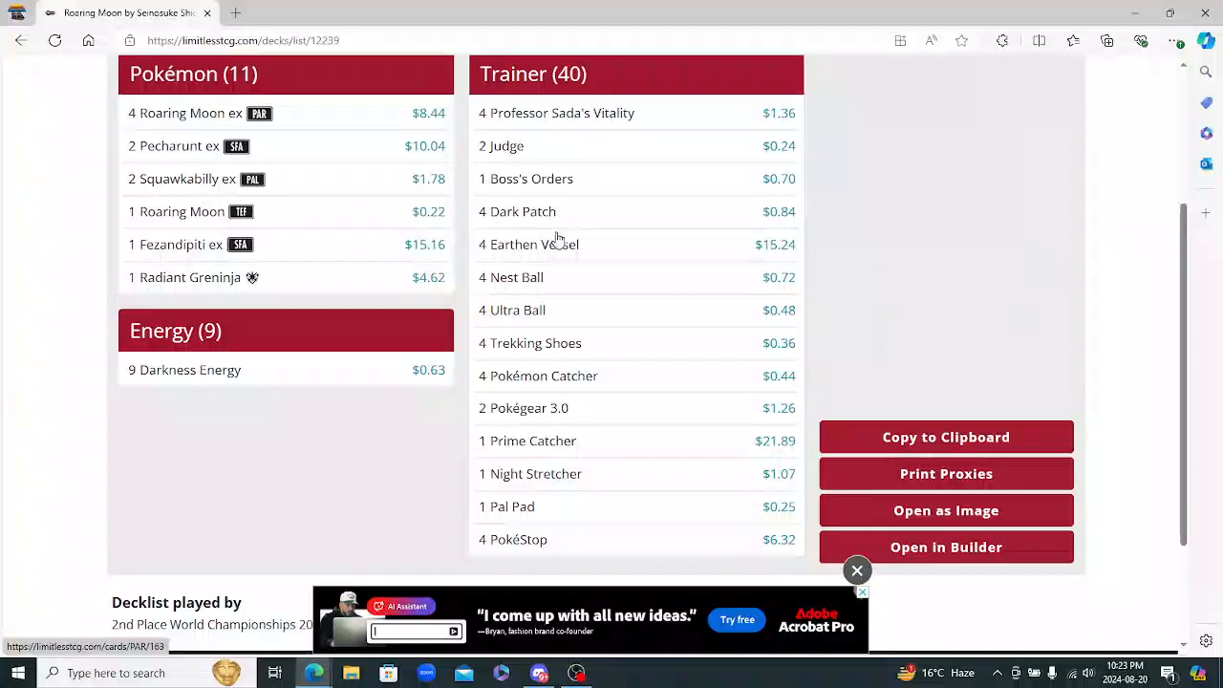
{"action": "mouse_move", "coordinate": [564, 113]}
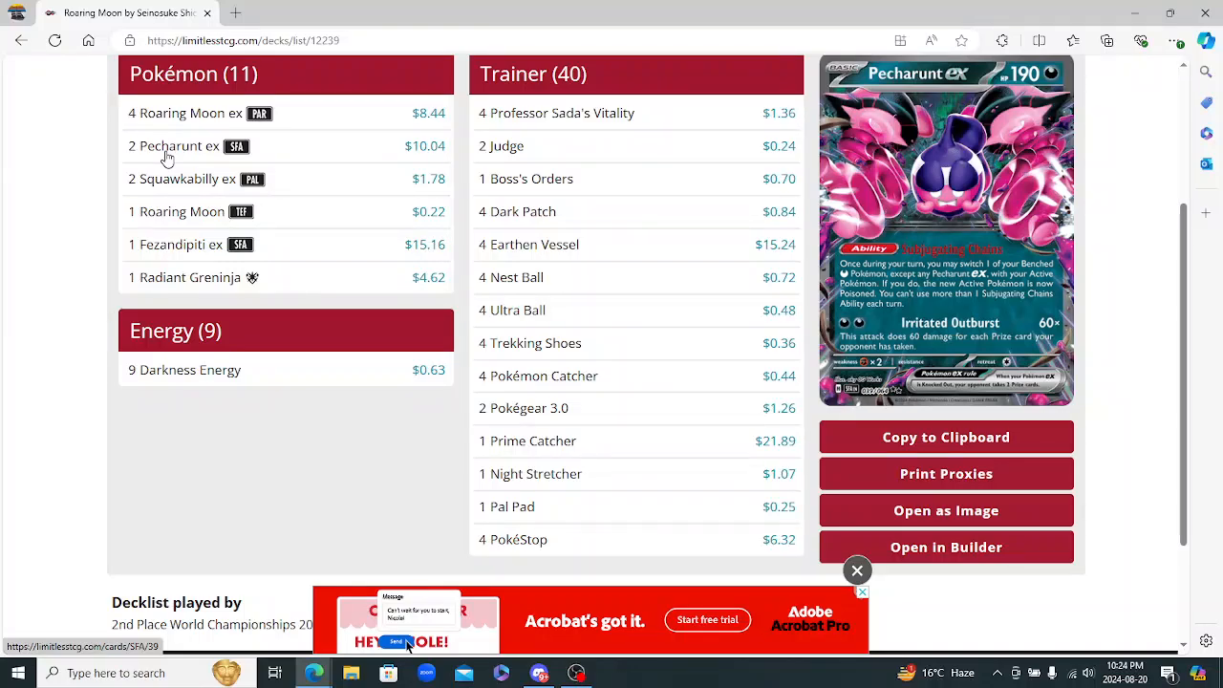
{"action": "left_click", "coordinate": [856, 593]}
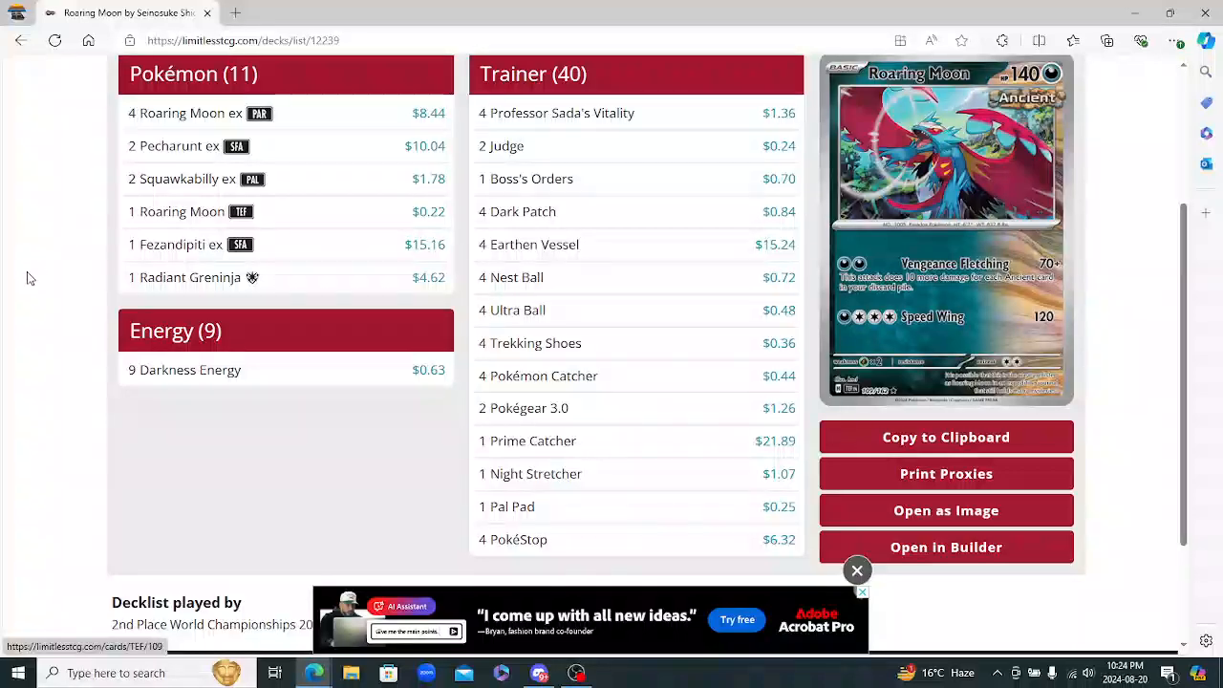
{"action": "mouse_move", "coordinate": [539, 375]}
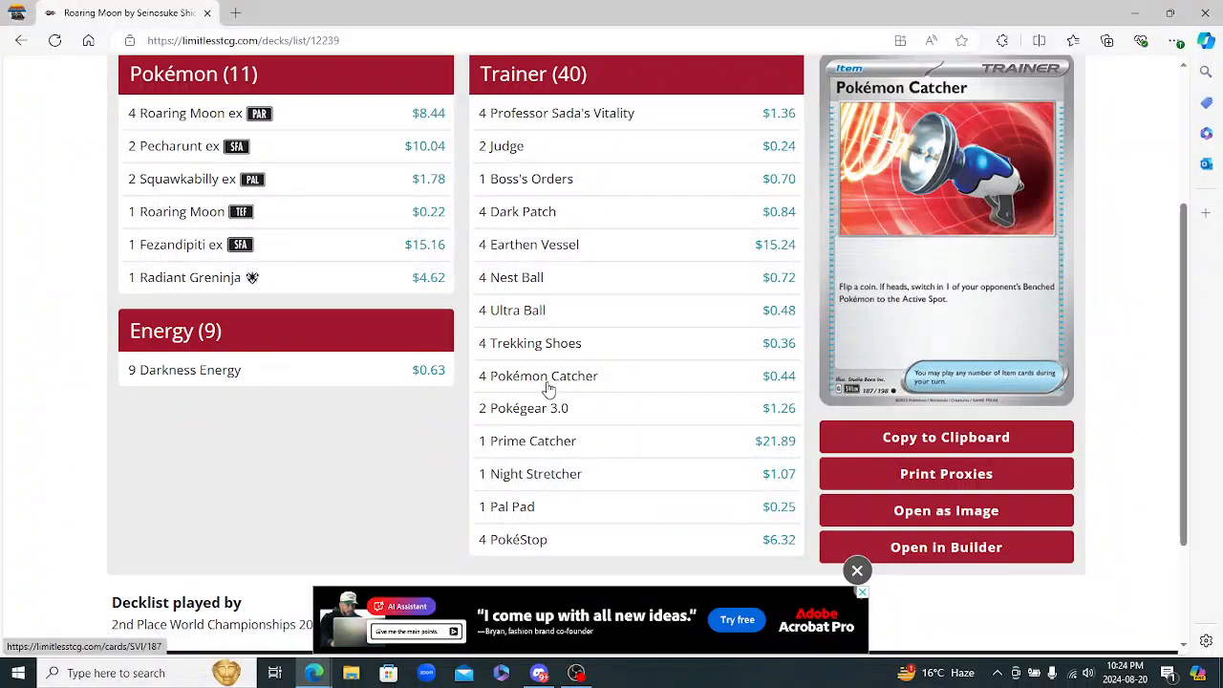
{"action": "mouse_move", "coordinate": [556, 113]}
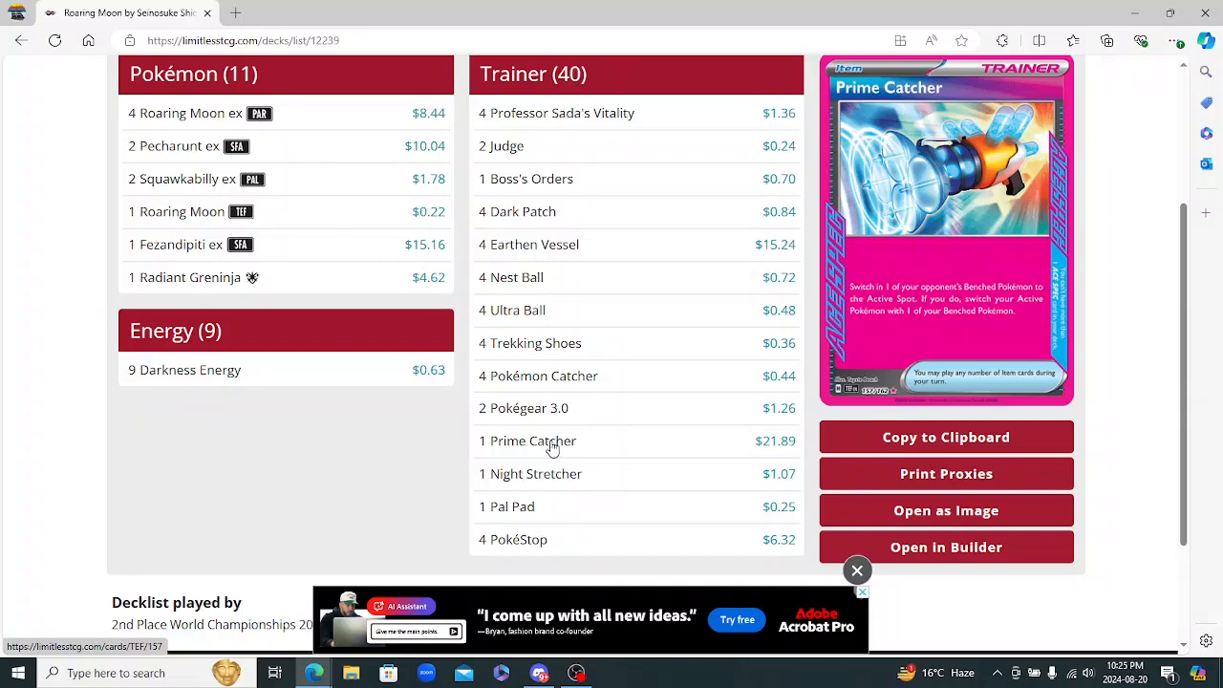
{"action": "mouse_move", "coordinate": [554, 437]}
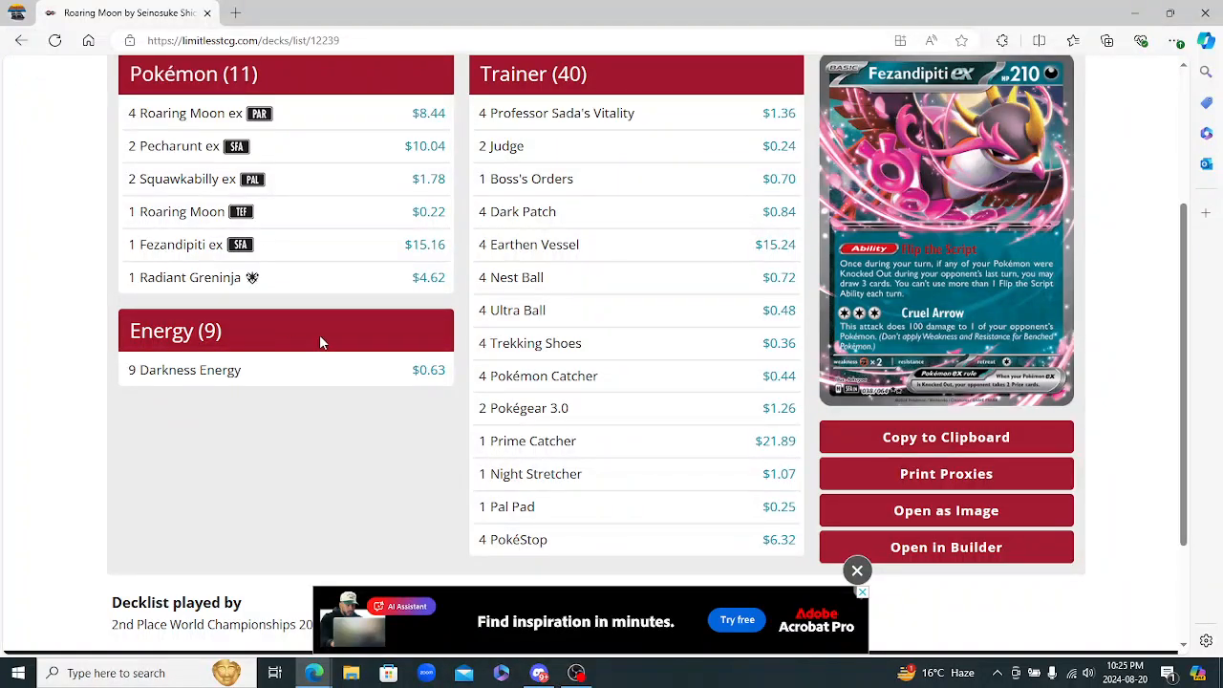
{"action": "mouse_move", "coordinate": [512, 310]}
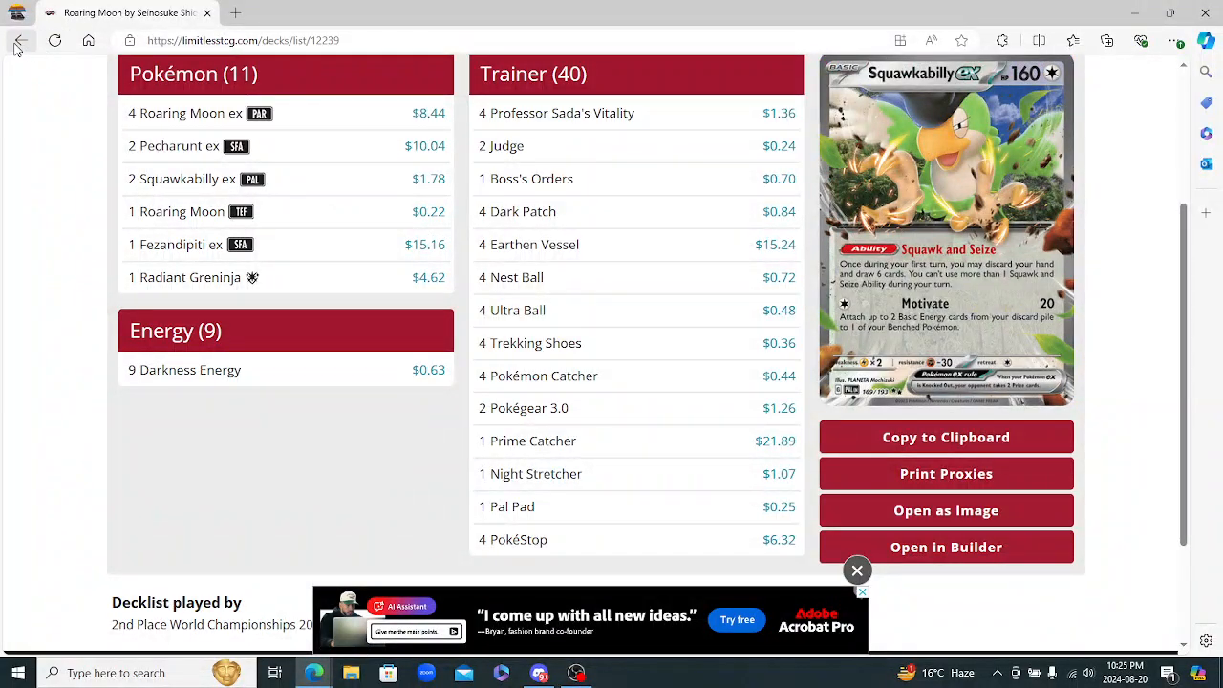
{"action": "mouse_move", "coordinate": [15, 48]}
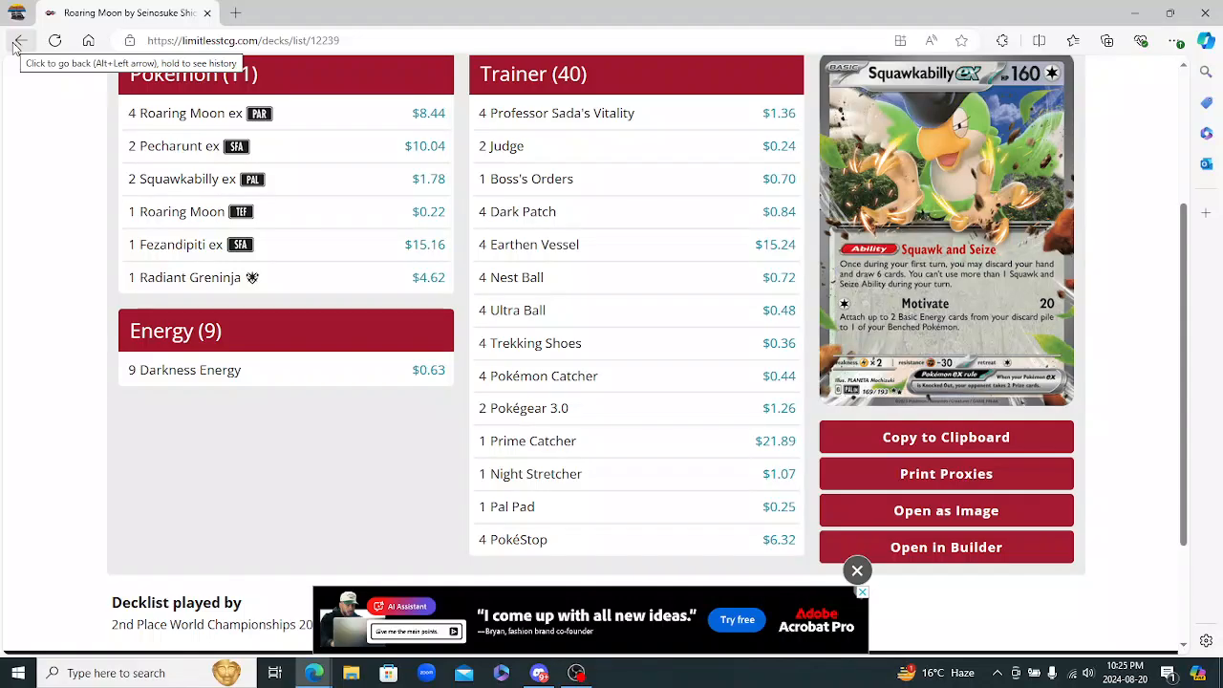
Return to the standings and open Jesse Parker's third-place Miraidon decklist
{"action": "left_click", "coordinate": [15, 40]}
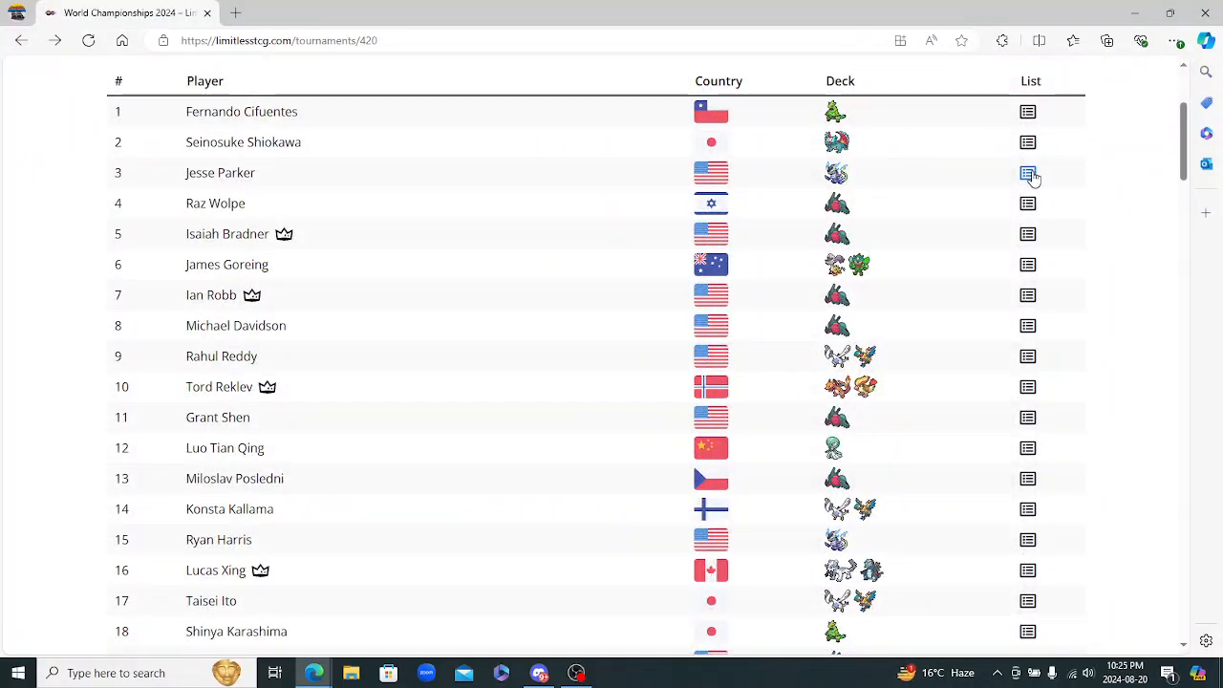
{"action": "left_click", "coordinate": [1028, 172]}
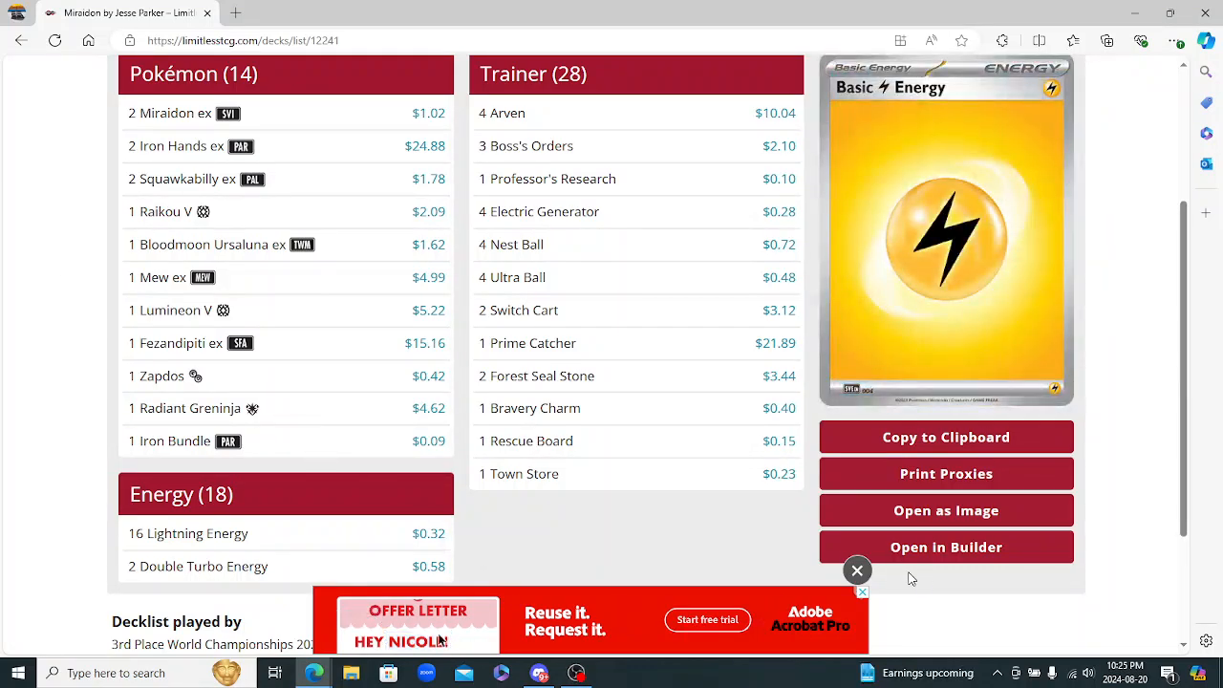
{"action": "left_click", "coordinate": [856, 570]}
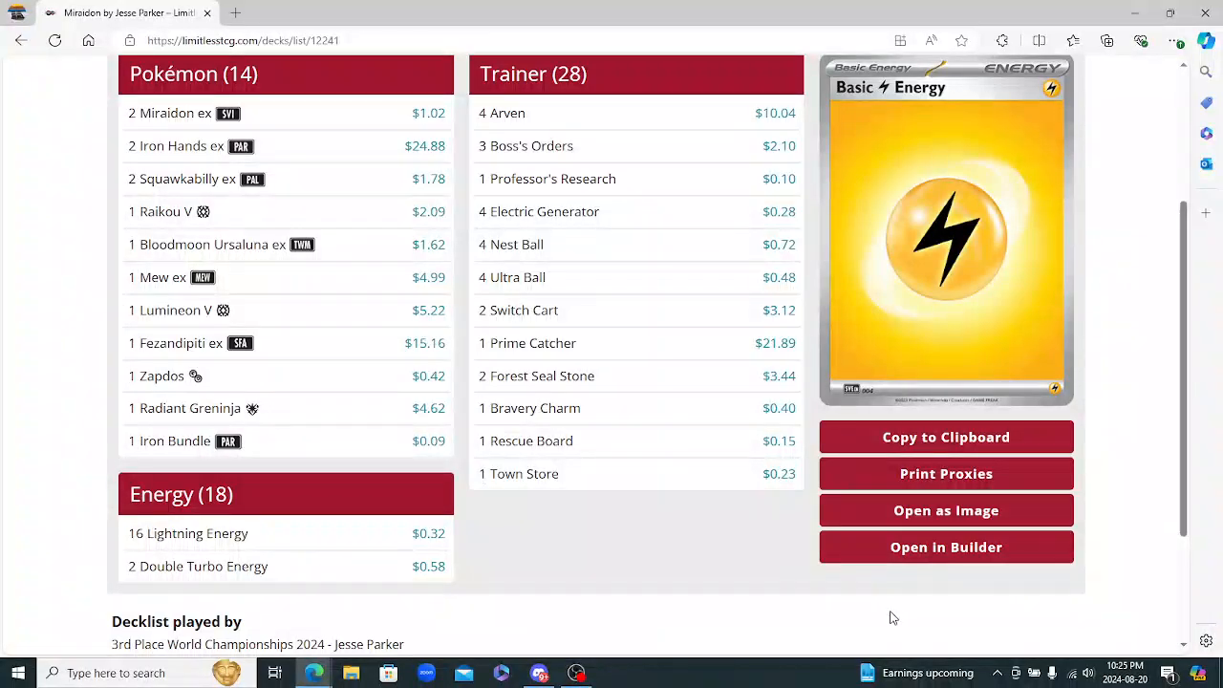
{"action": "mouse_move", "coordinate": [812, 506]}
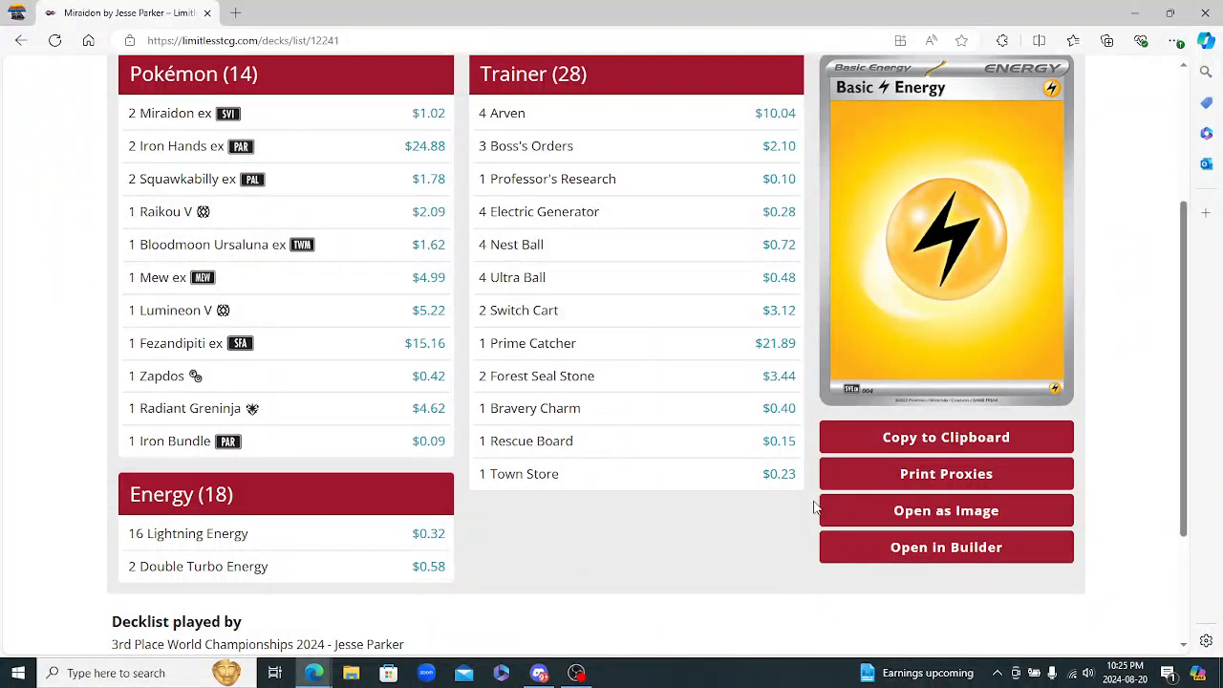
{"action": "mouse_move", "coordinate": [811, 490]}
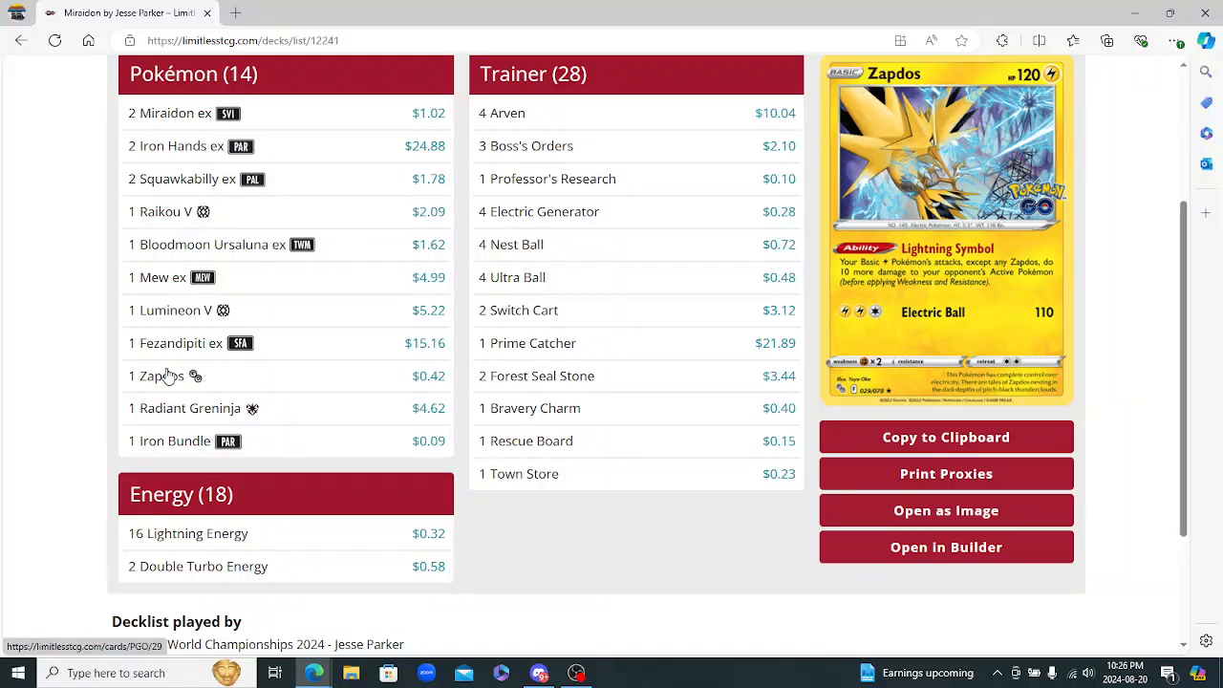
{"action": "mouse_move", "coordinate": [195, 375]}
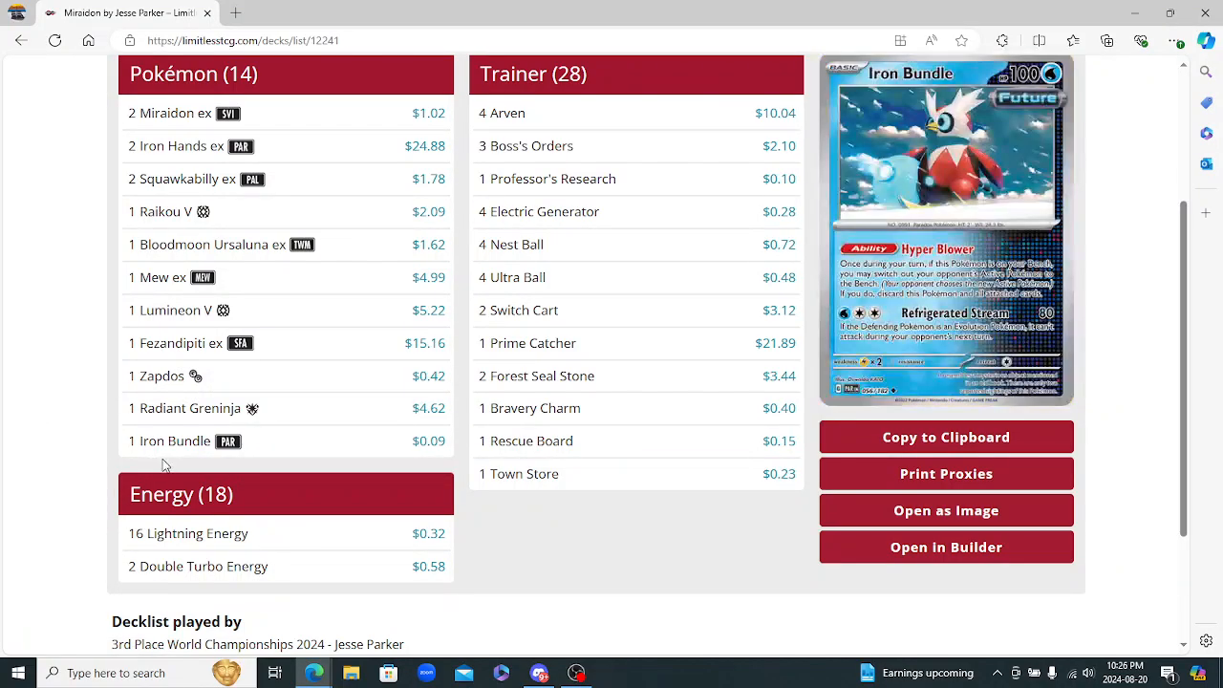
{"action": "mouse_move", "coordinate": [170, 439]}
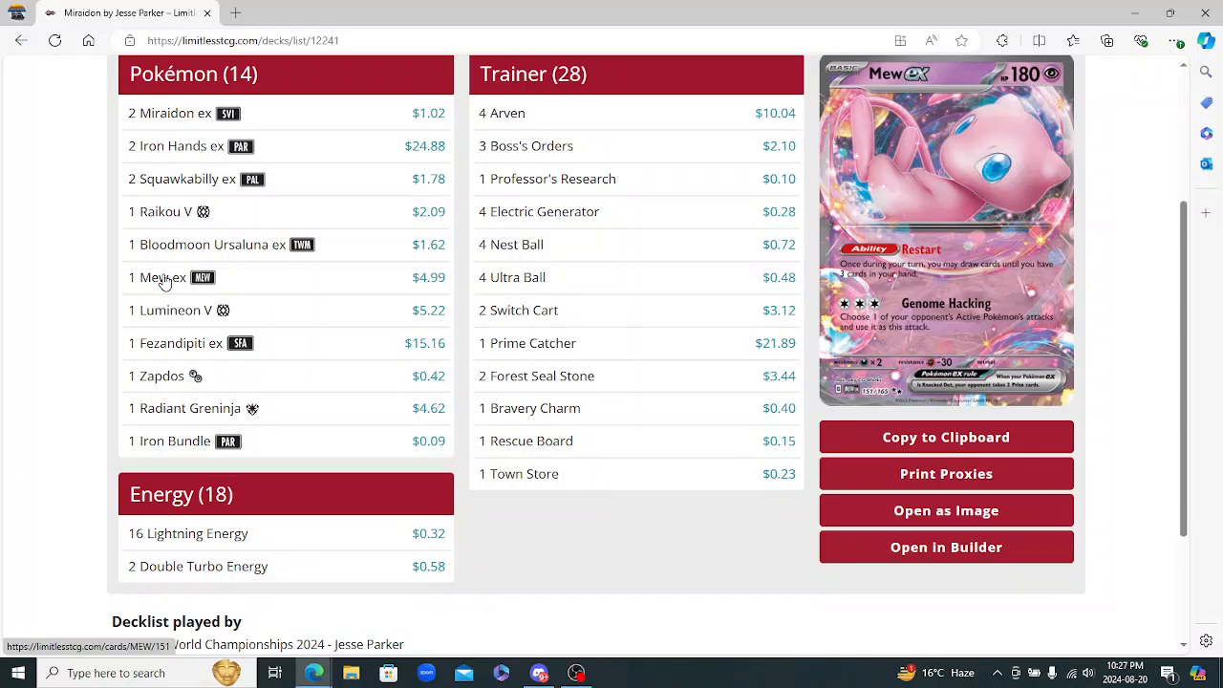
{"action": "mouse_move", "coordinate": [206, 245]}
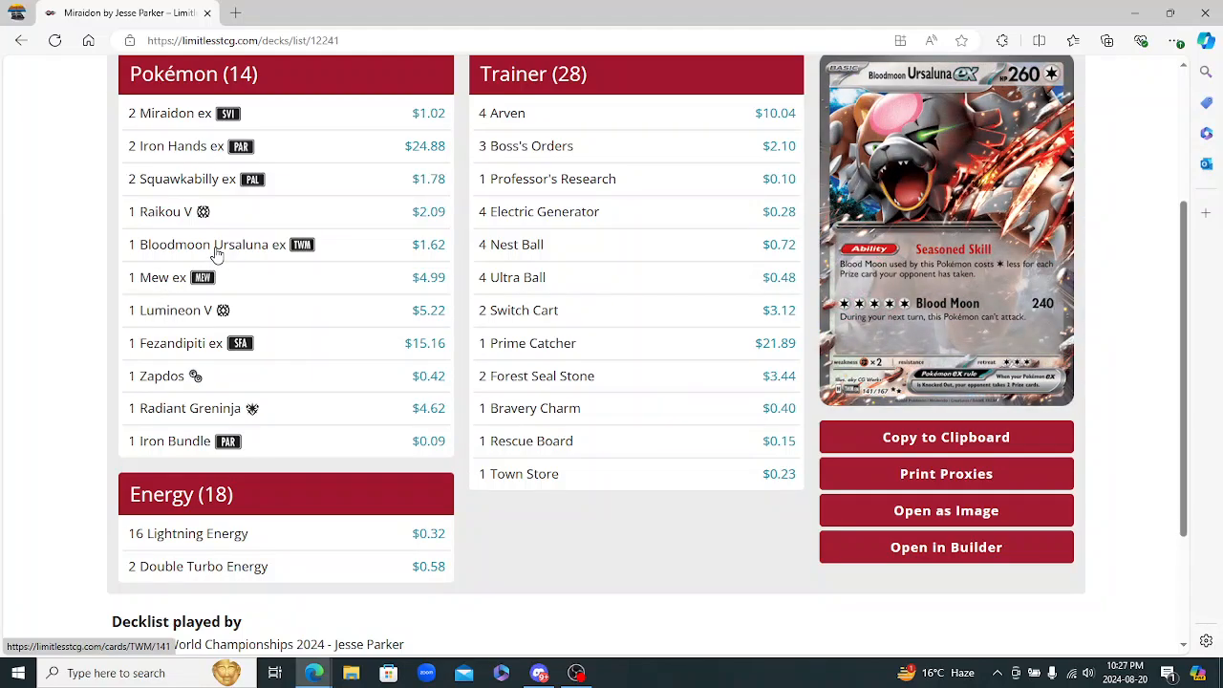
{"action": "mouse_move", "coordinate": [206, 268]}
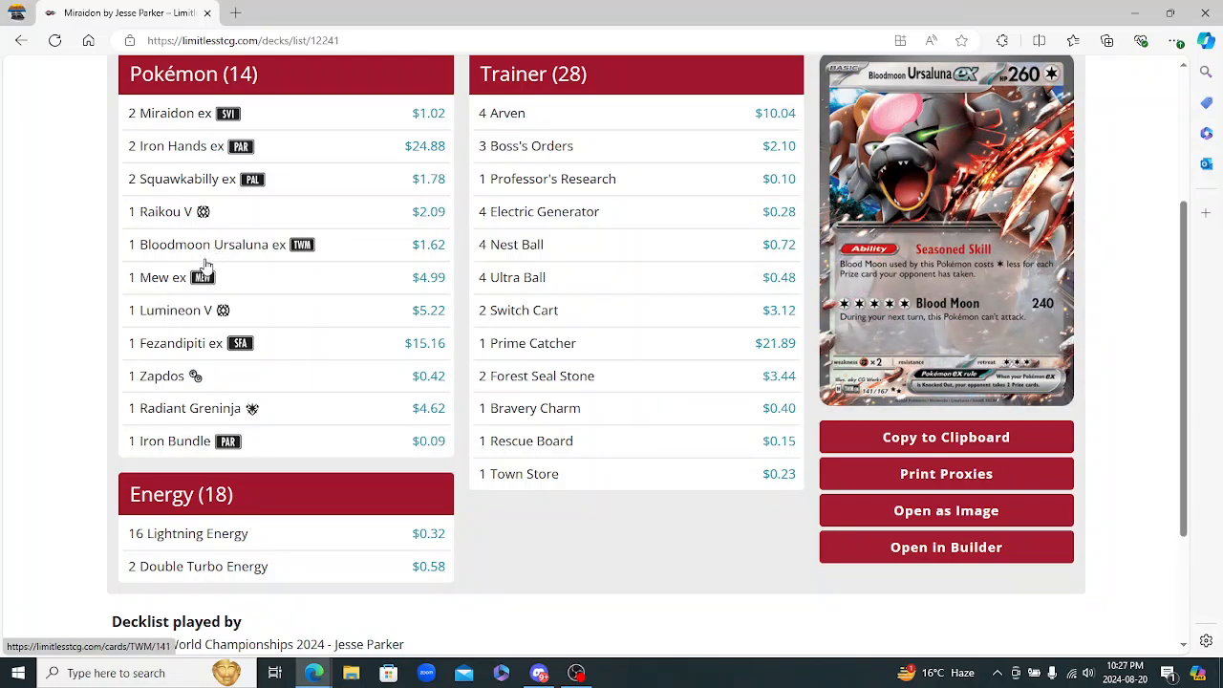
{"action": "mouse_move", "coordinate": [241, 260]}
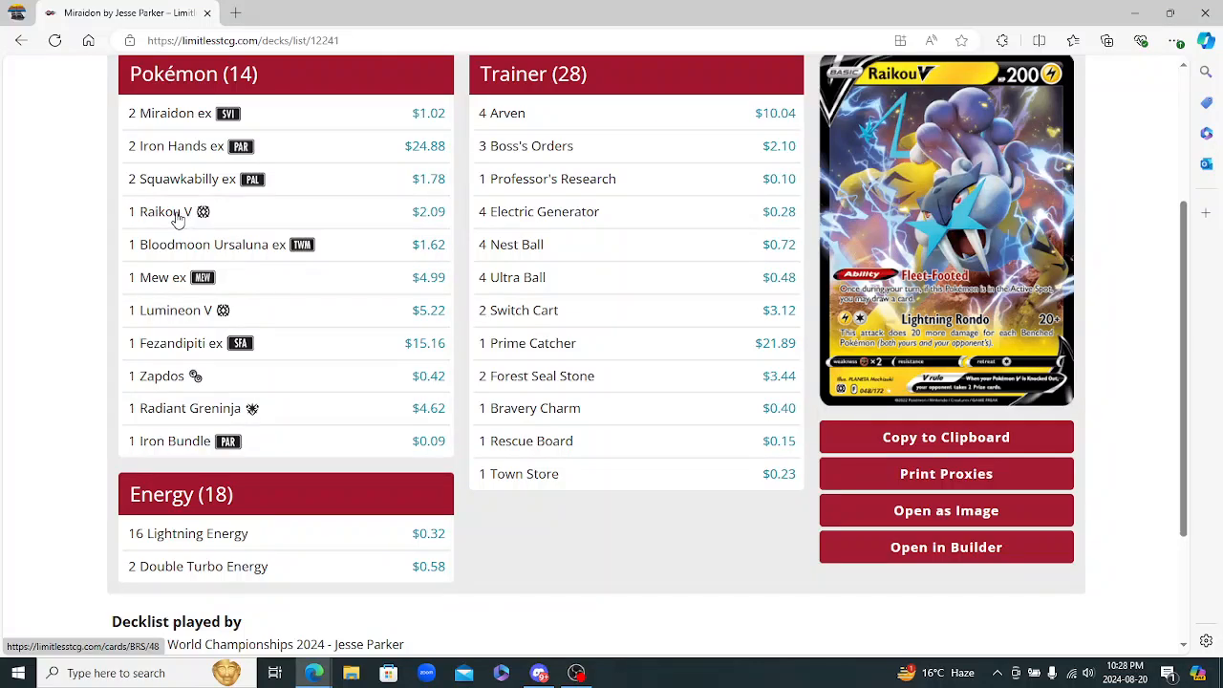
{"action": "mouse_move", "coordinate": [170, 233]}
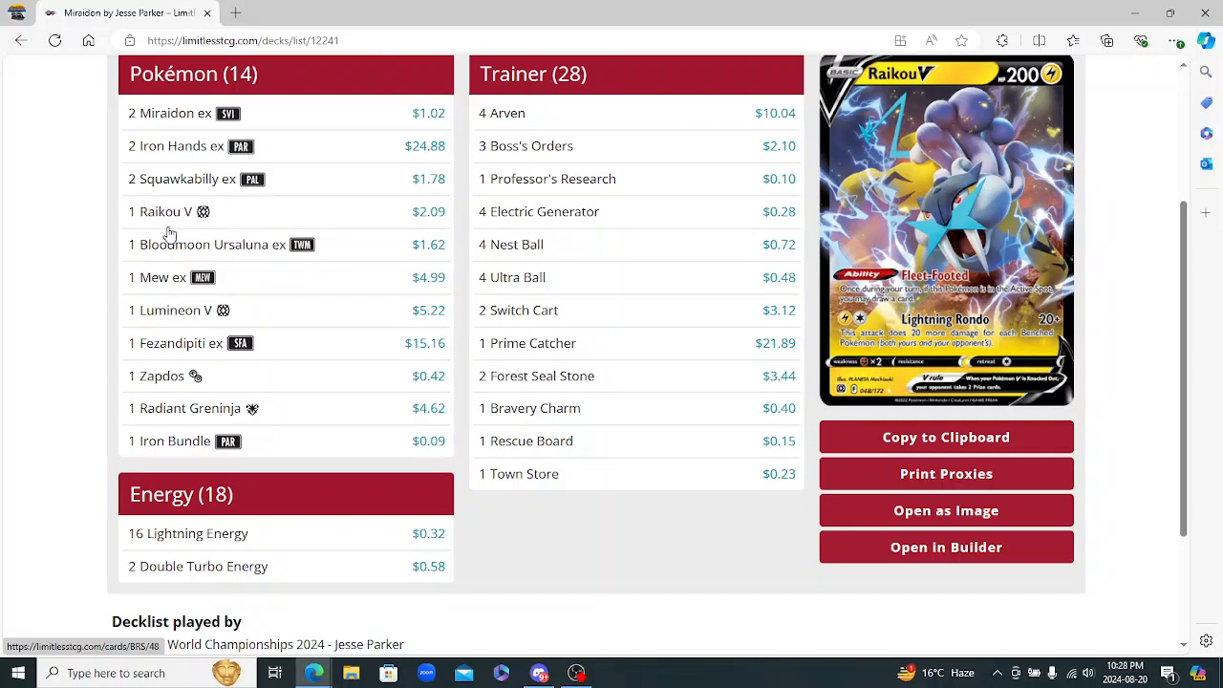
{"action": "mouse_move", "coordinate": [176, 218]}
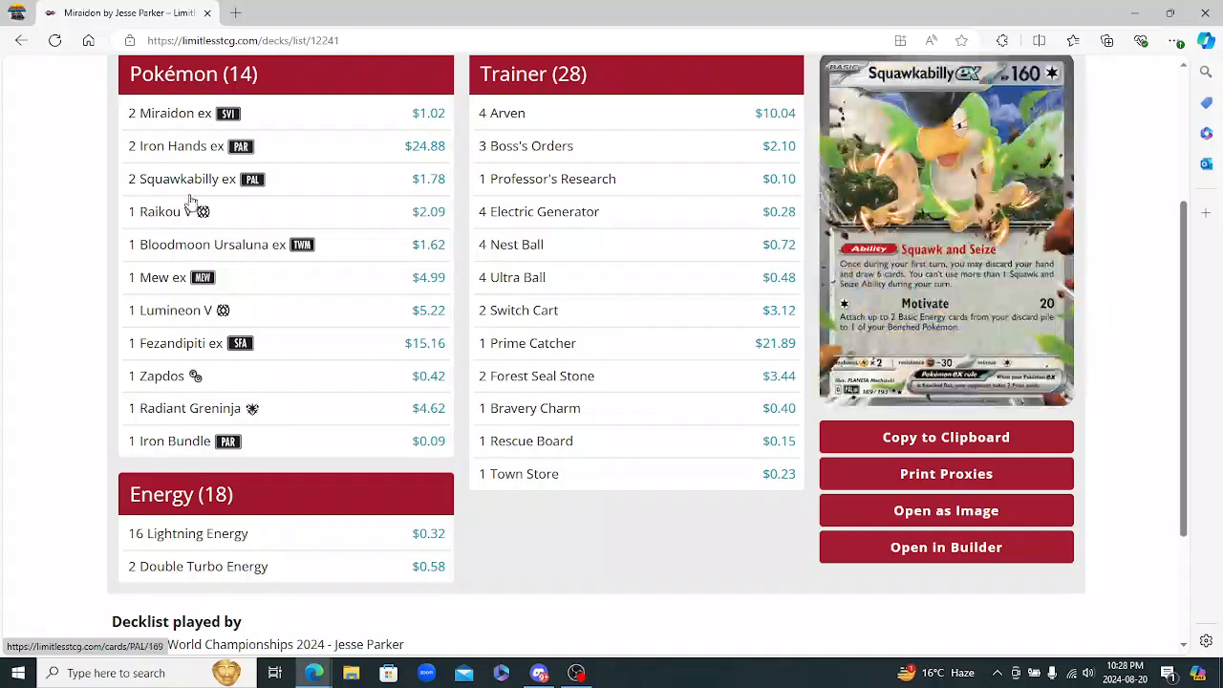
{"action": "mouse_move", "coordinate": [187, 179]}
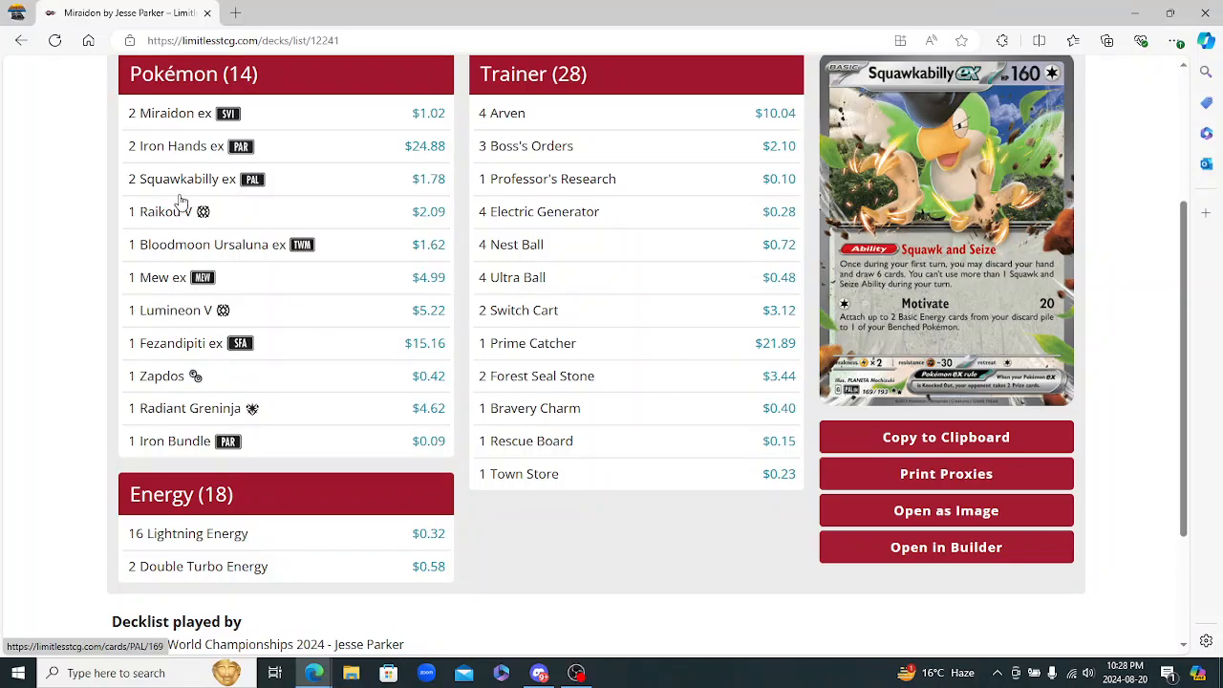
{"action": "mouse_move", "coordinate": [195, 187]}
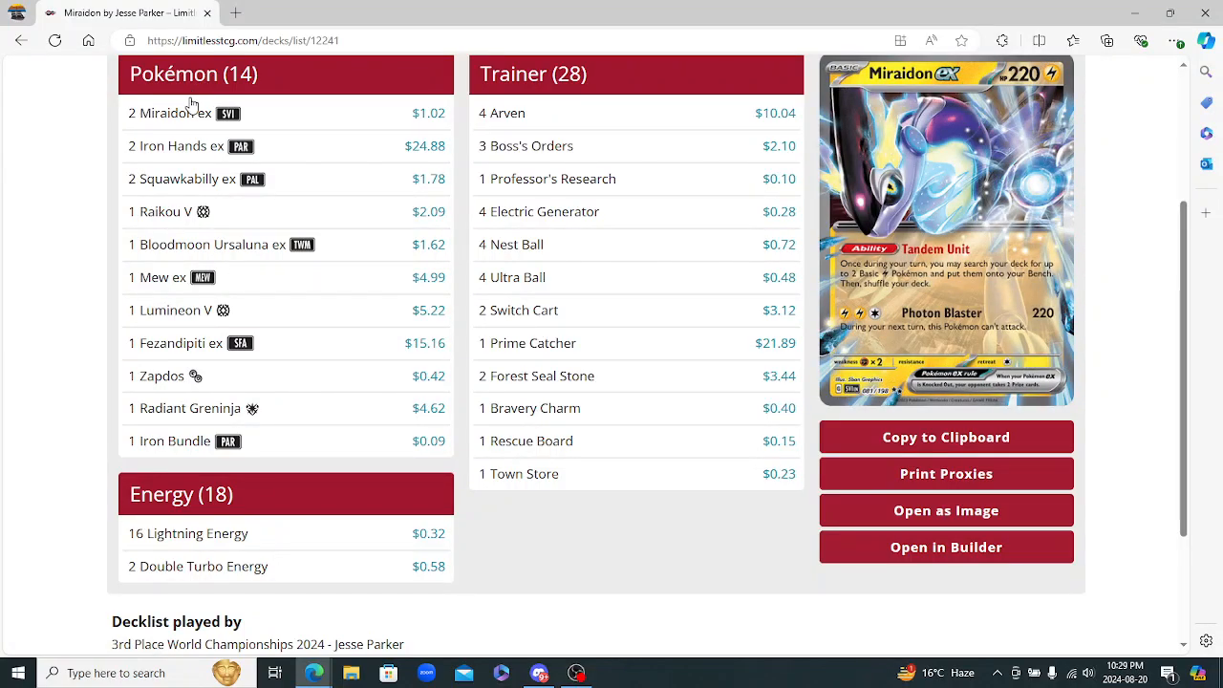
{"action": "mouse_move", "coordinate": [191, 113]}
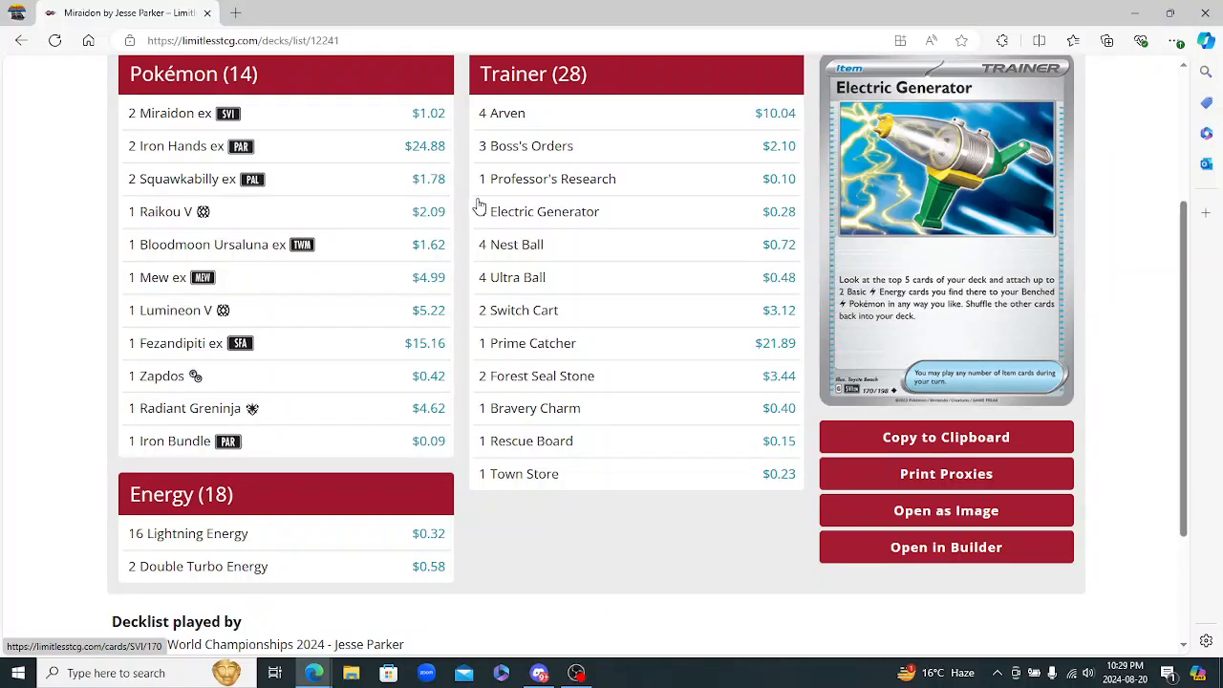
{"action": "mouse_move", "coordinate": [478, 211]}
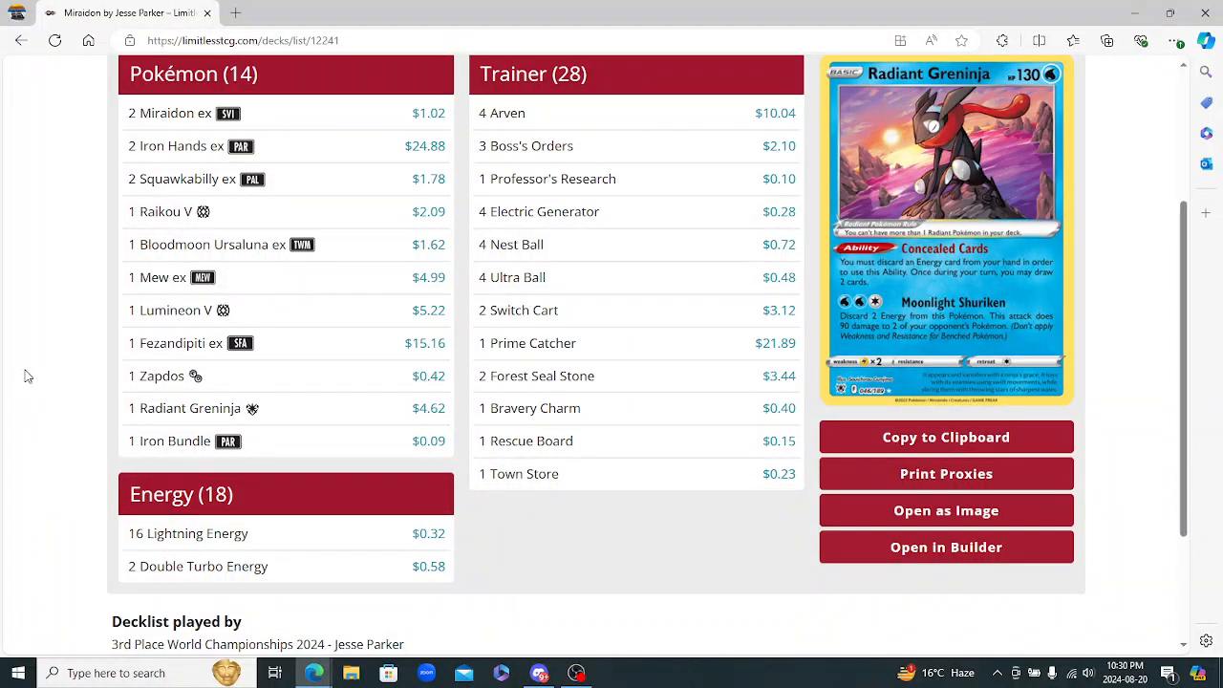
{"action": "mouse_move", "coordinate": [27, 354]}
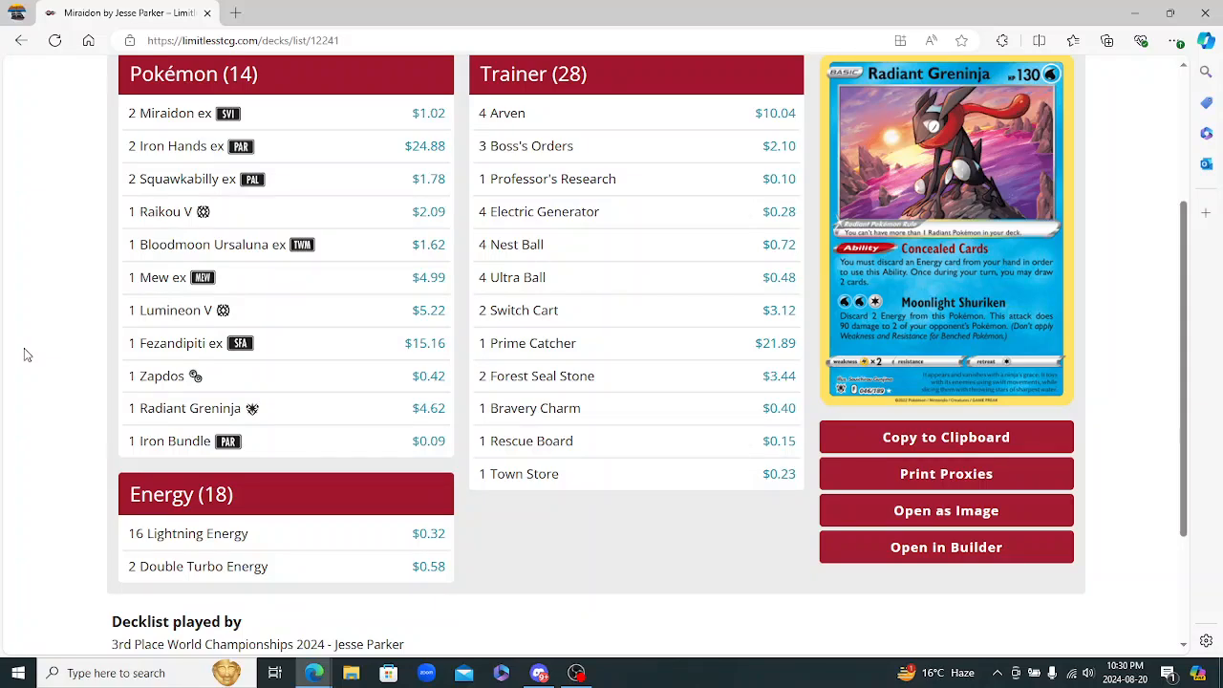
{"action": "mouse_move", "coordinate": [23, 351]}
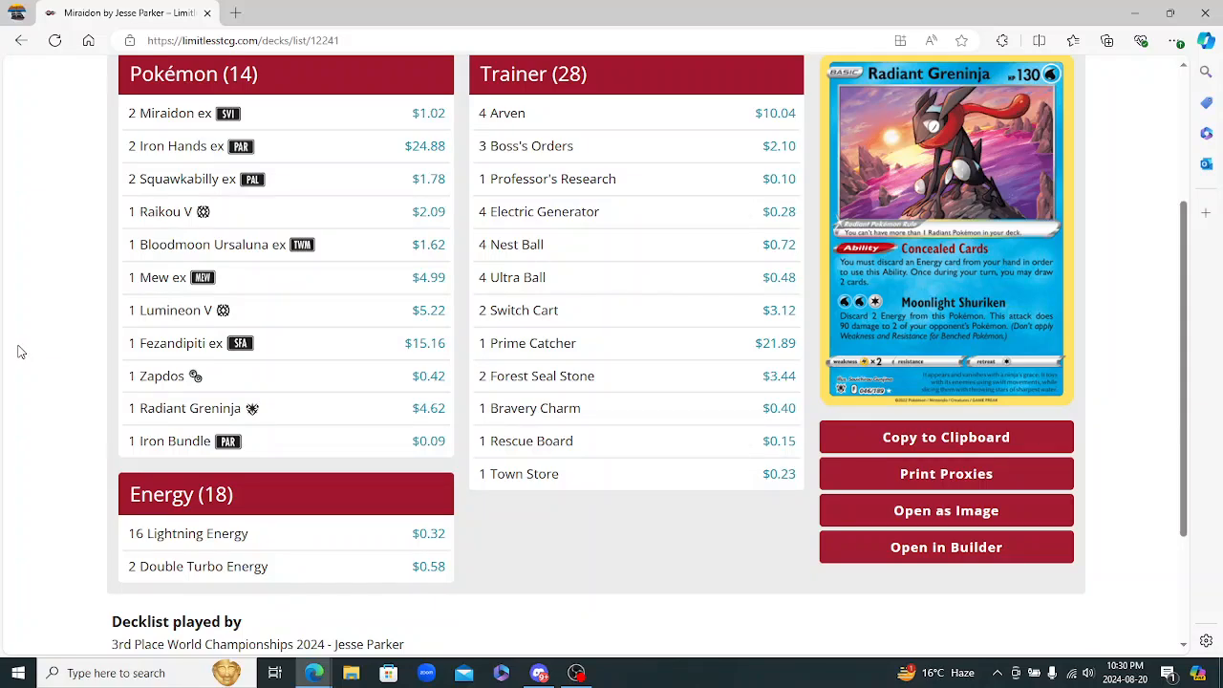
{"action": "mouse_move", "coordinate": [16, 169]}
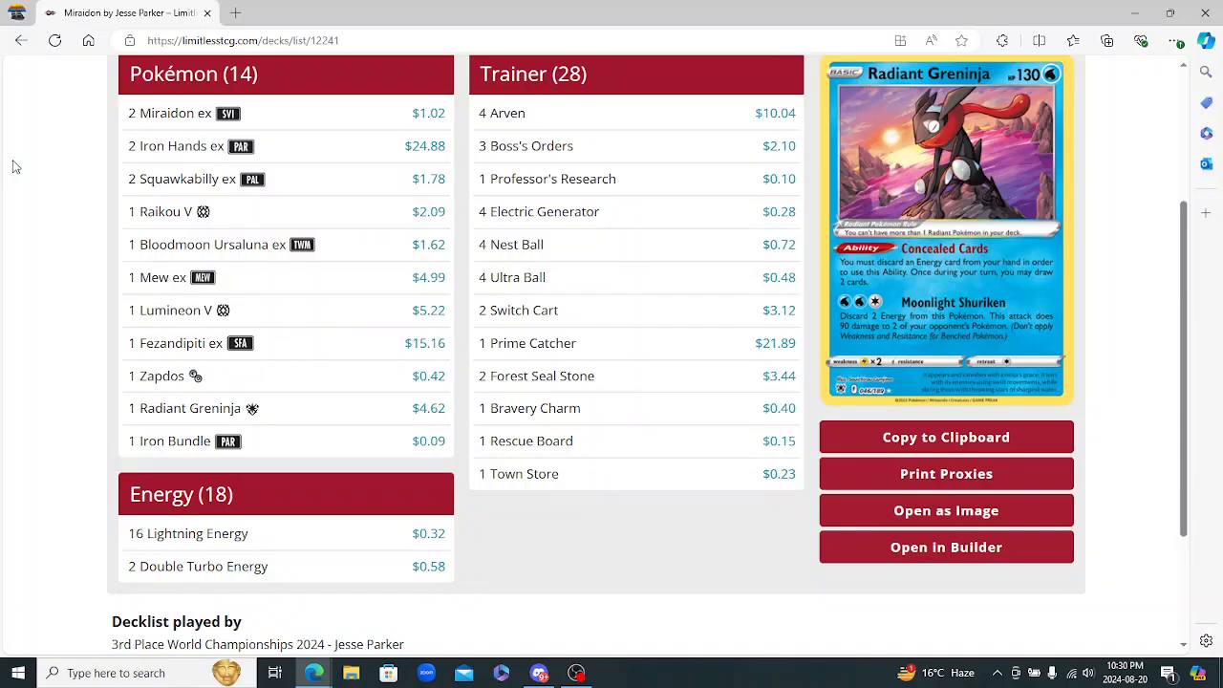
{"action": "mouse_move", "coordinate": [15, 74]}
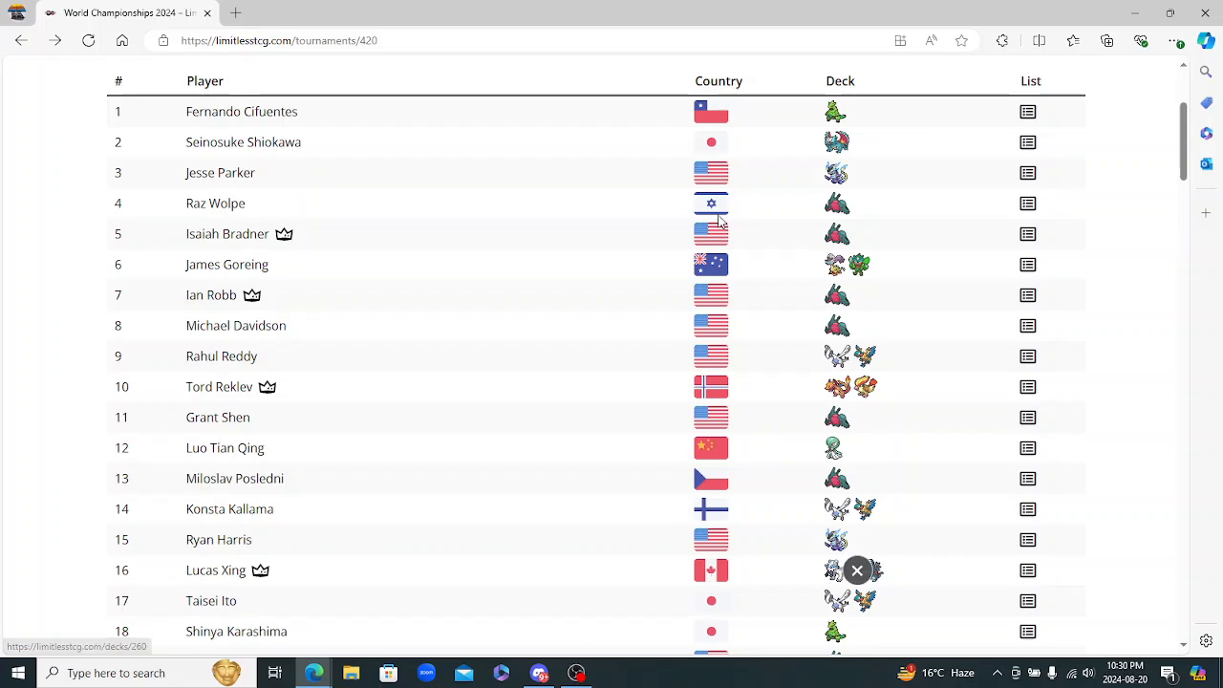
{"action": "mouse_move", "coordinate": [1028, 202]}
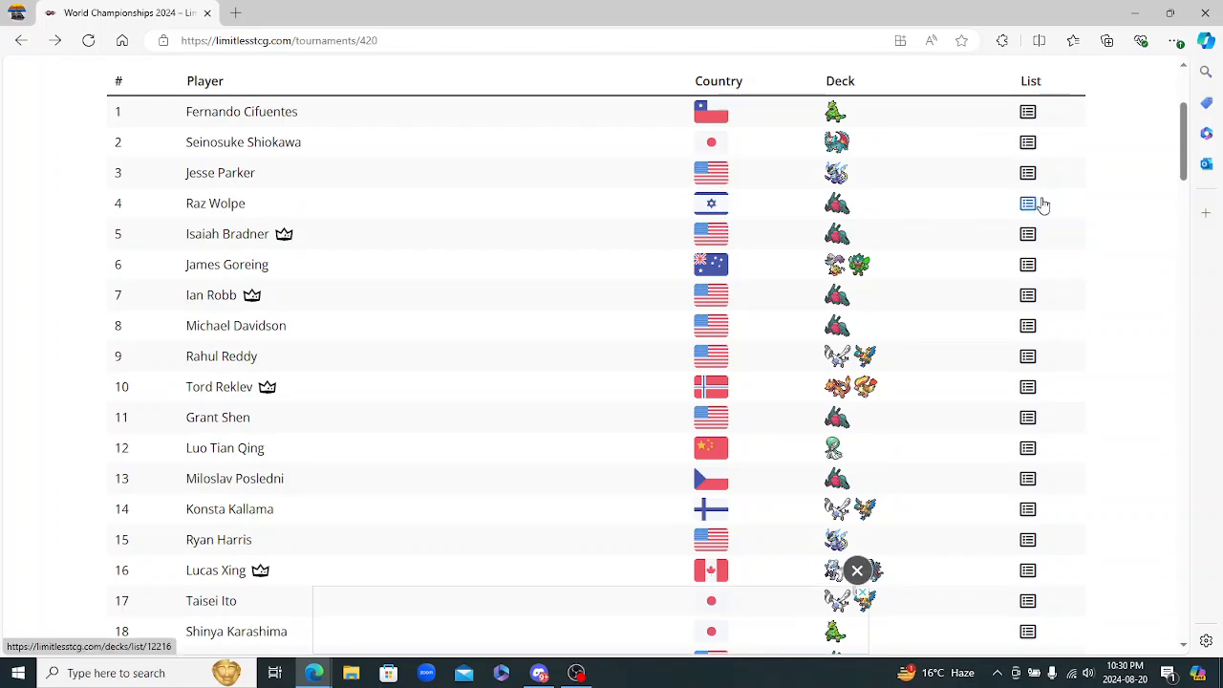
Browse Raz Wolpe's 4th-place Regidrago decklist, previewing Professor's Research, Canceling Cologne and Cleffa, then return to standings
{"action": "left_click", "coordinate": [1028, 203]}
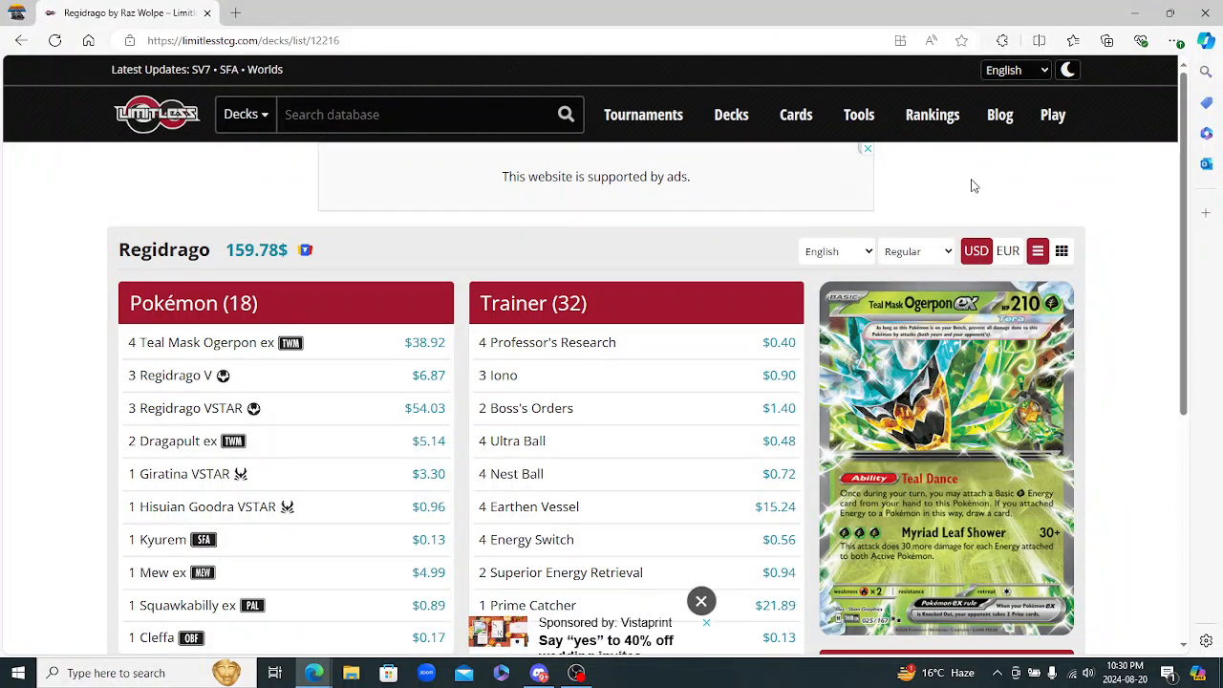
{"action": "scroll", "scroll_direction": "down", "scroll_amount": 3}
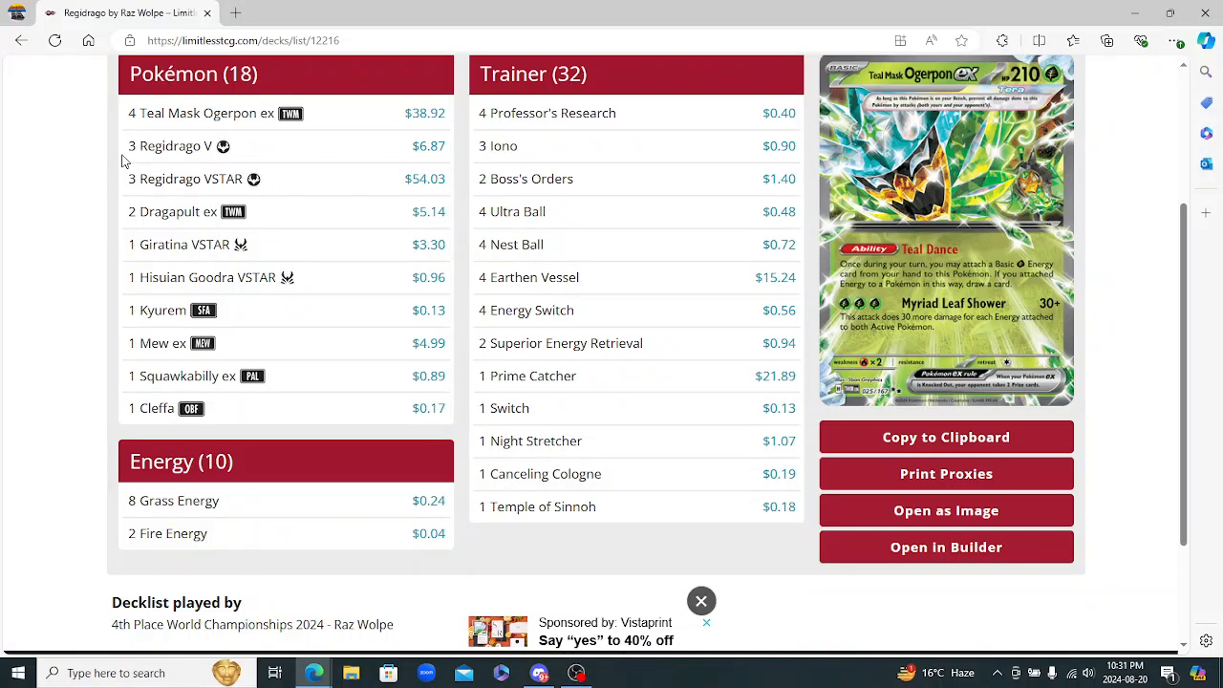
{"action": "left_click", "coordinate": [702, 600]}
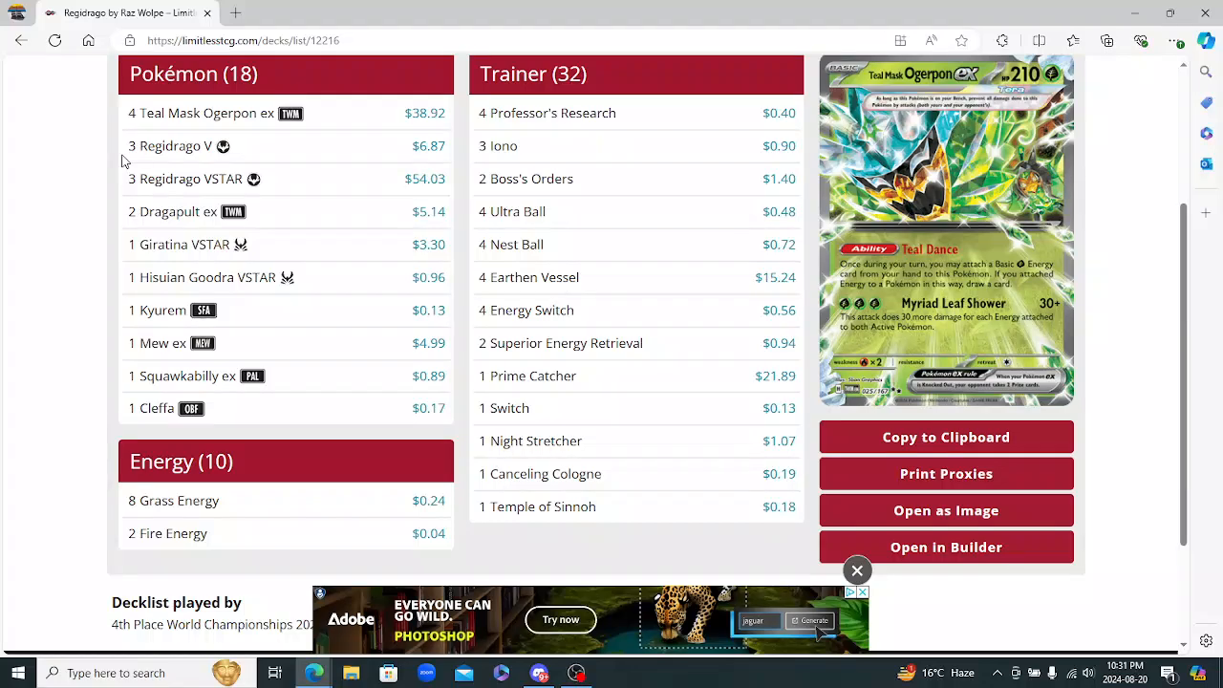
{"action": "left_click", "coordinate": [856, 569]}
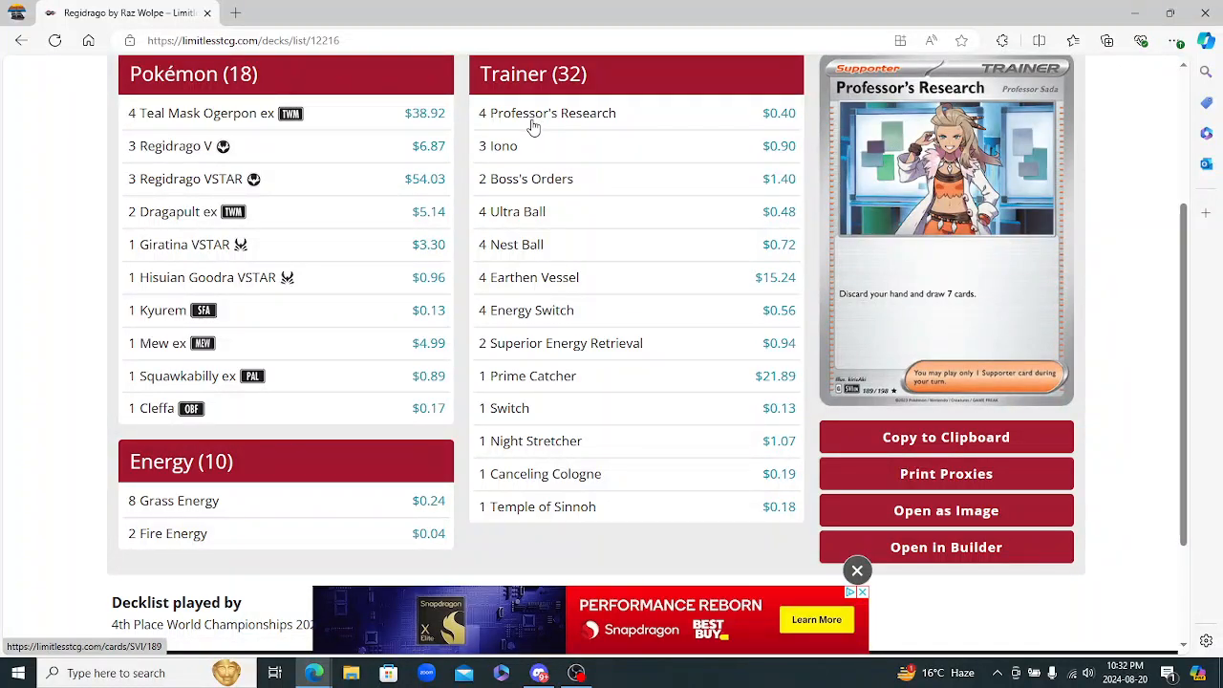
{"action": "mouse_move", "coordinate": [504, 118]}
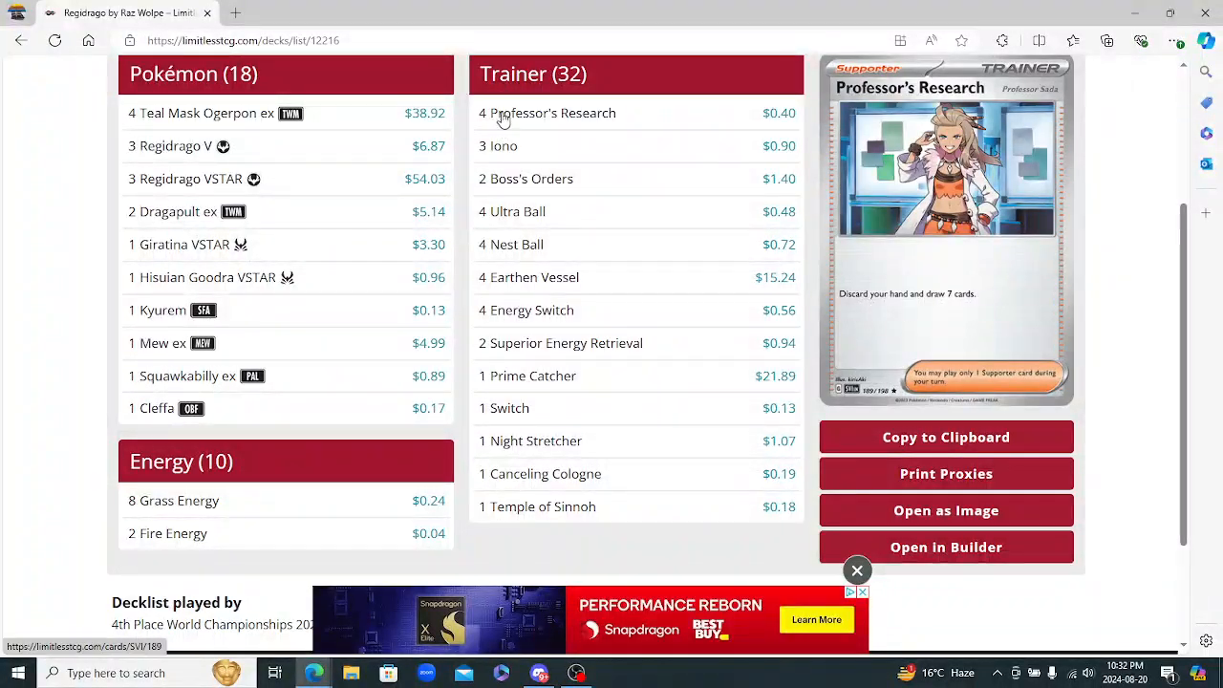
{"action": "mouse_move", "coordinate": [642, 31]}
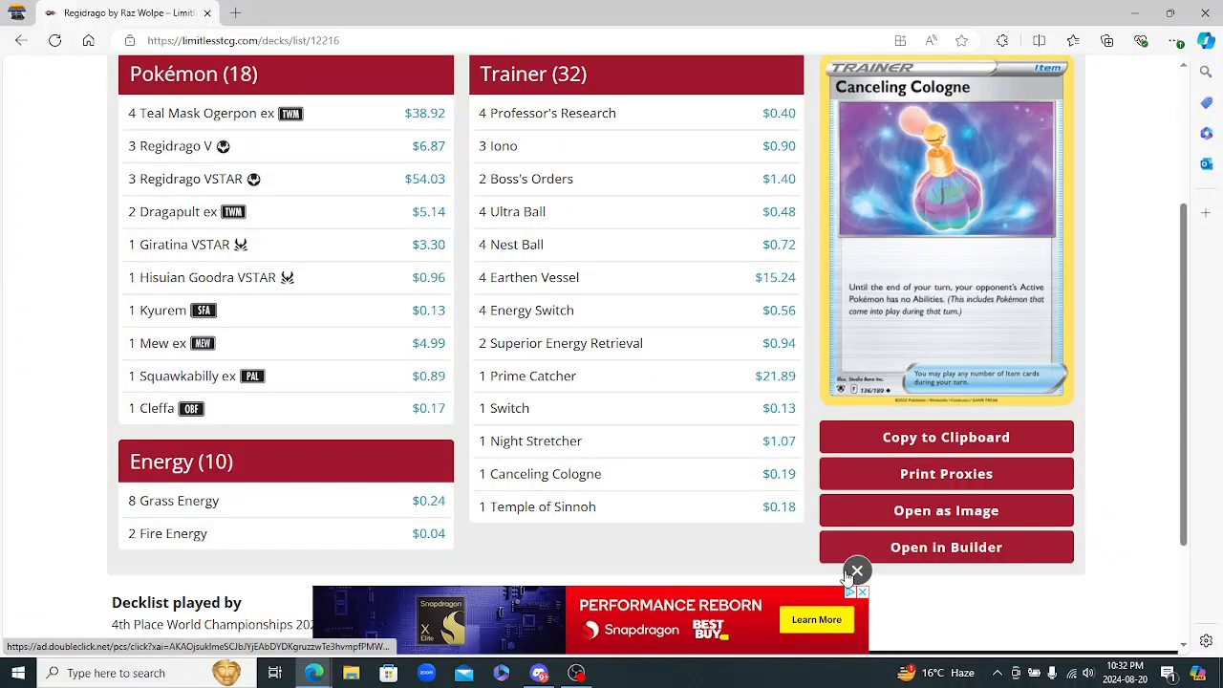
{"action": "mouse_move", "coordinate": [562, 344]}
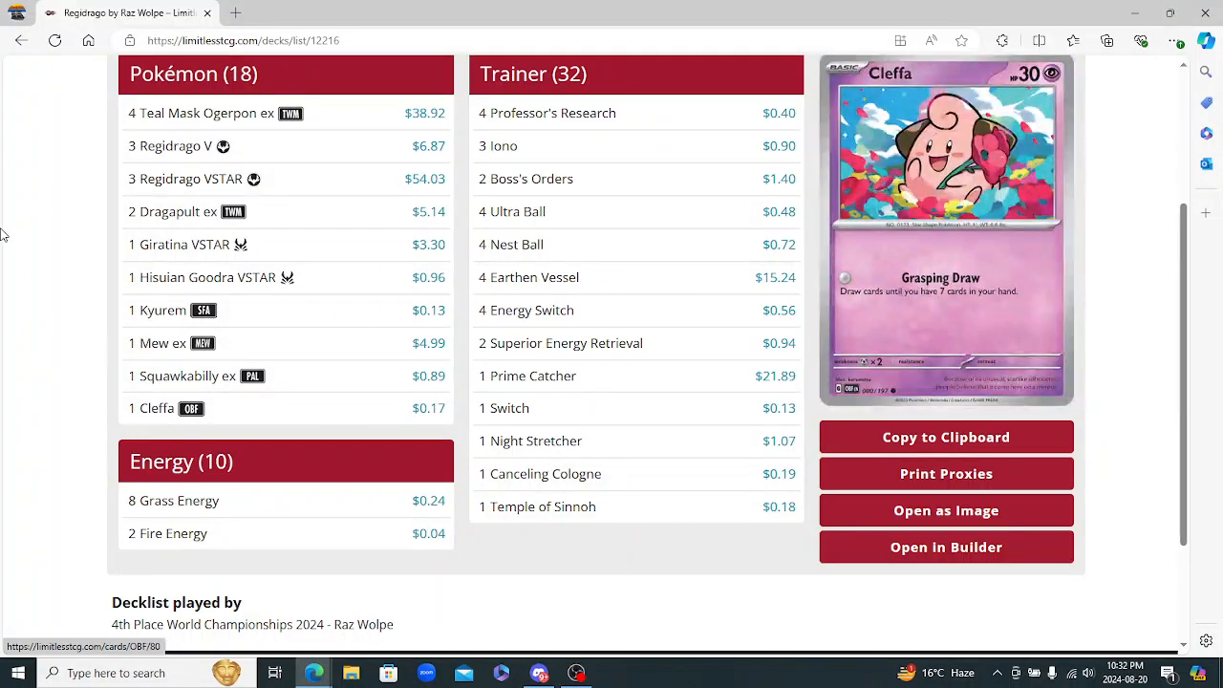
{"action": "scroll", "scroll_direction": "down", "scroll_amount": 3}
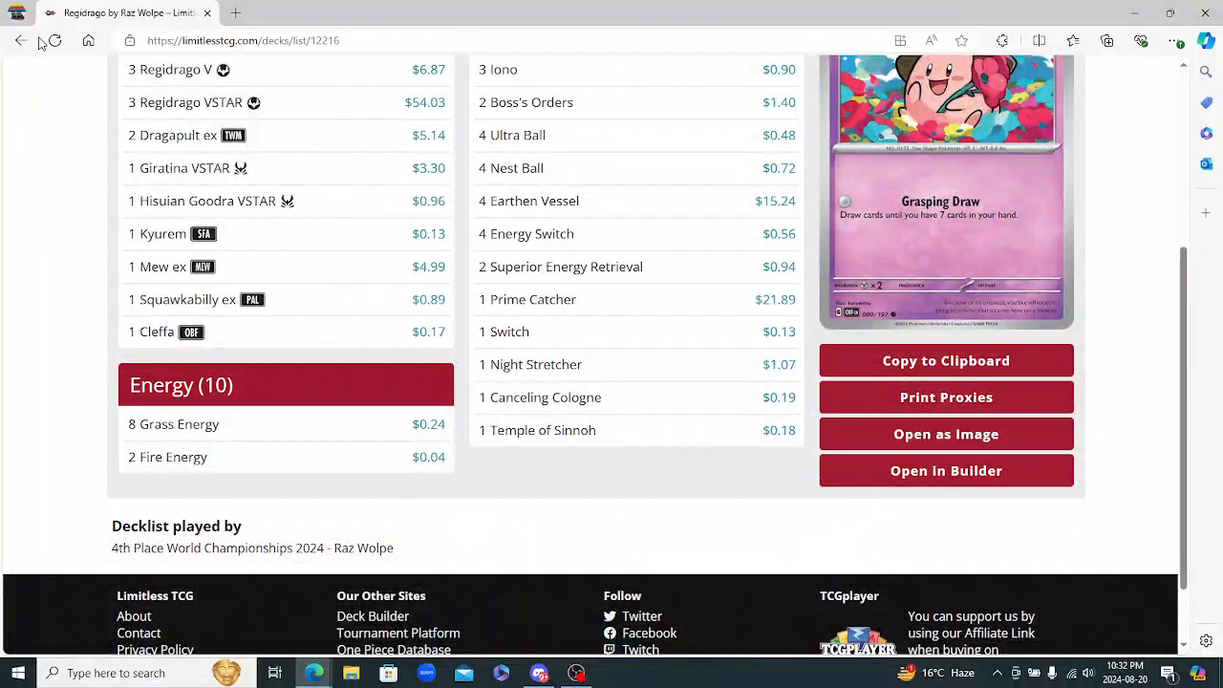
{"action": "mouse_move", "coordinate": [16, 40]}
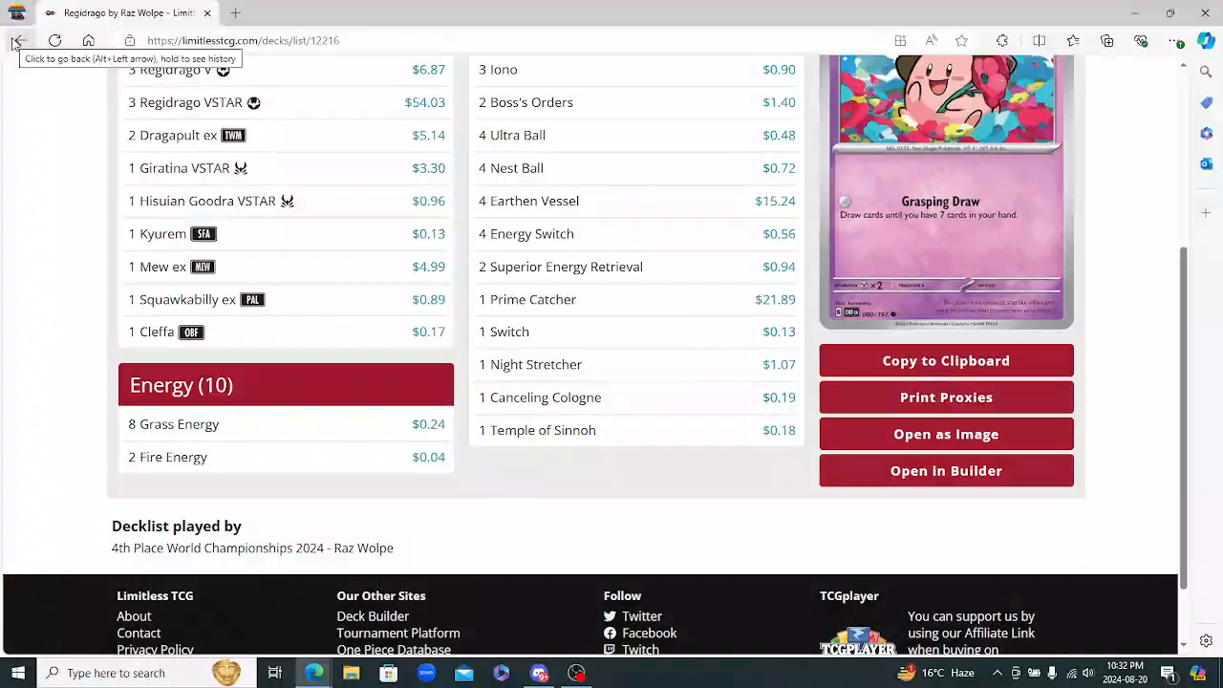
{"action": "left_click", "coordinate": [16, 40]}
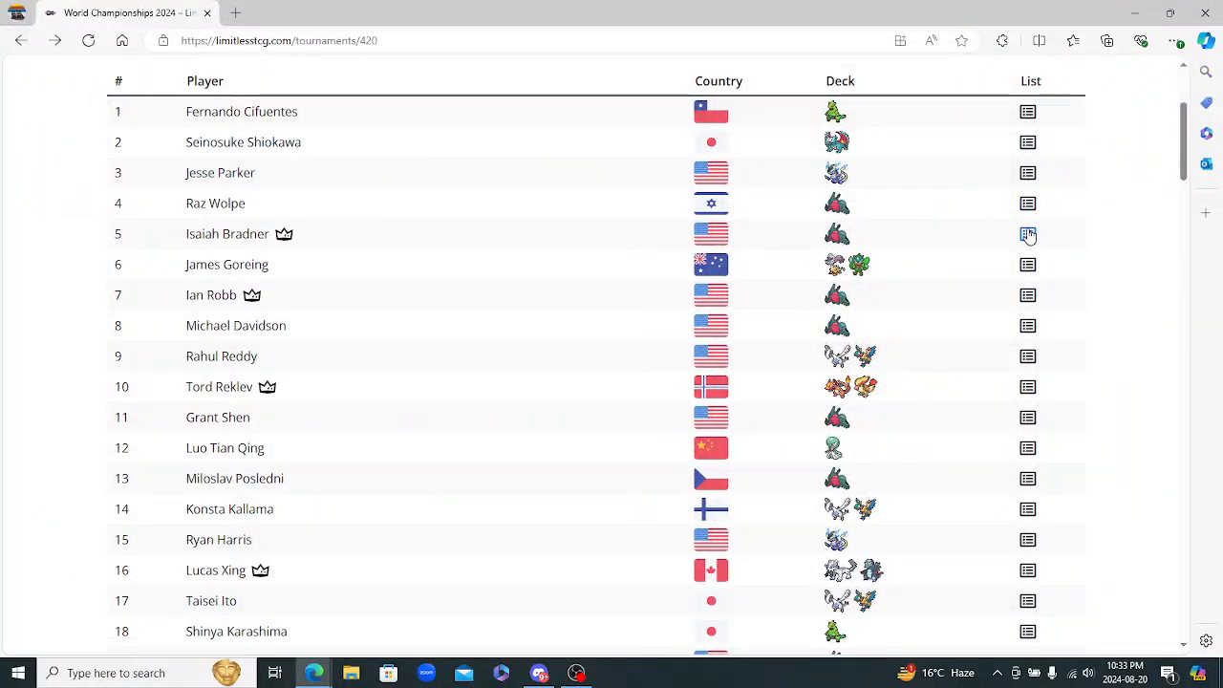
{"action": "left_click", "coordinate": [1028, 233]}
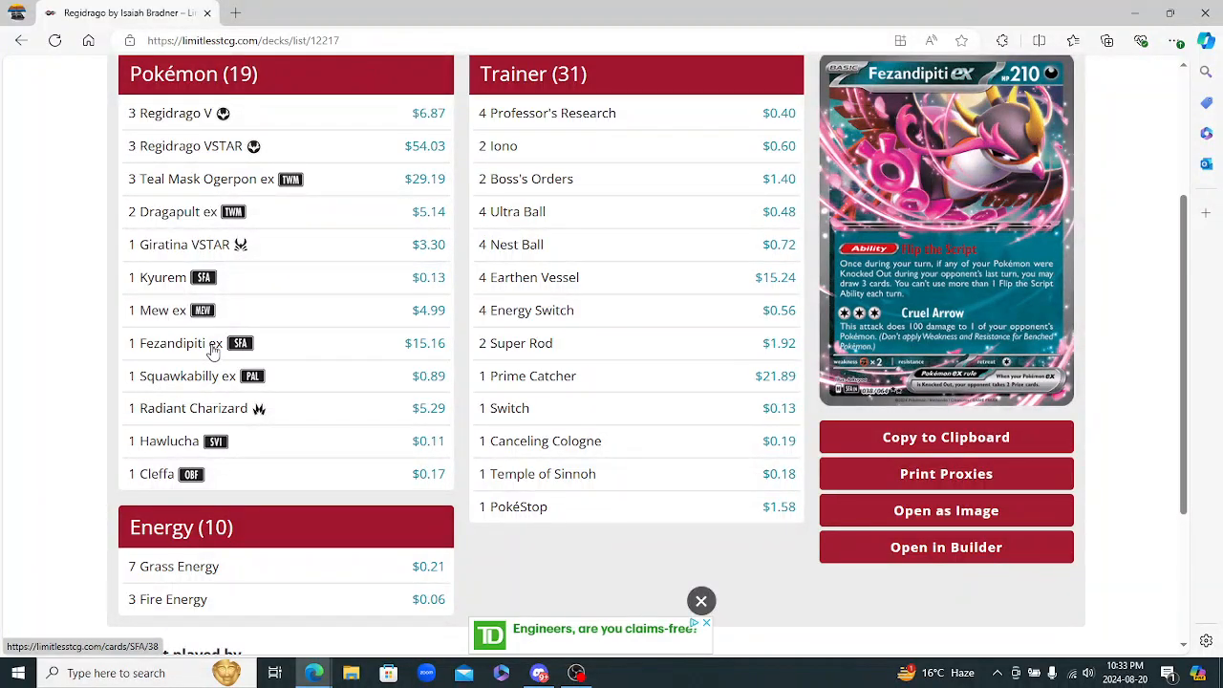
{"action": "mouse_move", "coordinate": [216, 441]}
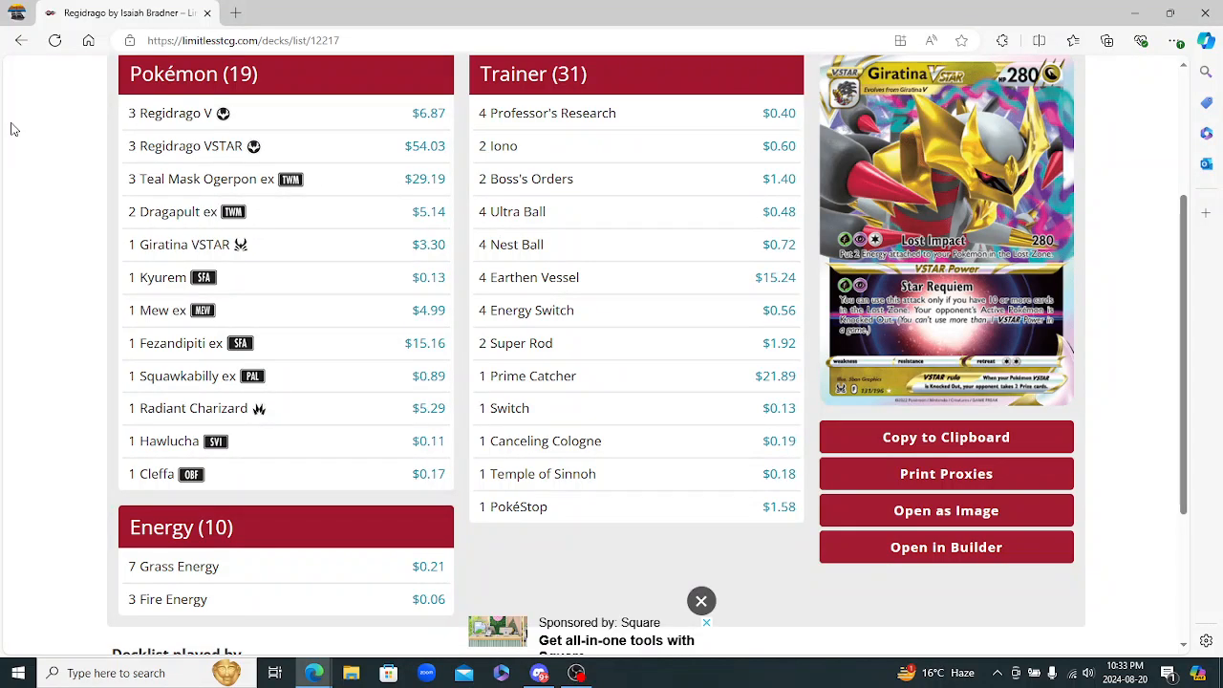
{"action": "mouse_move", "coordinate": [12, 29]}
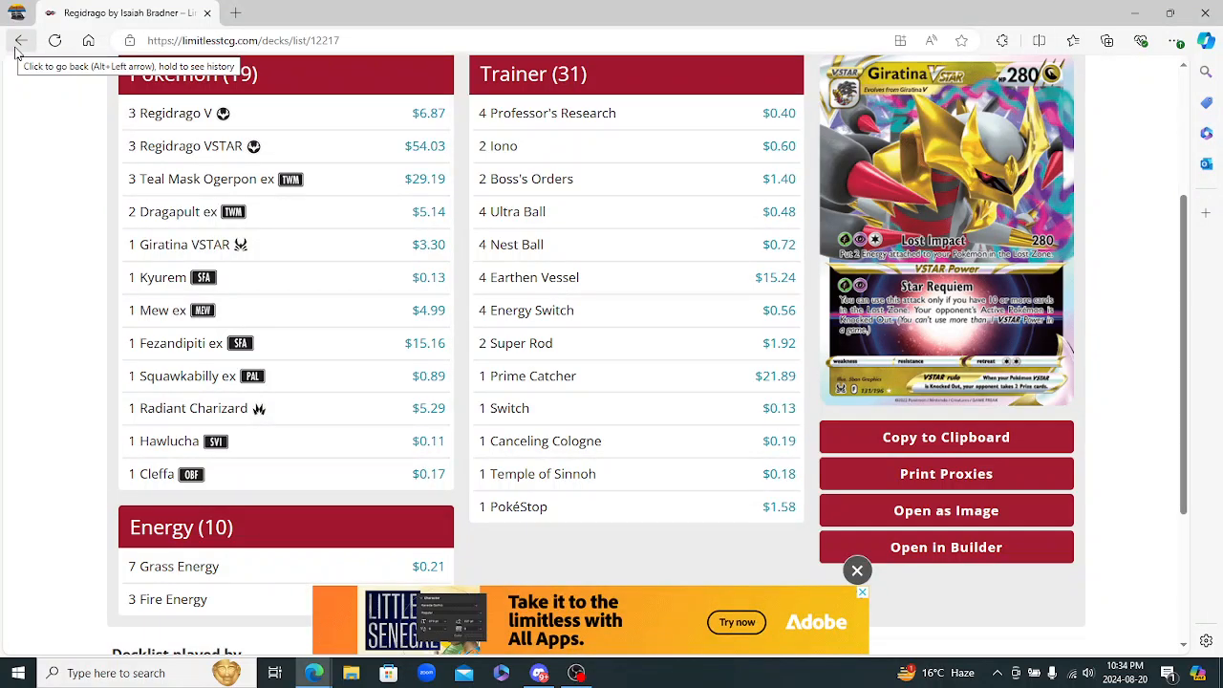
{"action": "left_click", "coordinate": [17, 41]}
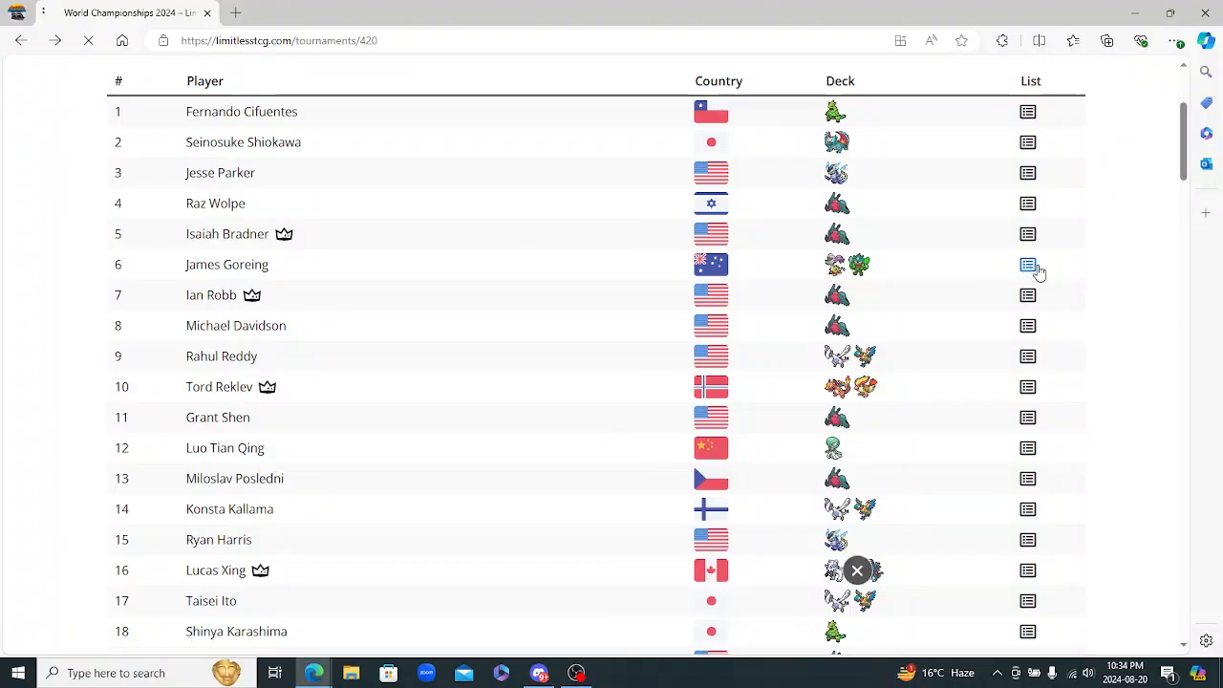
{"action": "left_click", "coordinate": [1028, 263]}
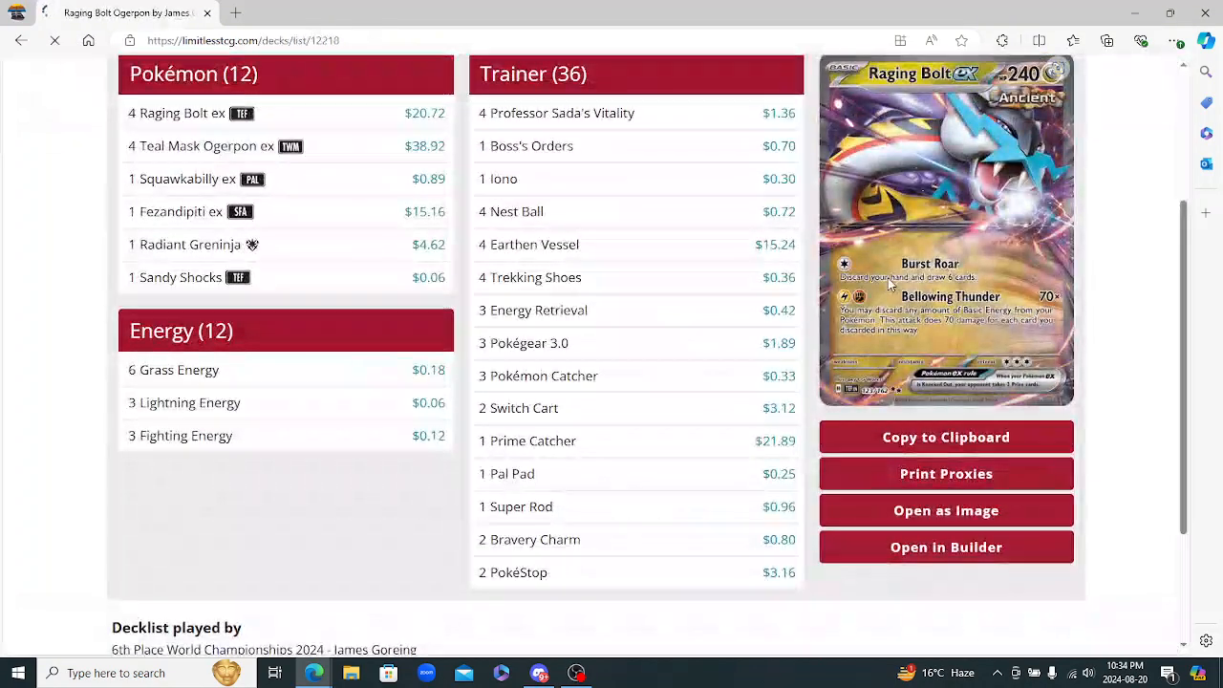
{"action": "left_click", "coordinate": [176, 210]}
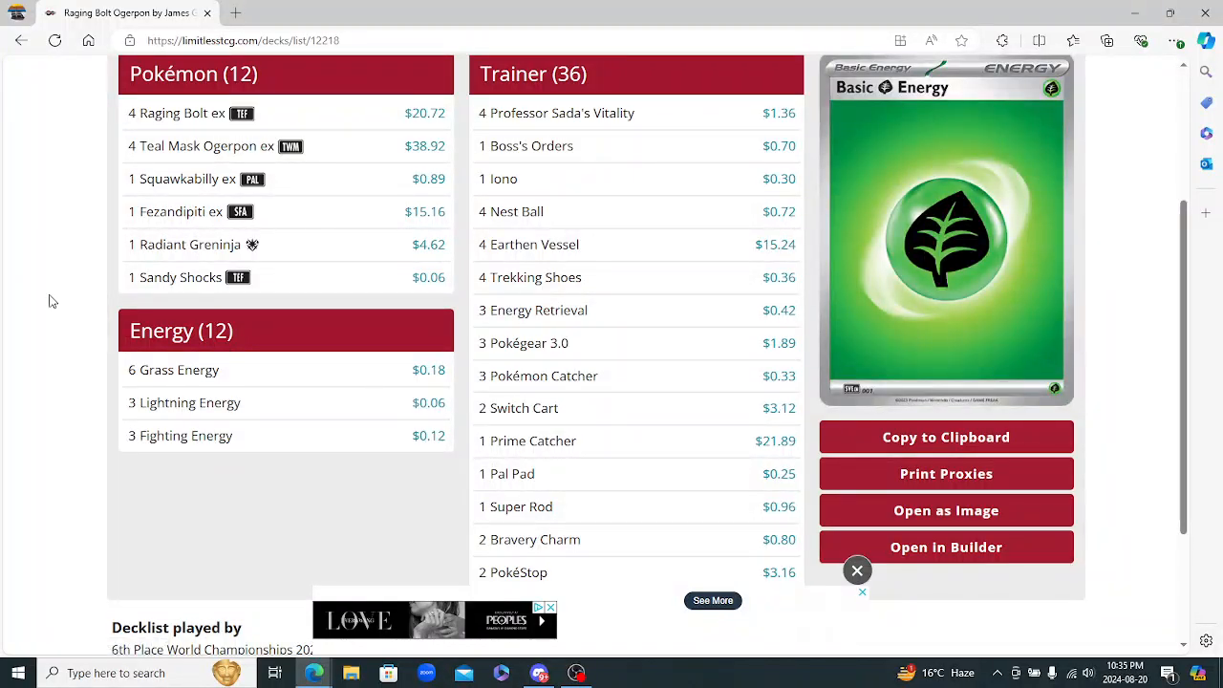
{"action": "mouse_move", "coordinate": [4, 283]}
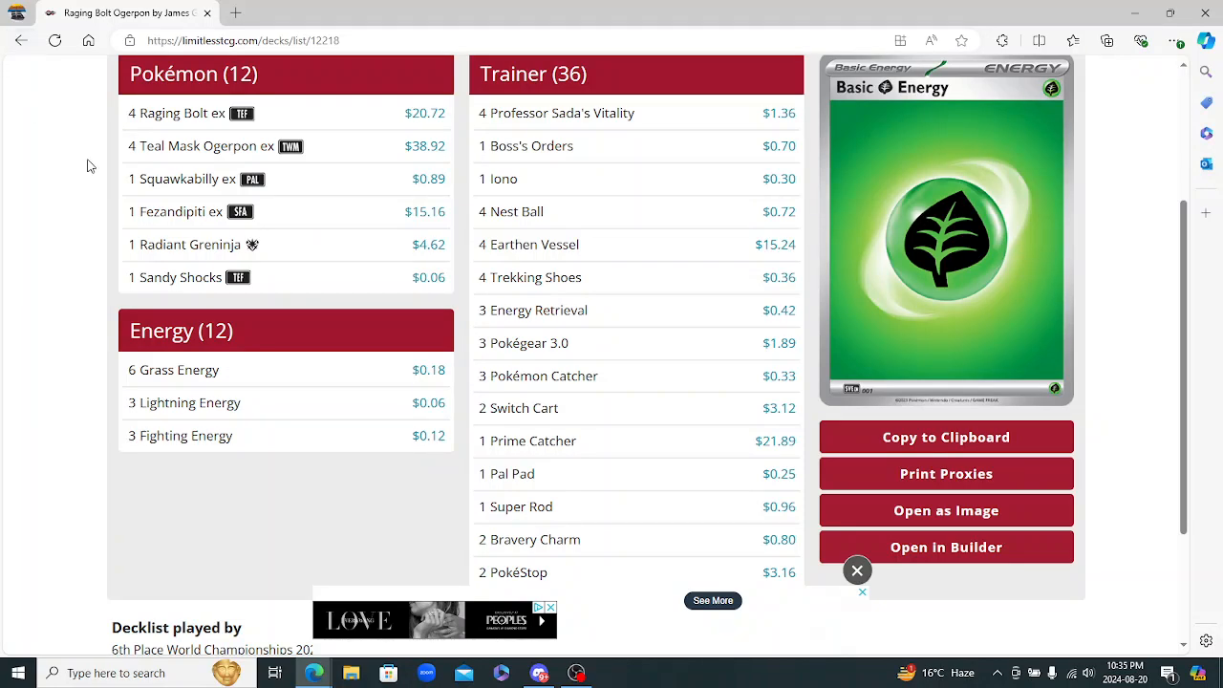
{"action": "scroll", "scroll_direction": "up", "scroll_amount": 3}
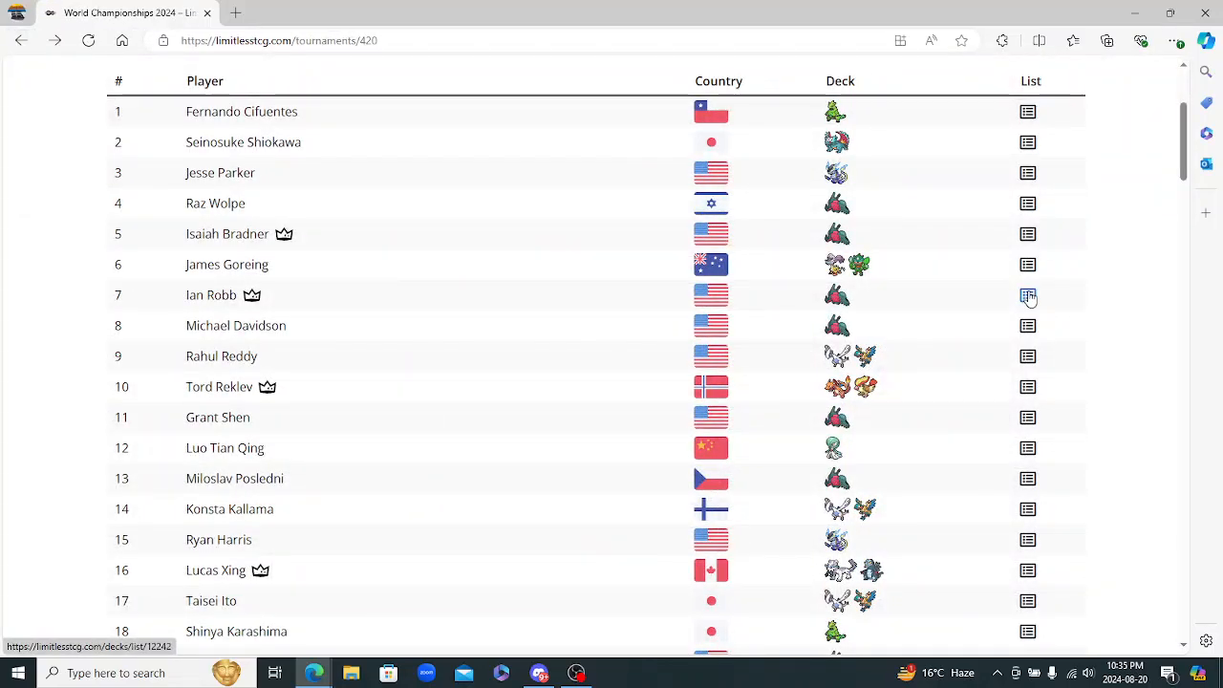
{"action": "left_click", "coordinate": [1028, 294]}
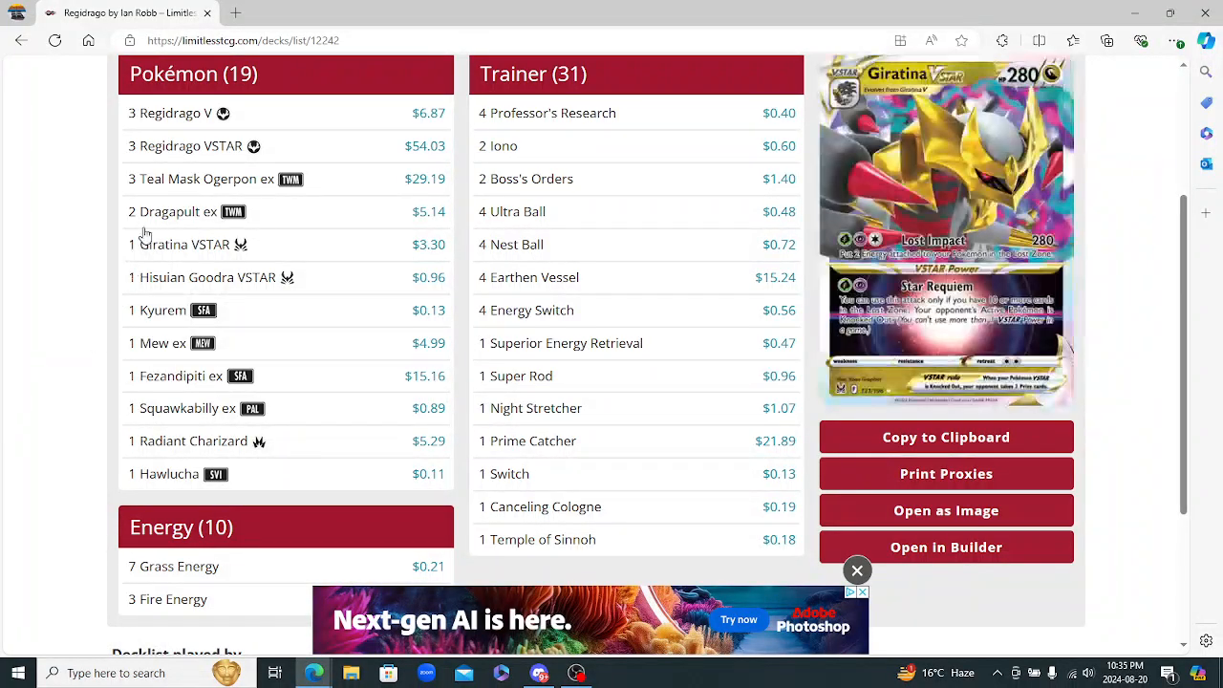
{"action": "mouse_move", "coordinate": [176, 145]}
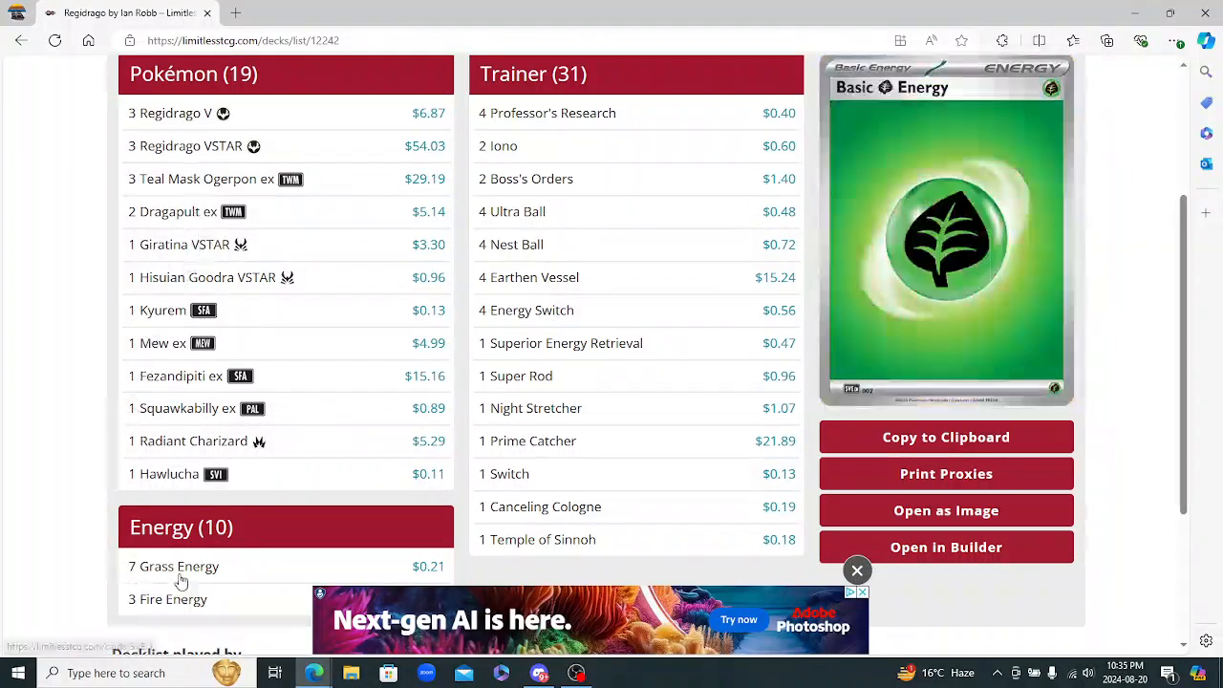
{"action": "mouse_move", "coordinate": [539, 506]}
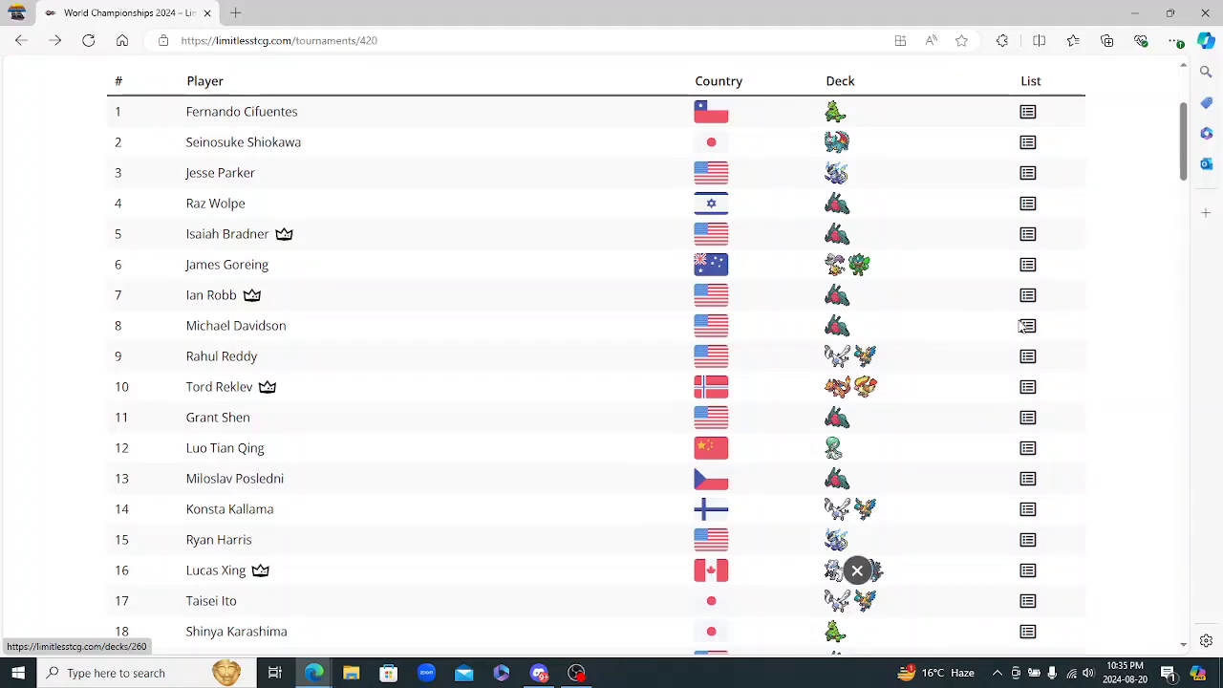
{"action": "left_click", "coordinate": [1028, 325]}
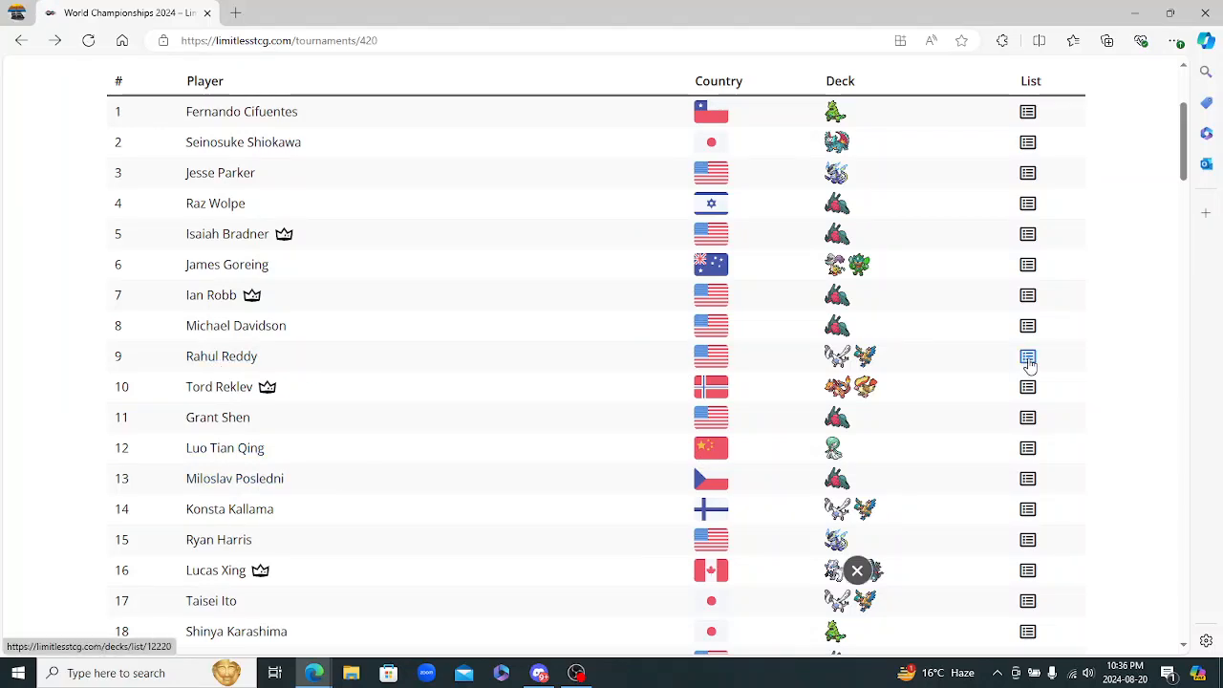
Open Rahul Reddy's ninth-place Lugia Archeops decklist and scroll through its cards
{"action": "left_click", "coordinate": [1028, 356]}
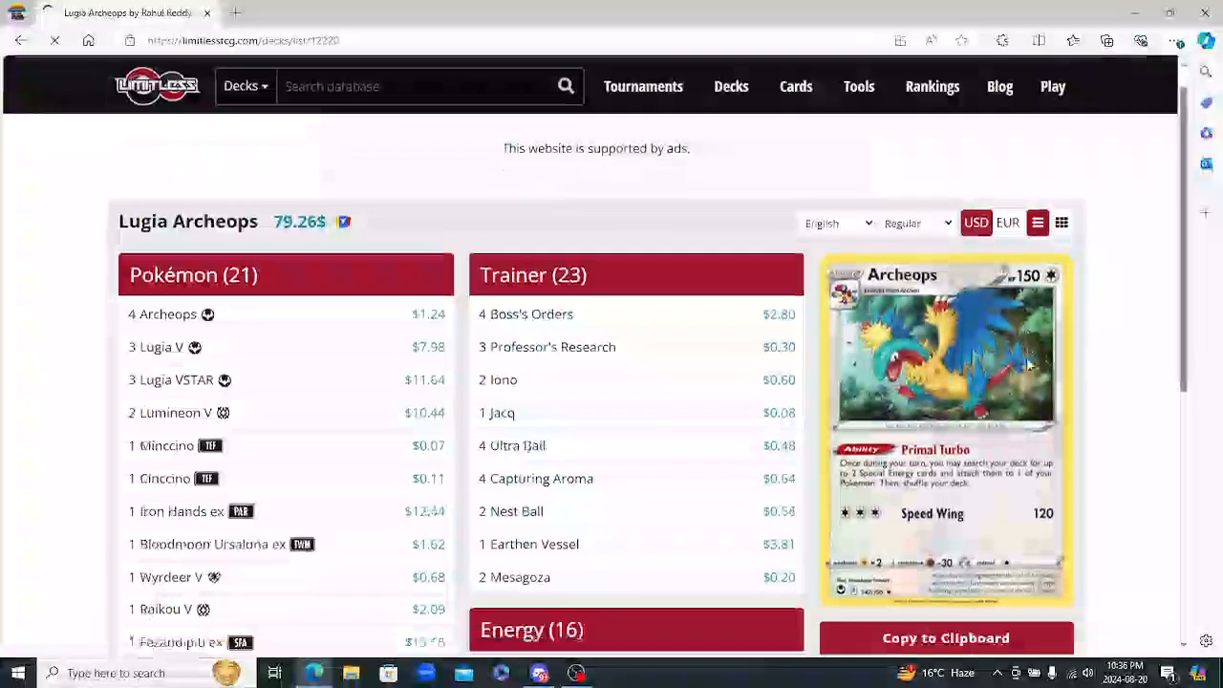
{"action": "scroll", "scroll_direction": "down", "scroll_amount": 3}
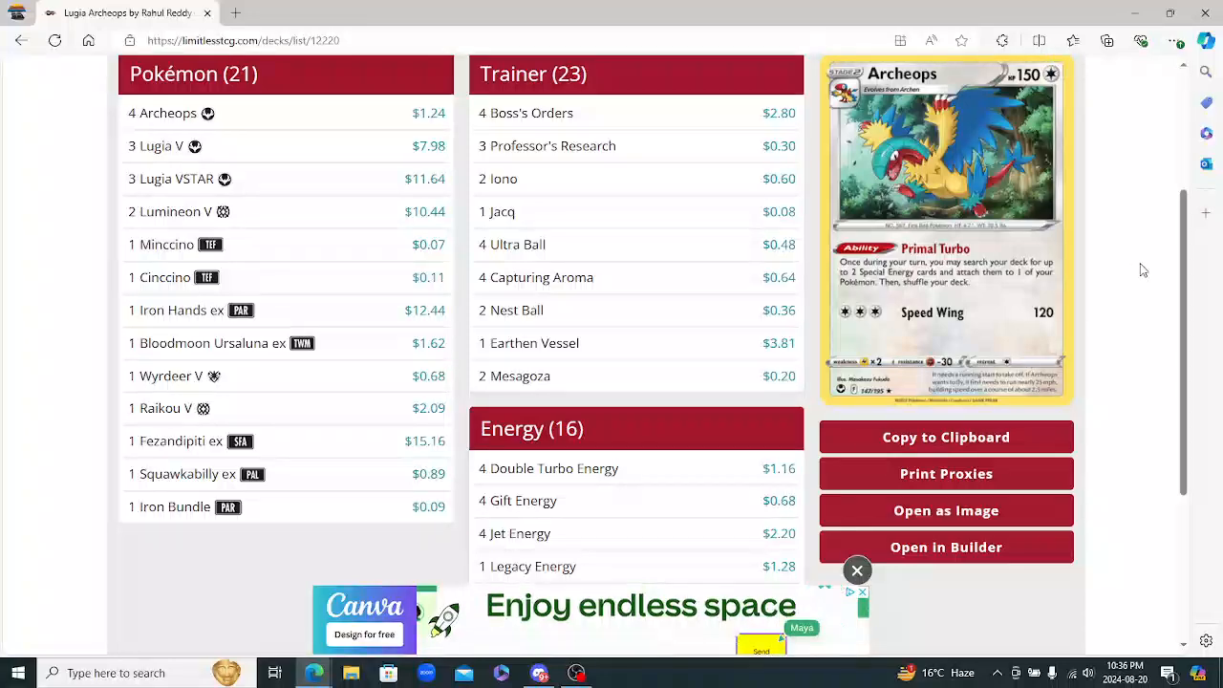
{"action": "scroll", "scroll_direction": "down", "scroll_amount": 3}
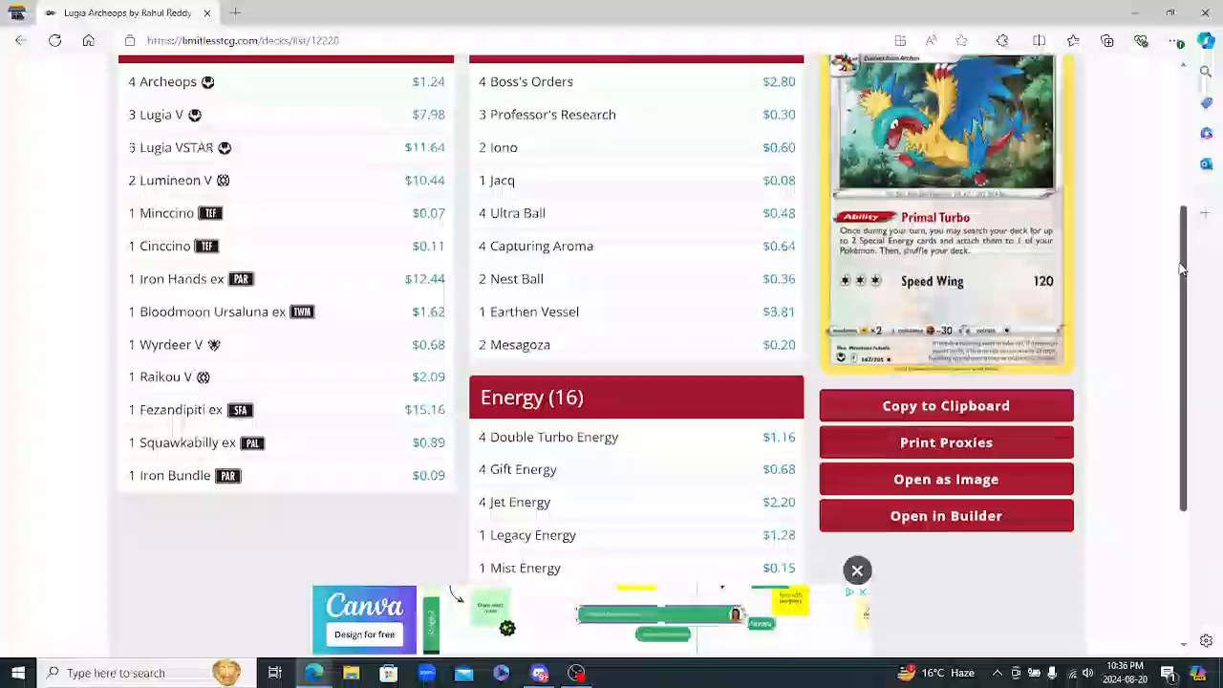
{"action": "left_click", "coordinate": [856, 569]}
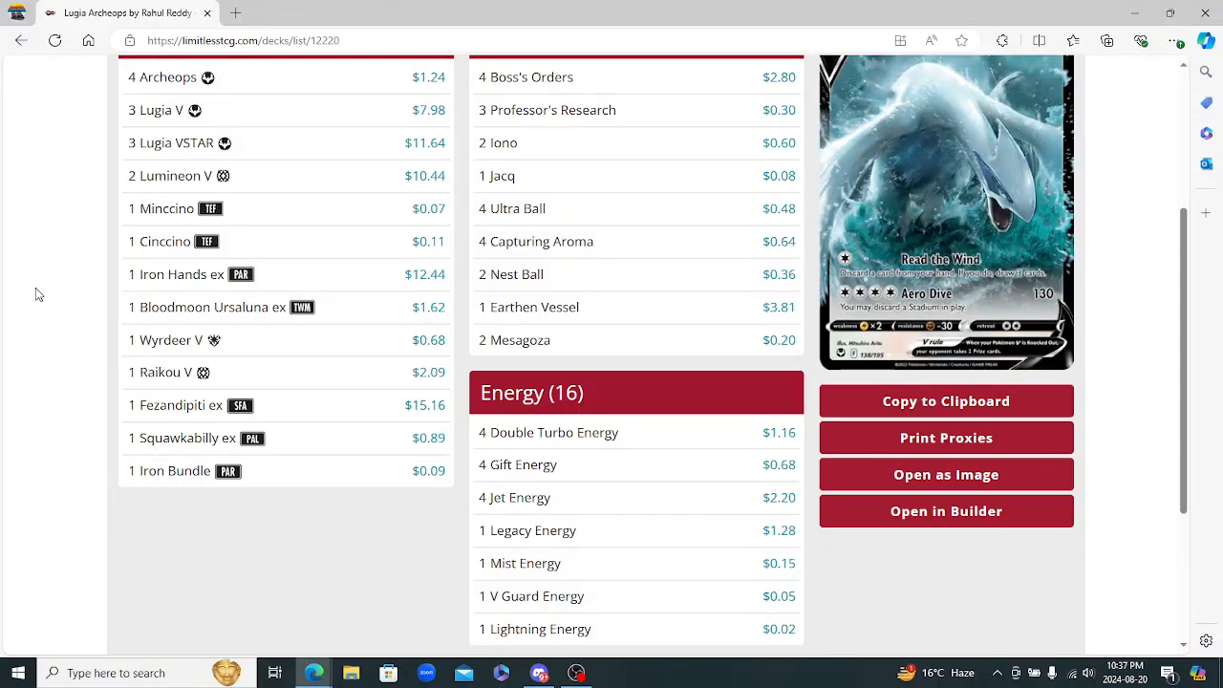
{"action": "mouse_move", "coordinate": [156, 279]}
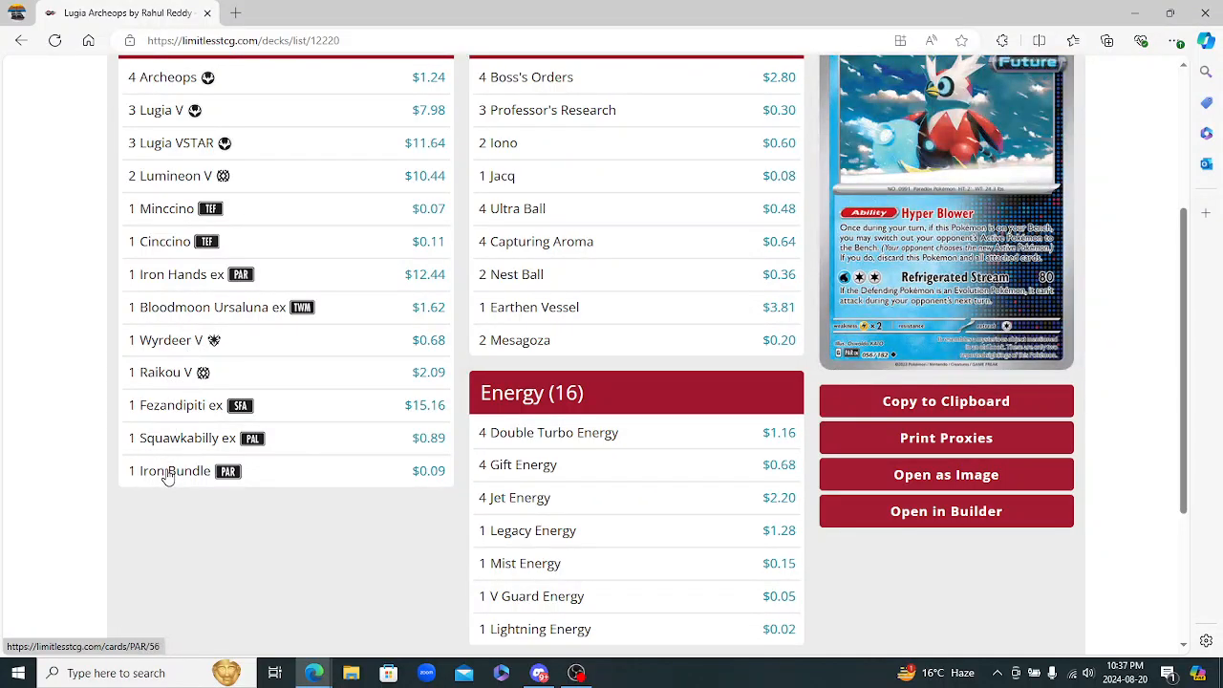
{"action": "mouse_move", "coordinate": [176, 142]}
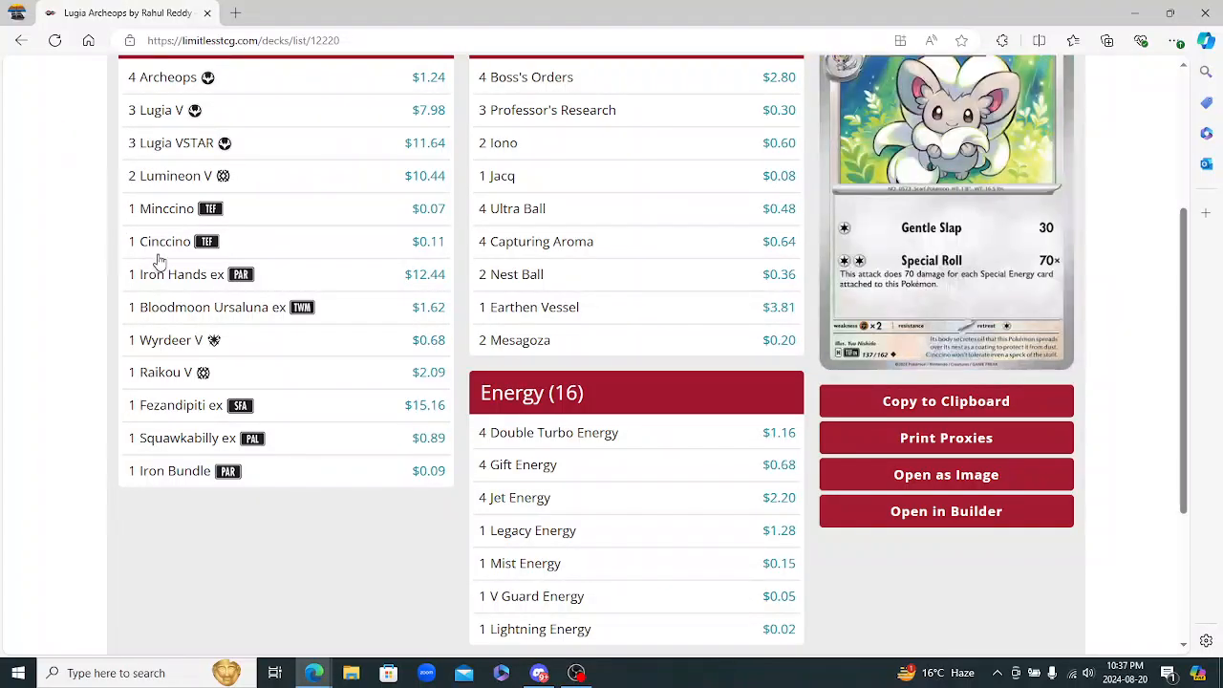
{"action": "mouse_move", "coordinate": [176, 256]}
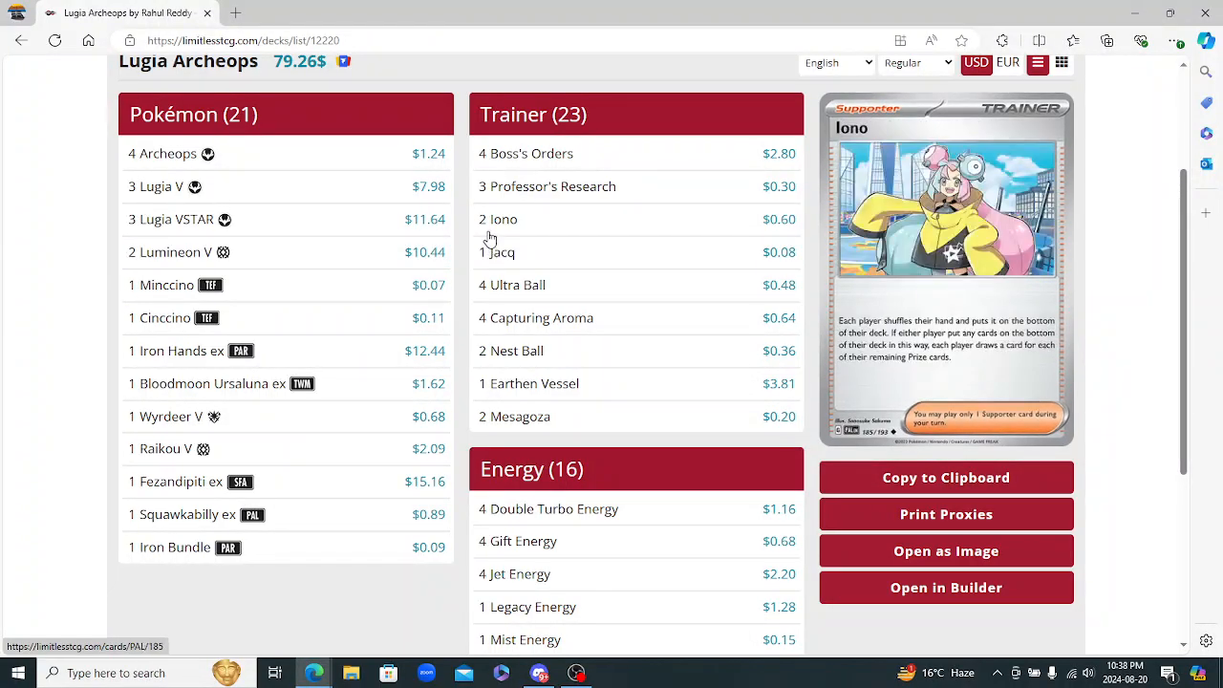
{"action": "mouse_move", "coordinate": [497, 252]}
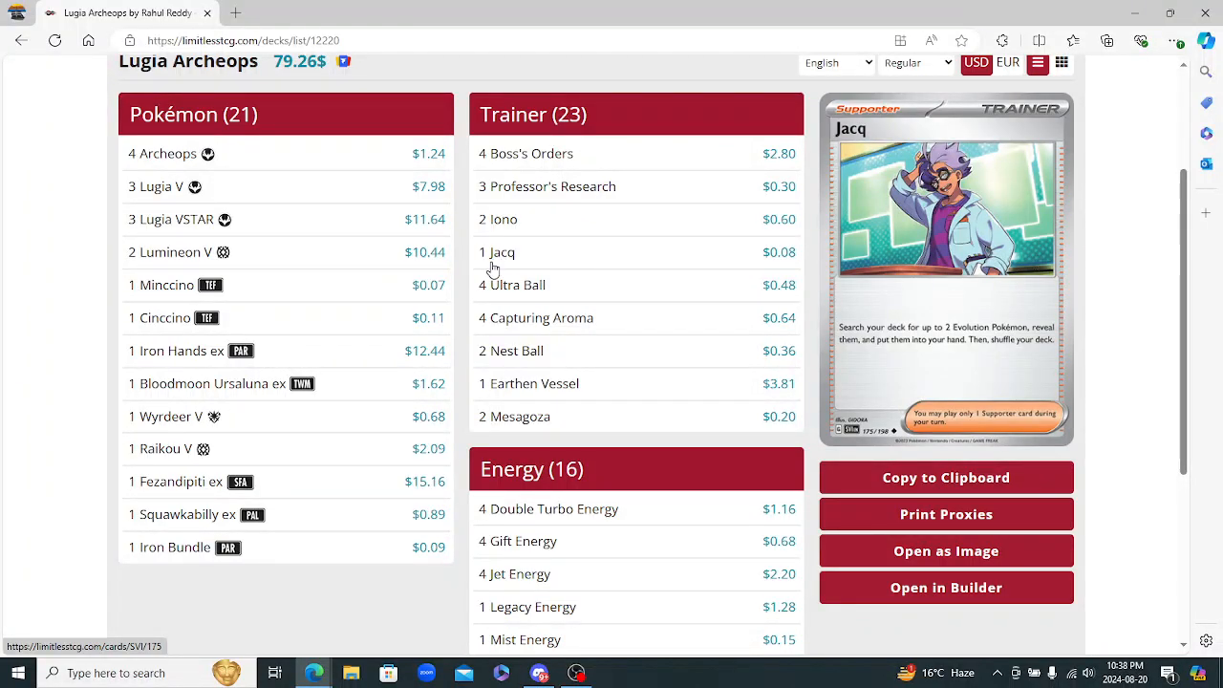
Review the Pokémon, Trainer and Energy sections of the Lugia Archeops list with prices
{"action": "scroll", "scroll_direction": "down", "scroll_amount": 3}
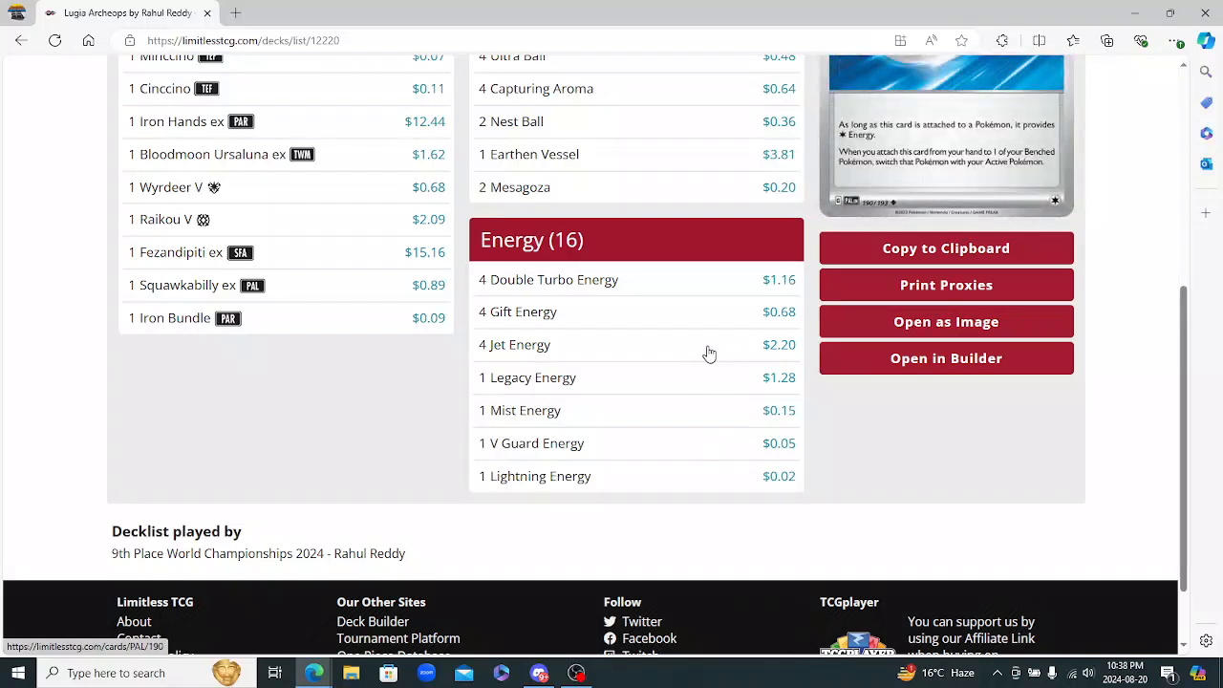
{"action": "scroll", "scroll_direction": "up", "scroll_amount": 3}
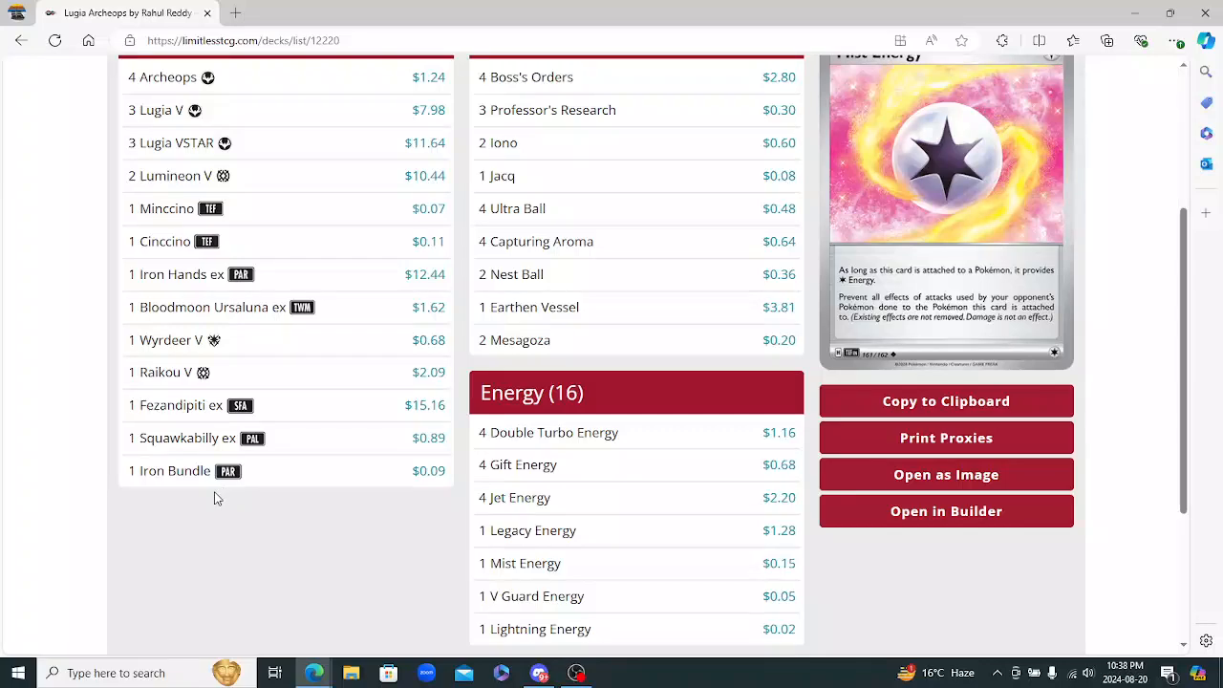
{"action": "mouse_move", "coordinate": [195, 279]}
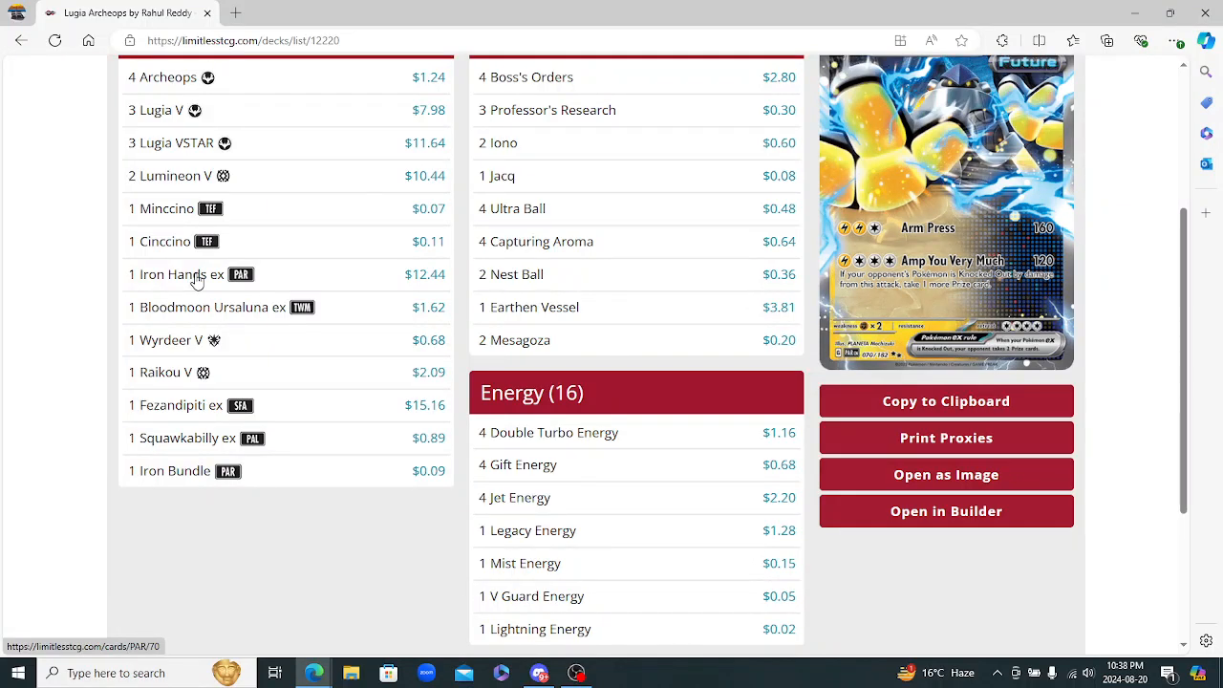
{"action": "mouse_move", "coordinate": [163, 241]}
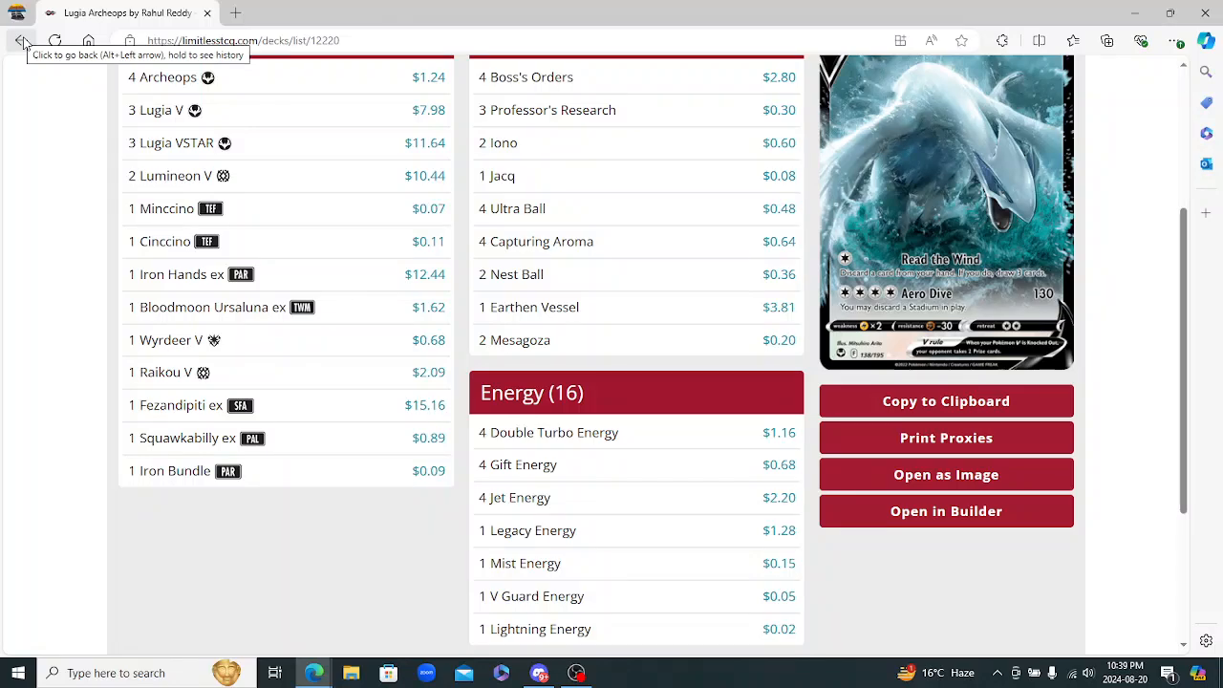
Go back from Rahul Reddy's decklist to the World Championships 2024 standings
{"action": "left_click", "coordinate": [21, 40]}
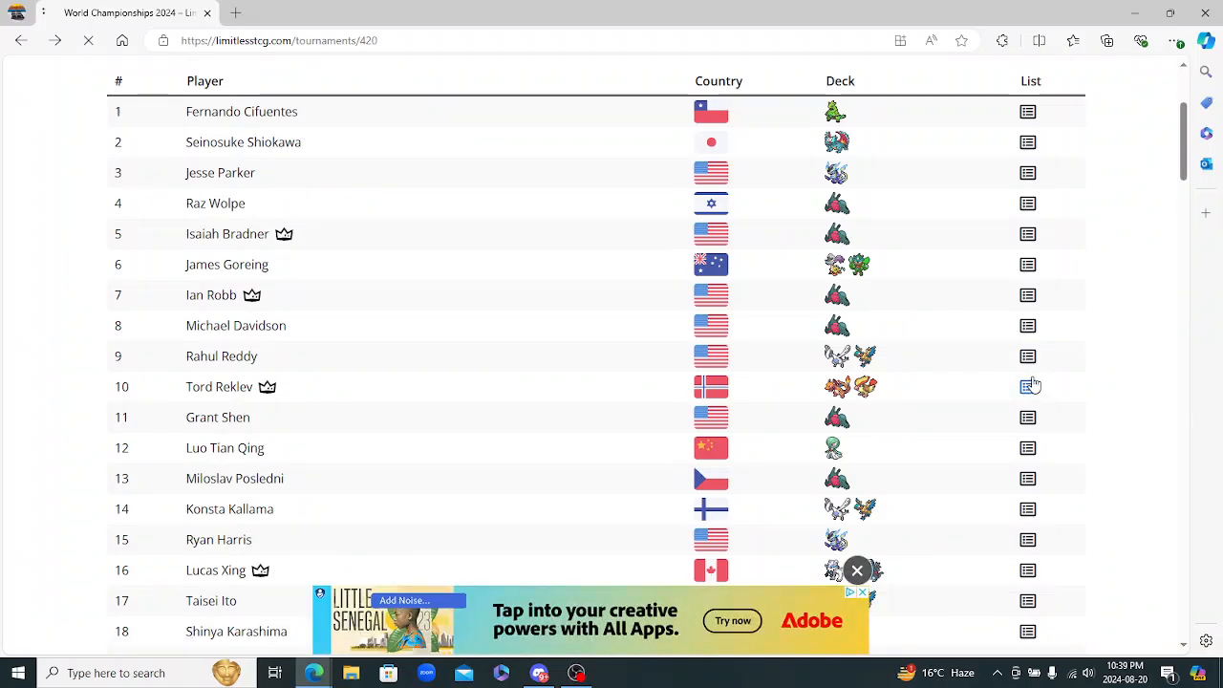
{"action": "left_click", "coordinate": [1028, 386]}
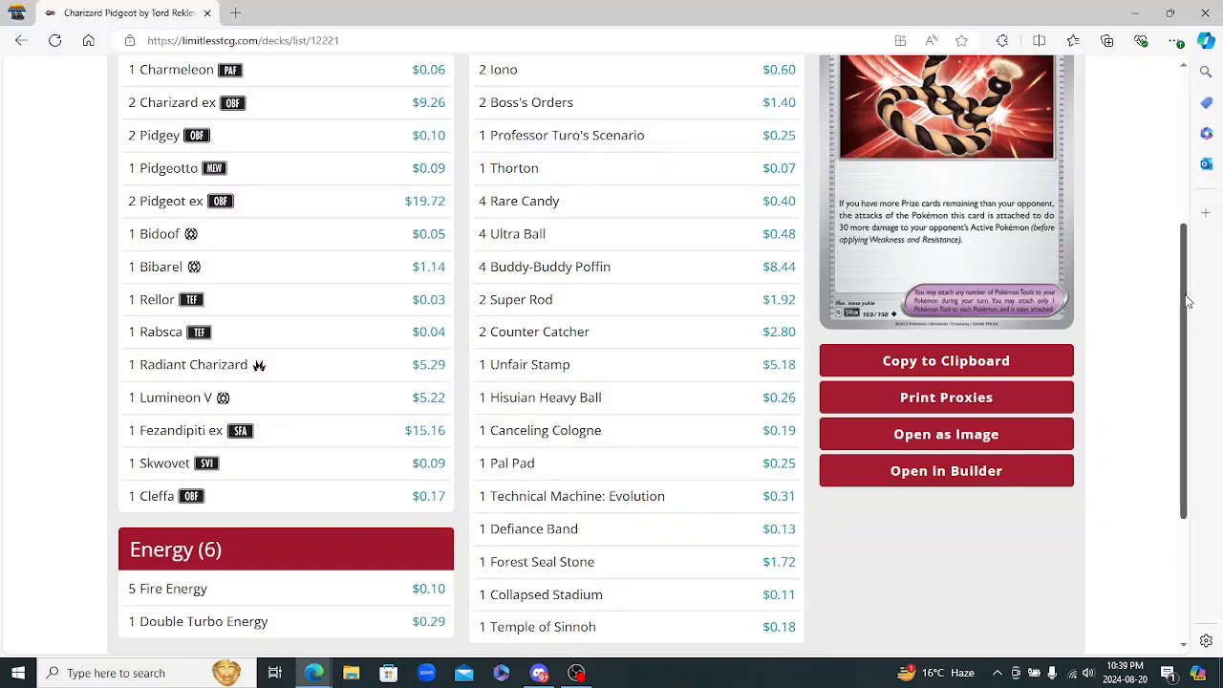
{"action": "scroll", "scroll_direction": "up", "scroll_amount": 3}
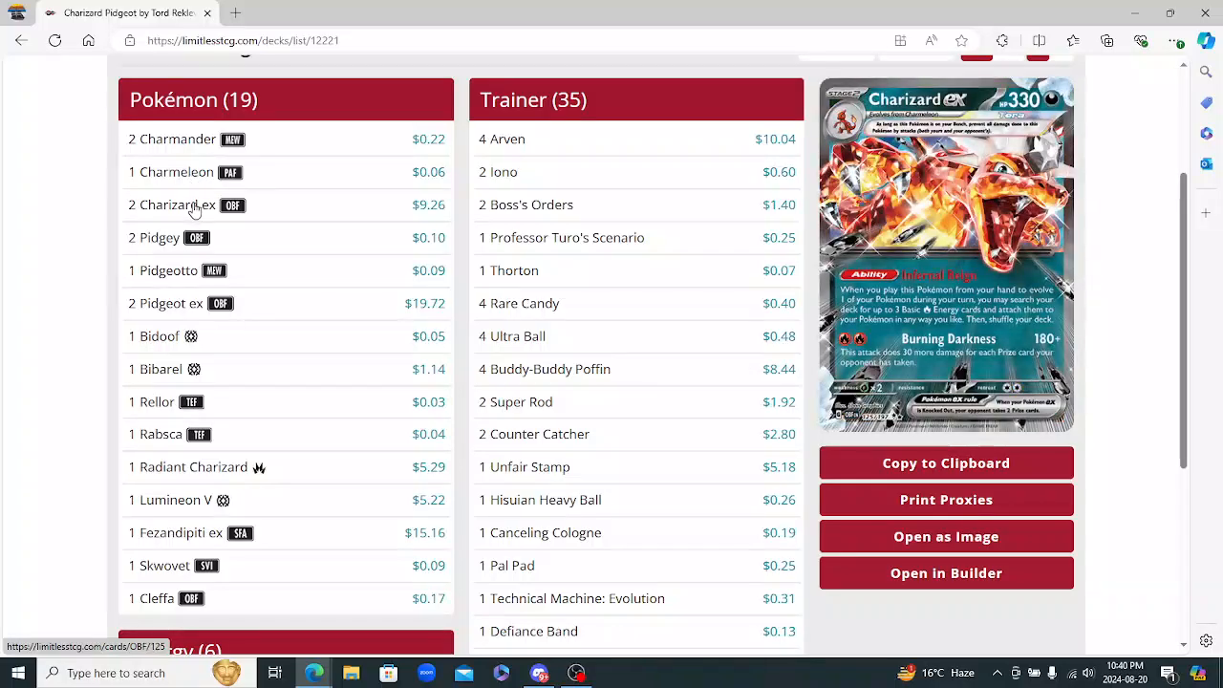
{"action": "mouse_move", "coordinate": [168, 272]}
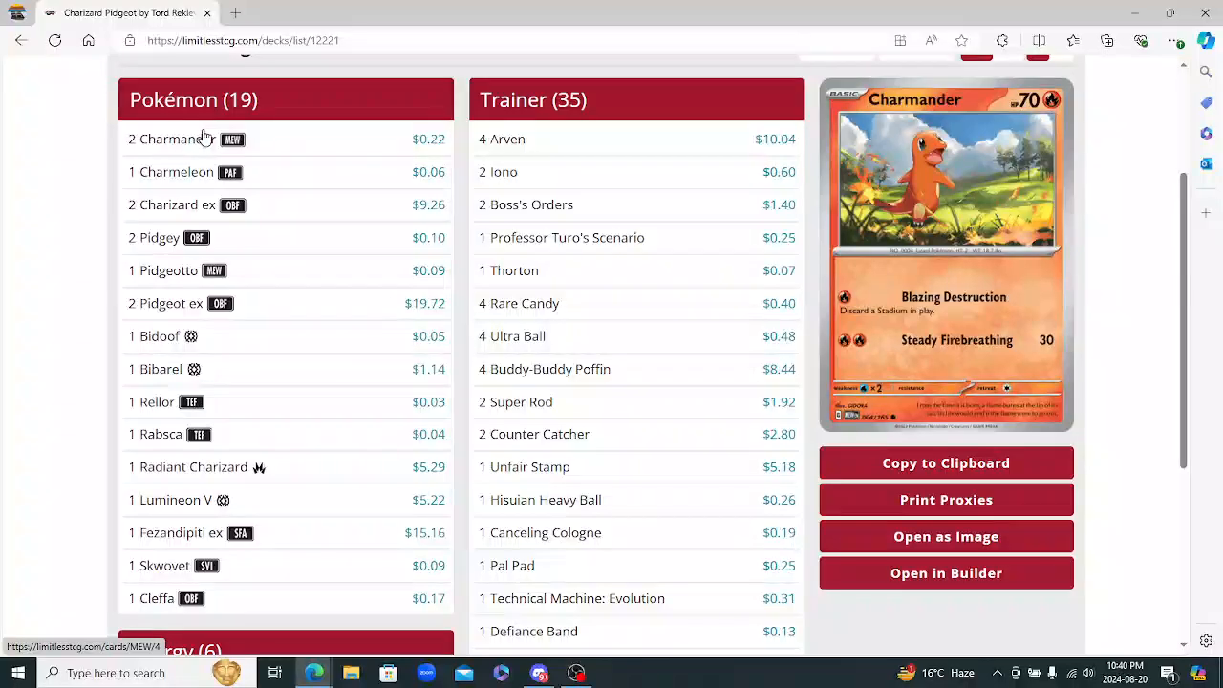
{"action": "scroll", "scroll_direction": "down", "scroll_amount": 3}
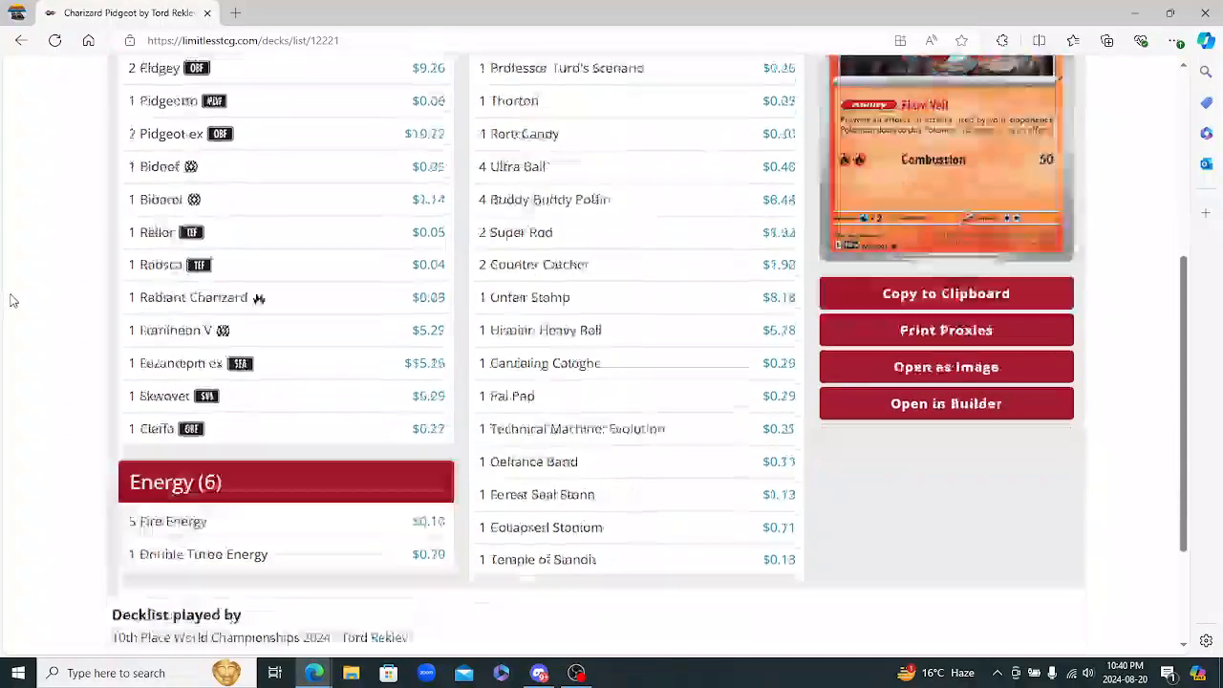
{"action": "scroll", "scroll_direction": "down", "scroll_amount": 3}
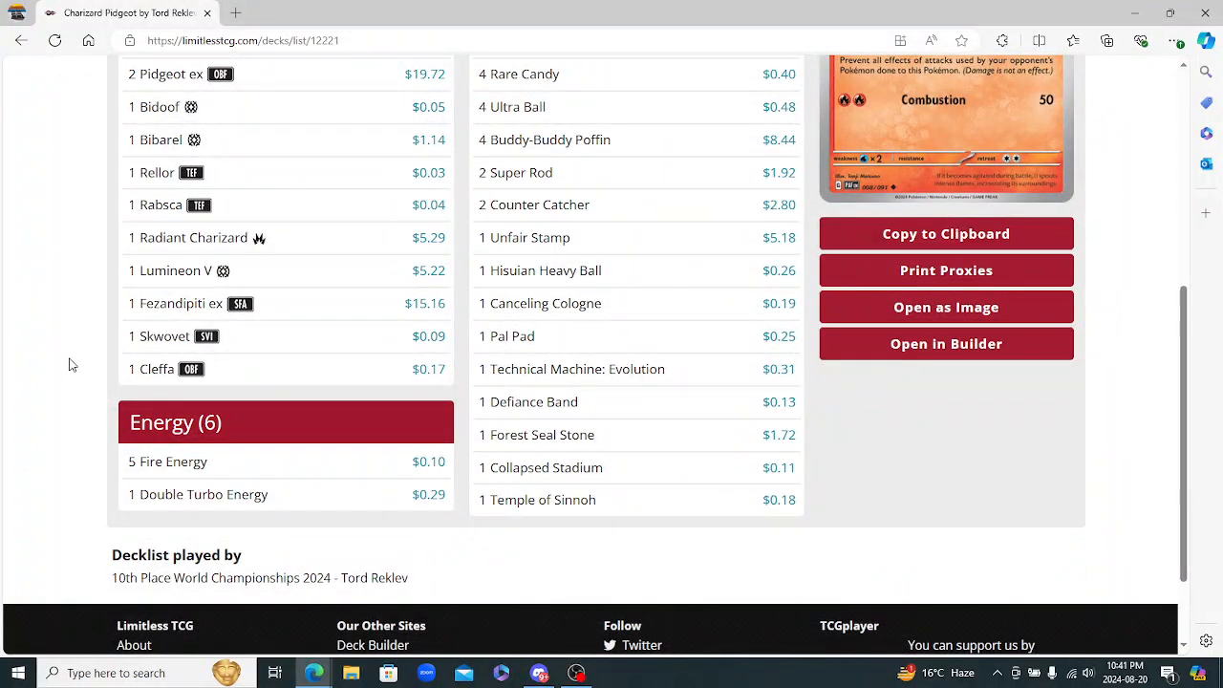
{"action": "mouse_move", "coordinate": [290, 256]}
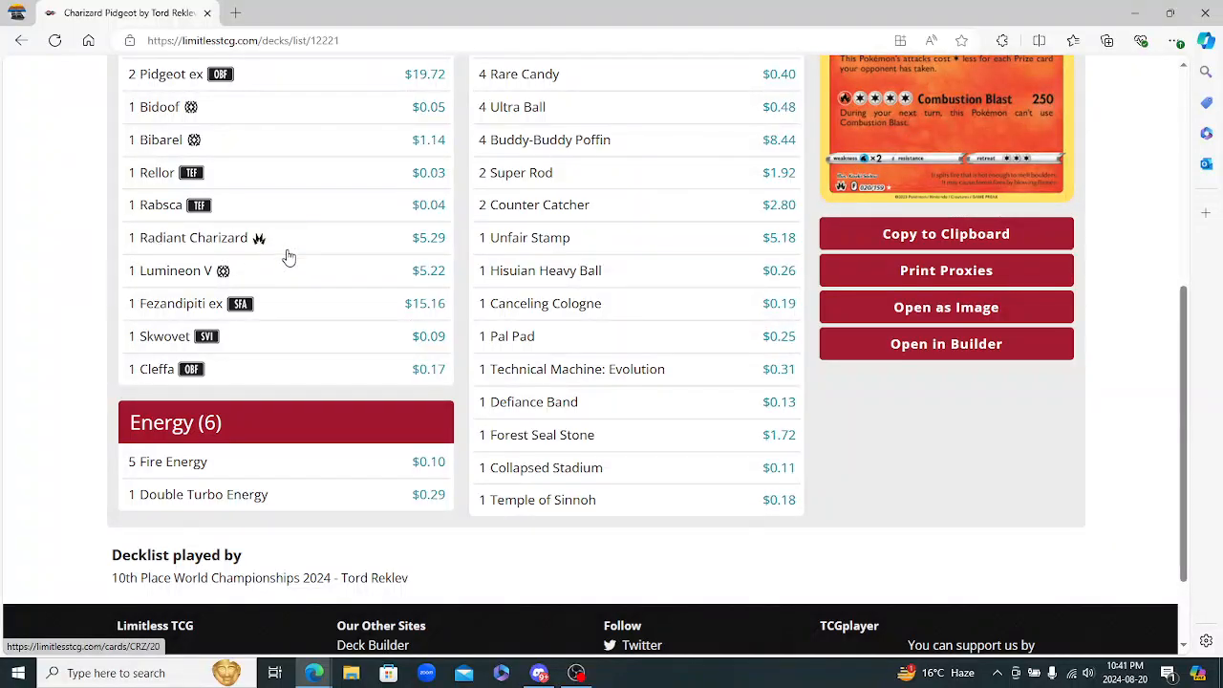
{"action": "scroll", "scroll_direction": "up", "scroll_amount": 3}
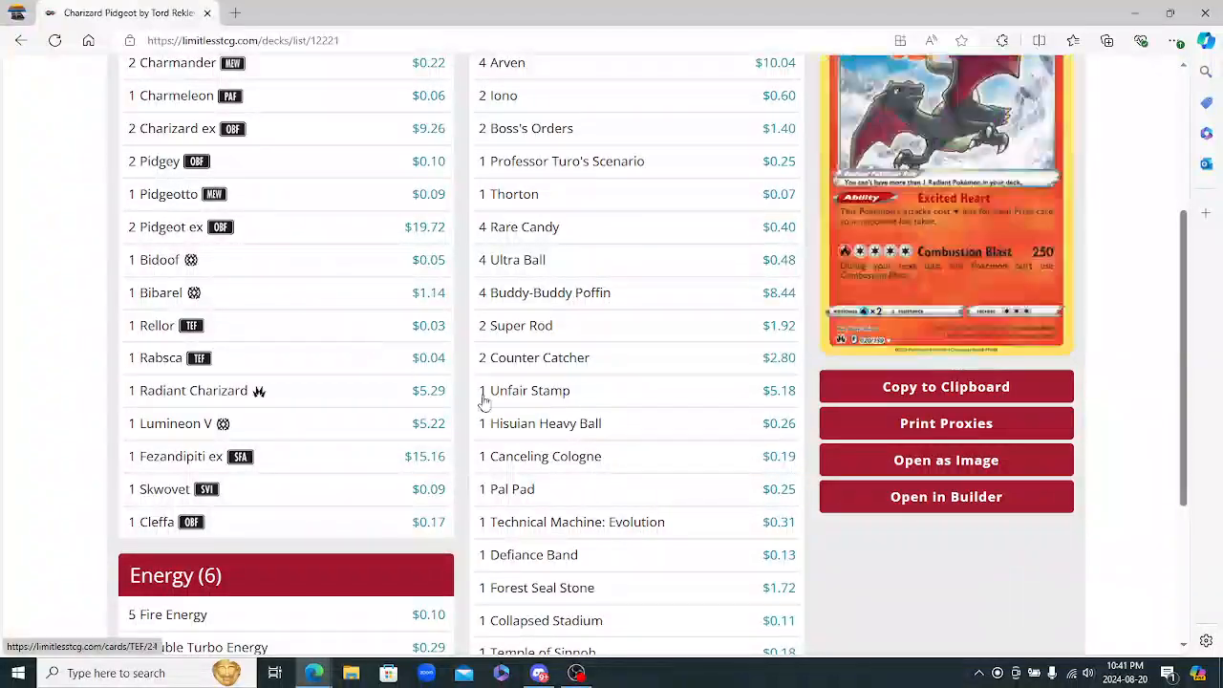
{"action": "mouse_move", "coordinate": [237, 321]}
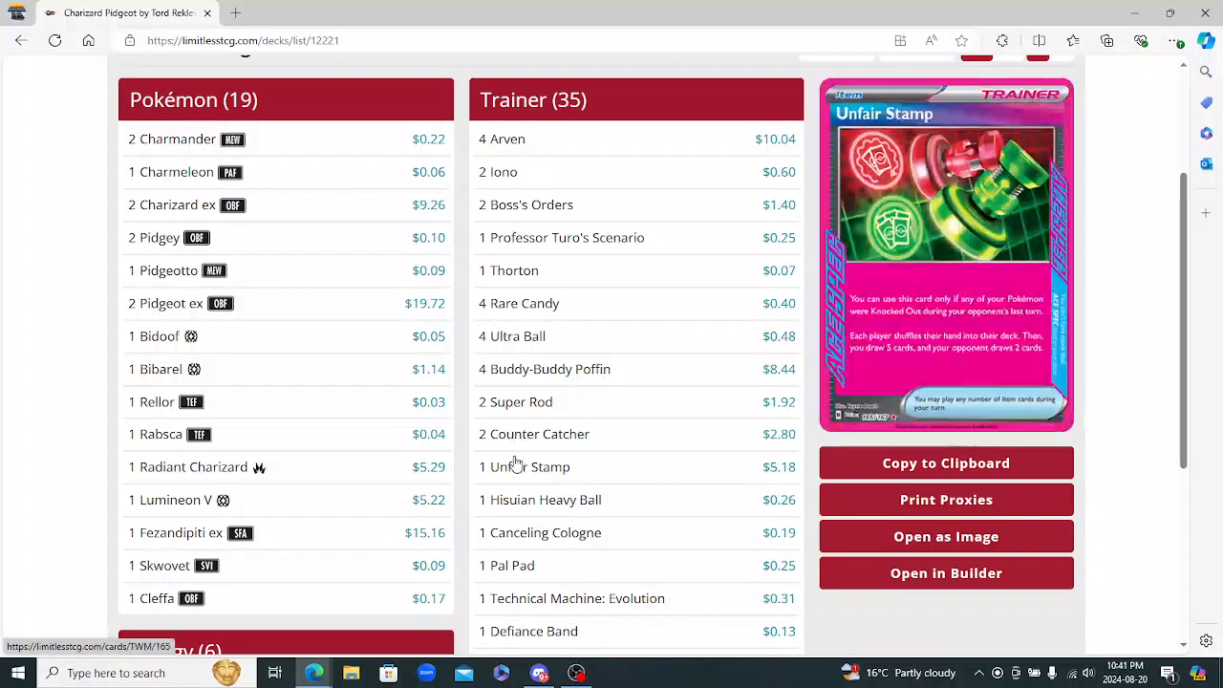
{"action": "mouse_move", "coordinate": [512, 565]}
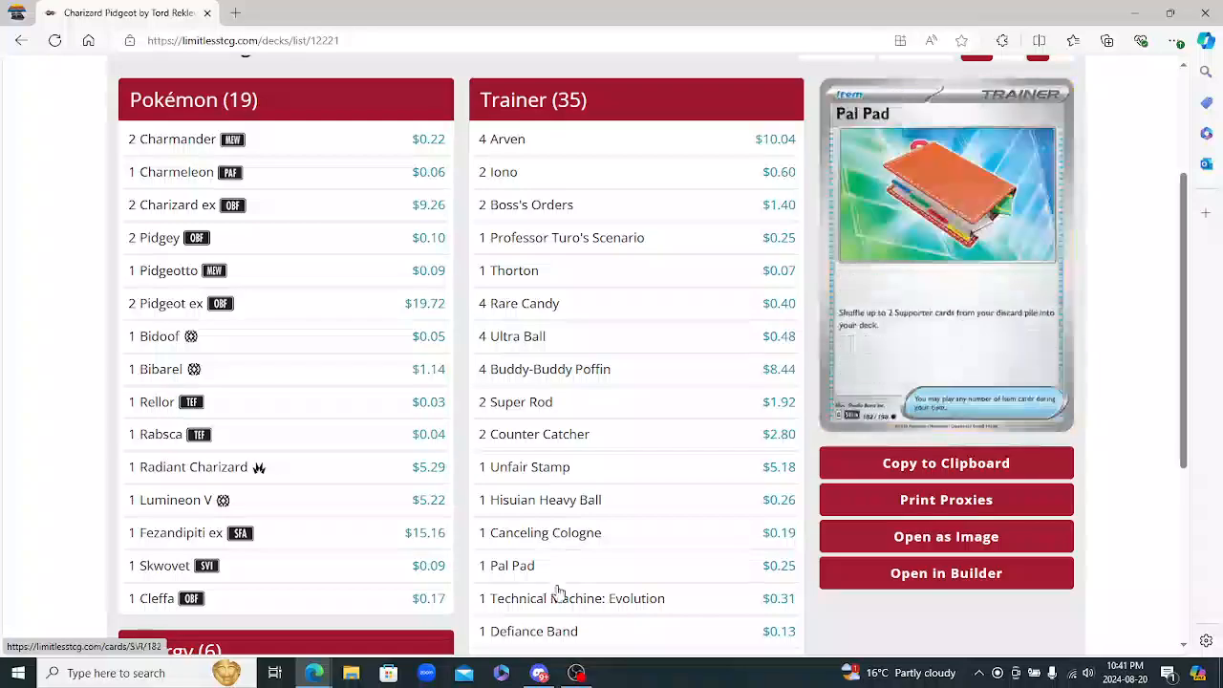
{"action": "scroll", "scroll_direction": "down", "scroll_amount": 3}
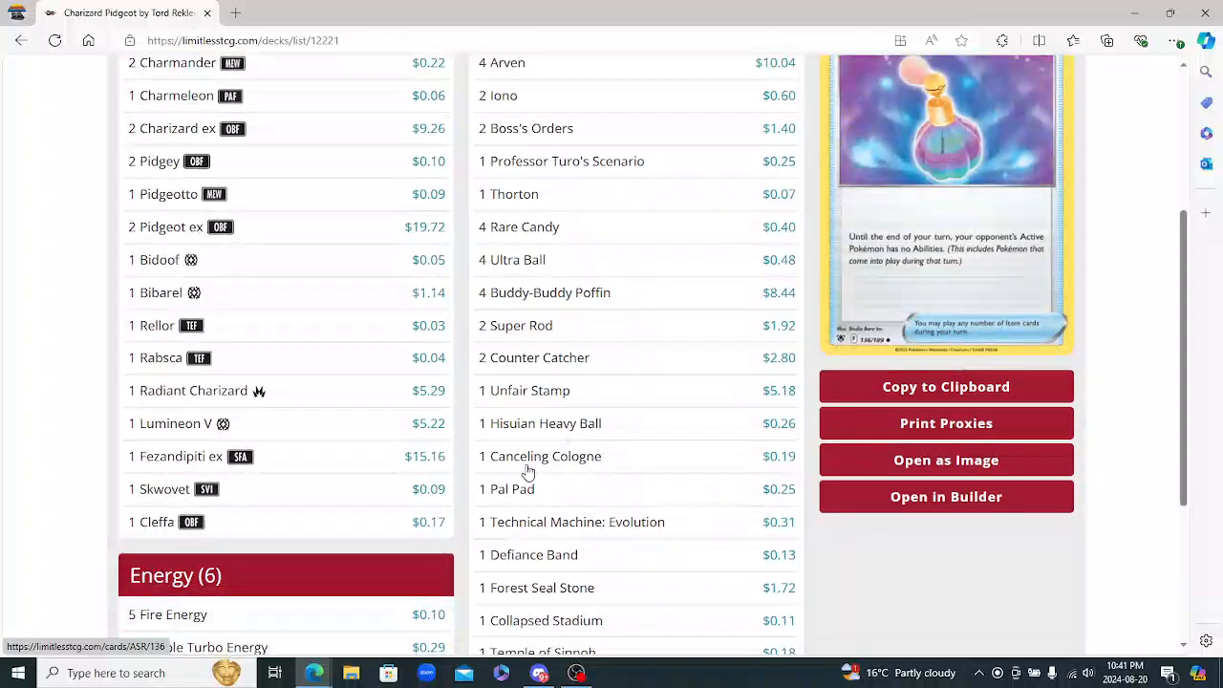
{"action": "mouse_move", "coordinate": [523, 390]}
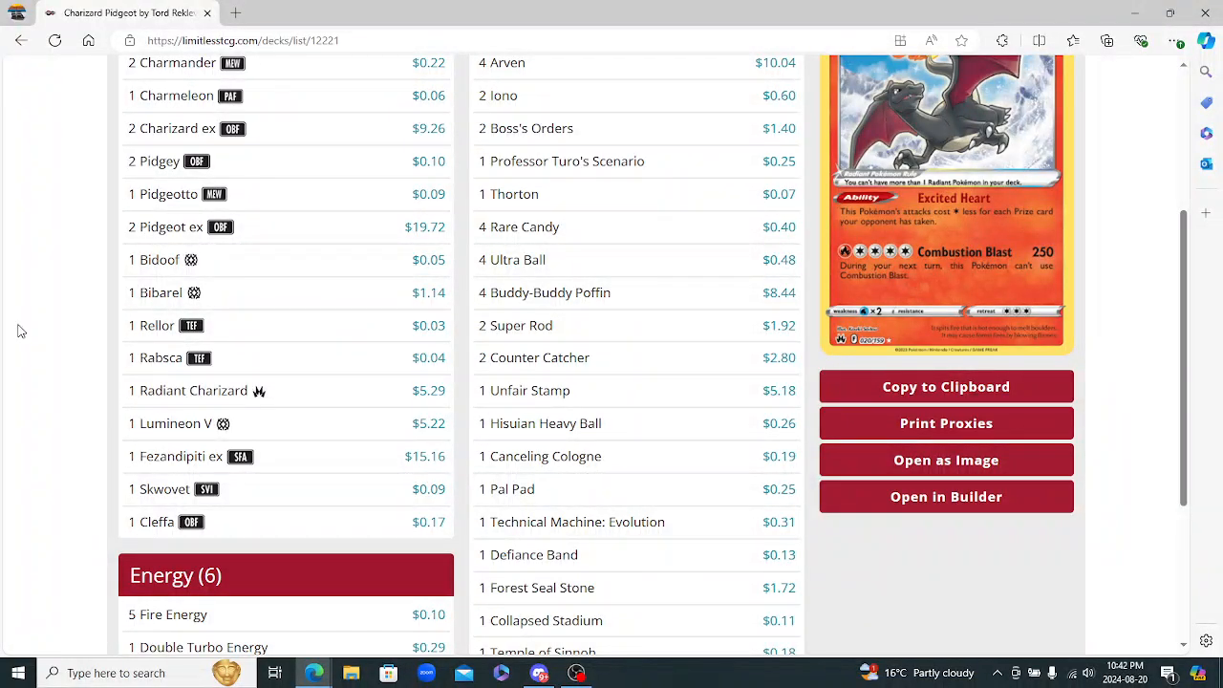
{"action": "mouse_move", "coordinate": [17, 46]}
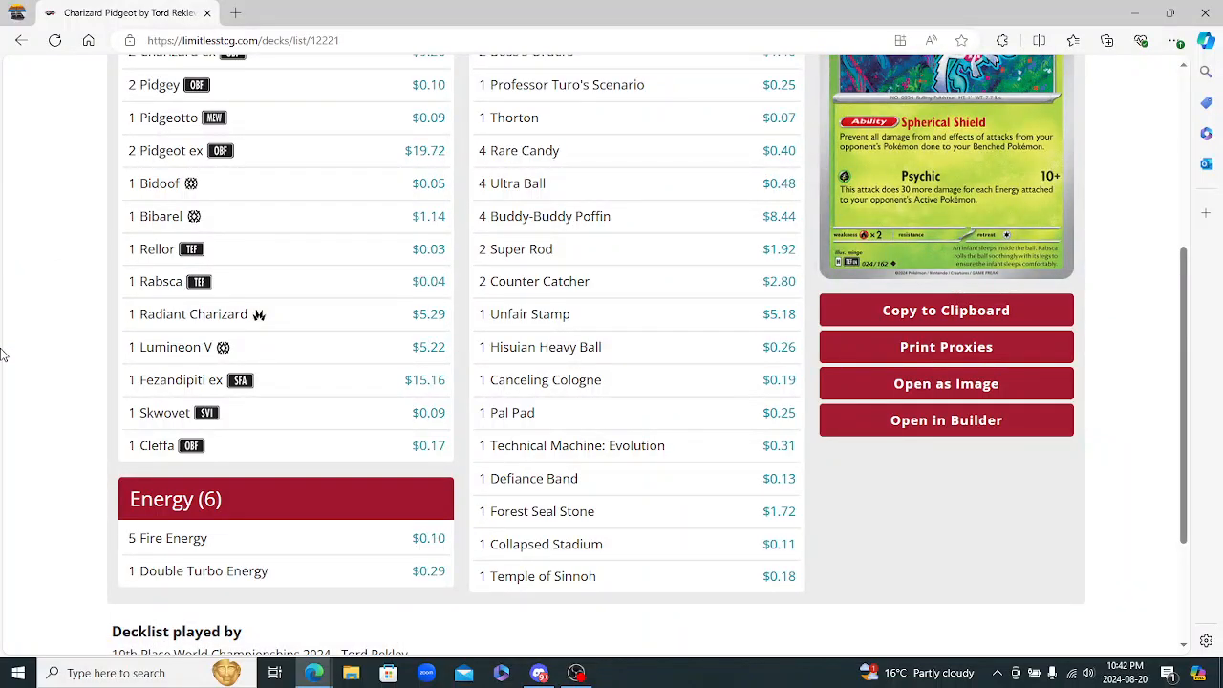
{"action": "mouse_move", "coordinate": [15, 290]}
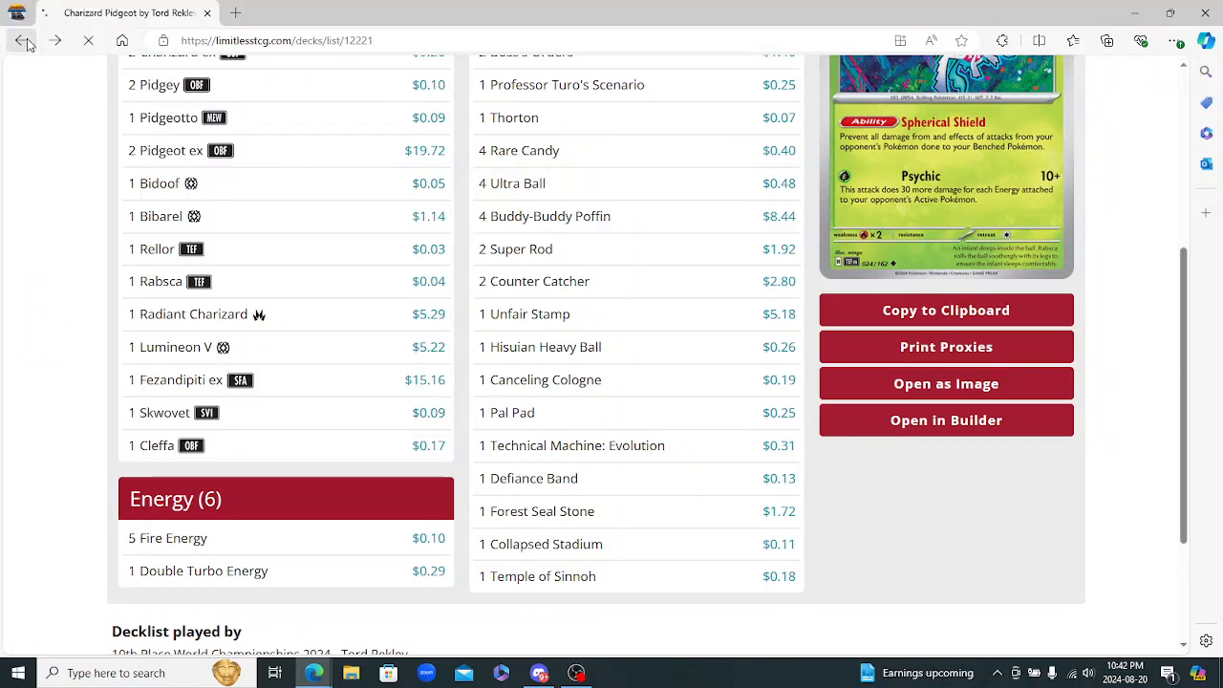
Return to the standings and scroll through Grant Shen's 11th-place Regidrago decklist
{"action": "left_click", "coordinate": [21, 40]}
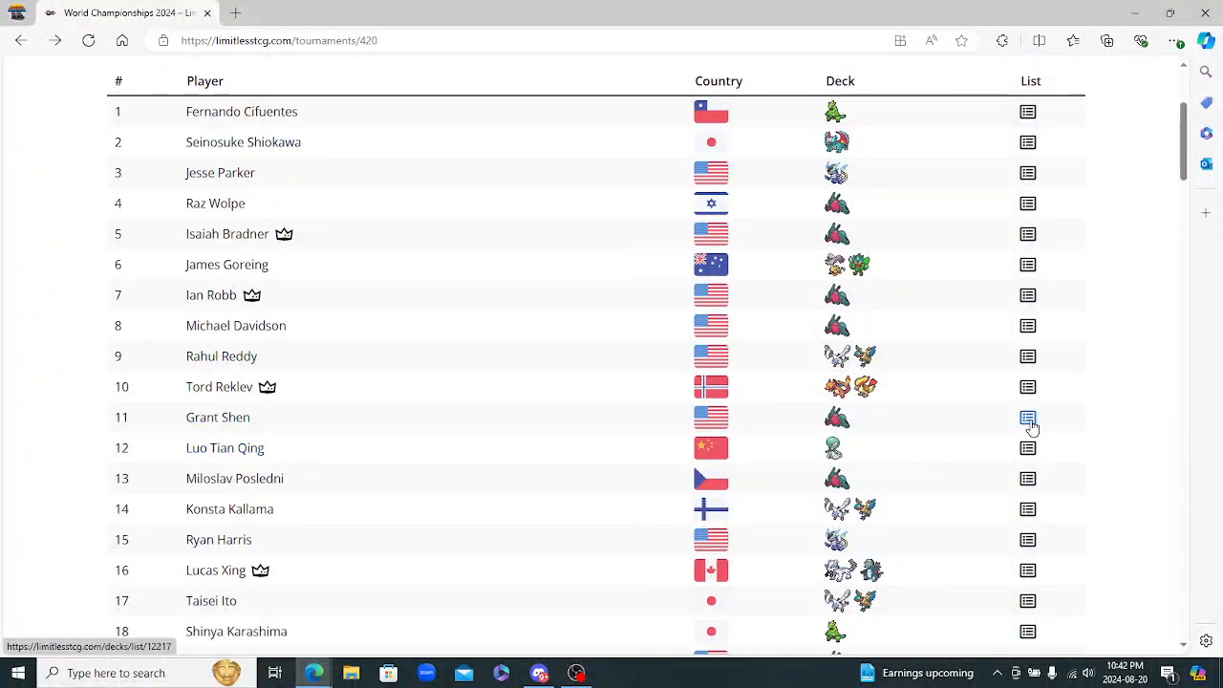
{"action": "left_click", "coordinate": [1028, 416]}
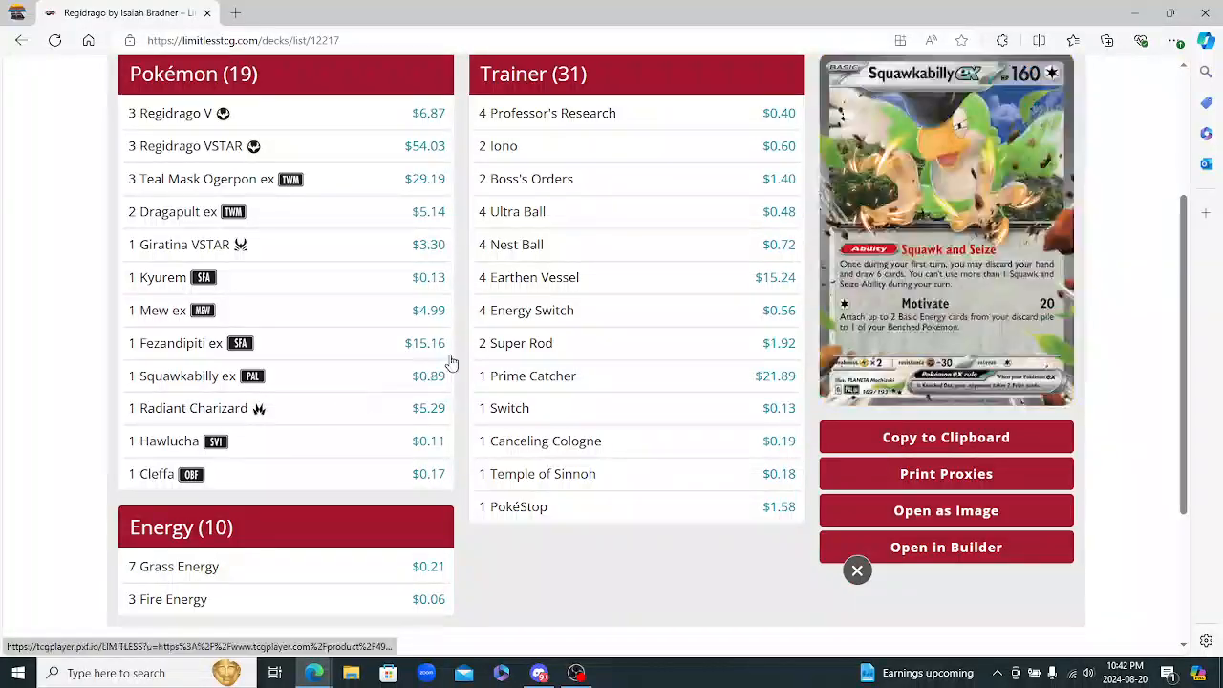
{"action": "scroll", "scroll_direction": "down", "scroll_amount": 3}
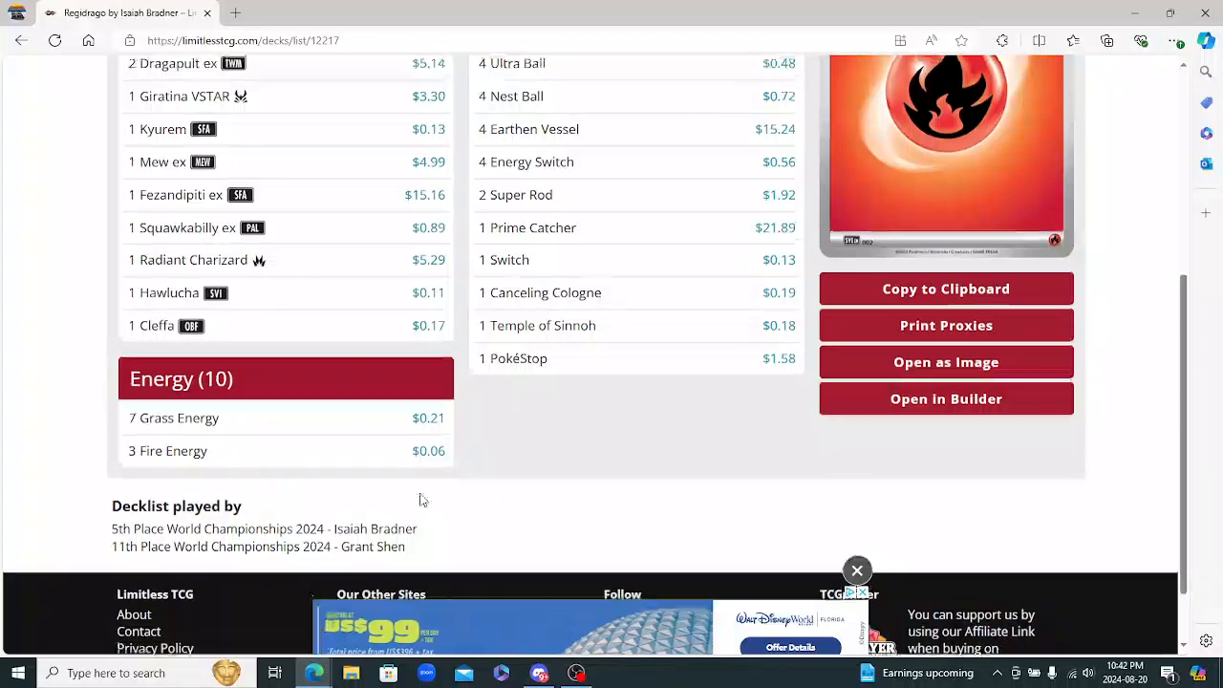
{"action": "scroll", "scroll_direction": "up", "scroll_amount": 3}
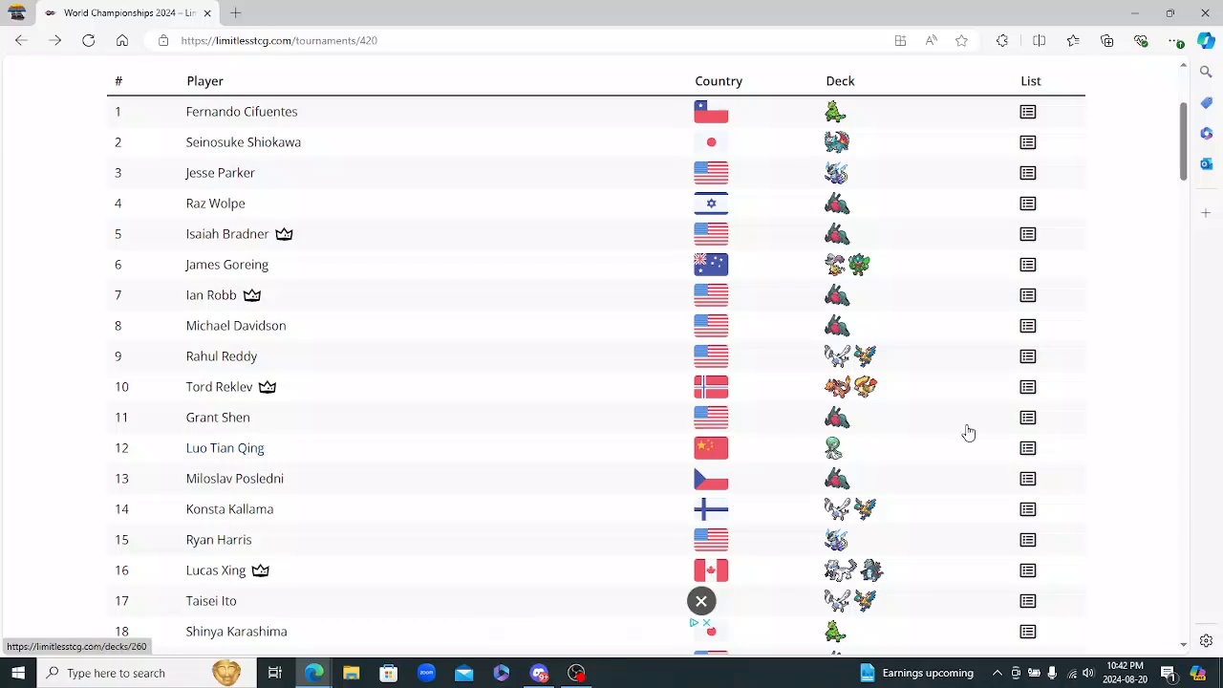
{"action": "mouse_move", "coordinate": [711, 447]}
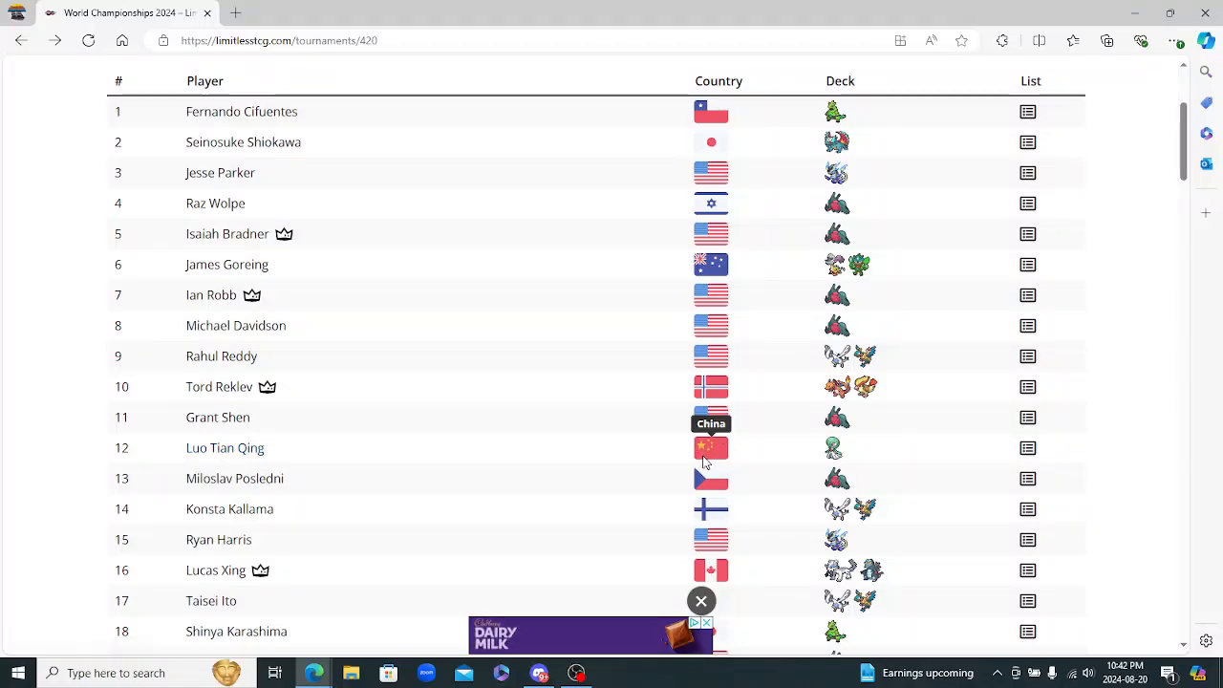
{"action": "mouse_move", "coordinate": [1028, 447]}
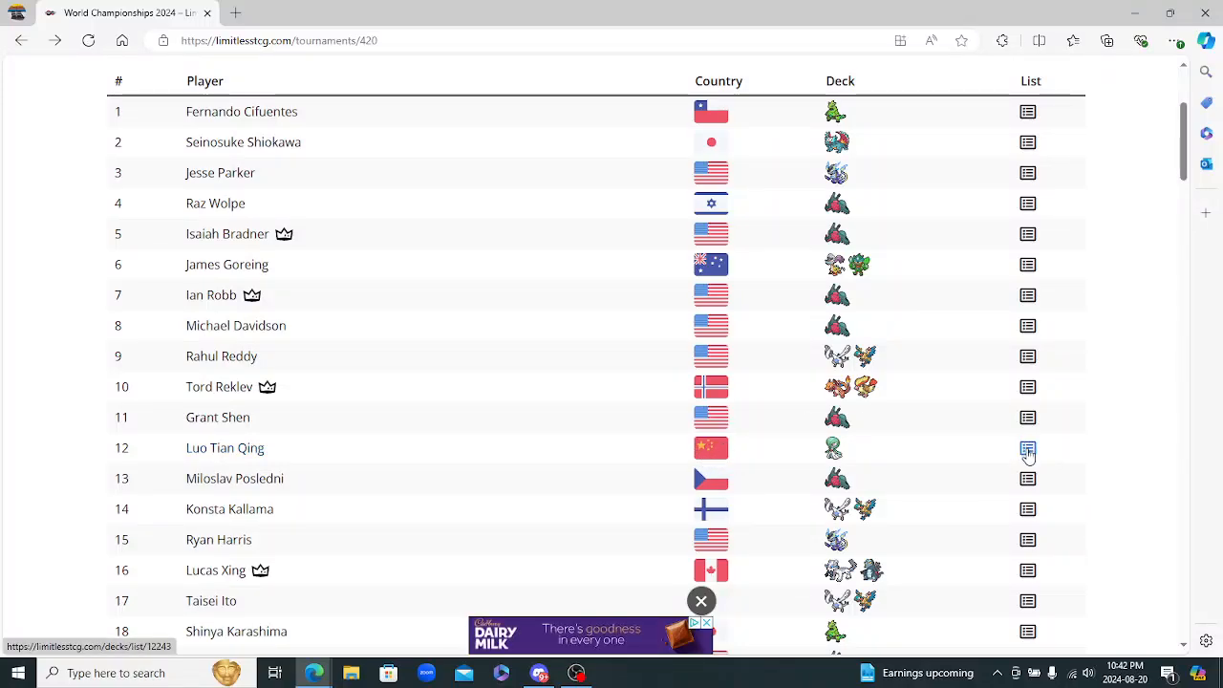
{"action": "left_click", "coordinate": [1028, 448]}
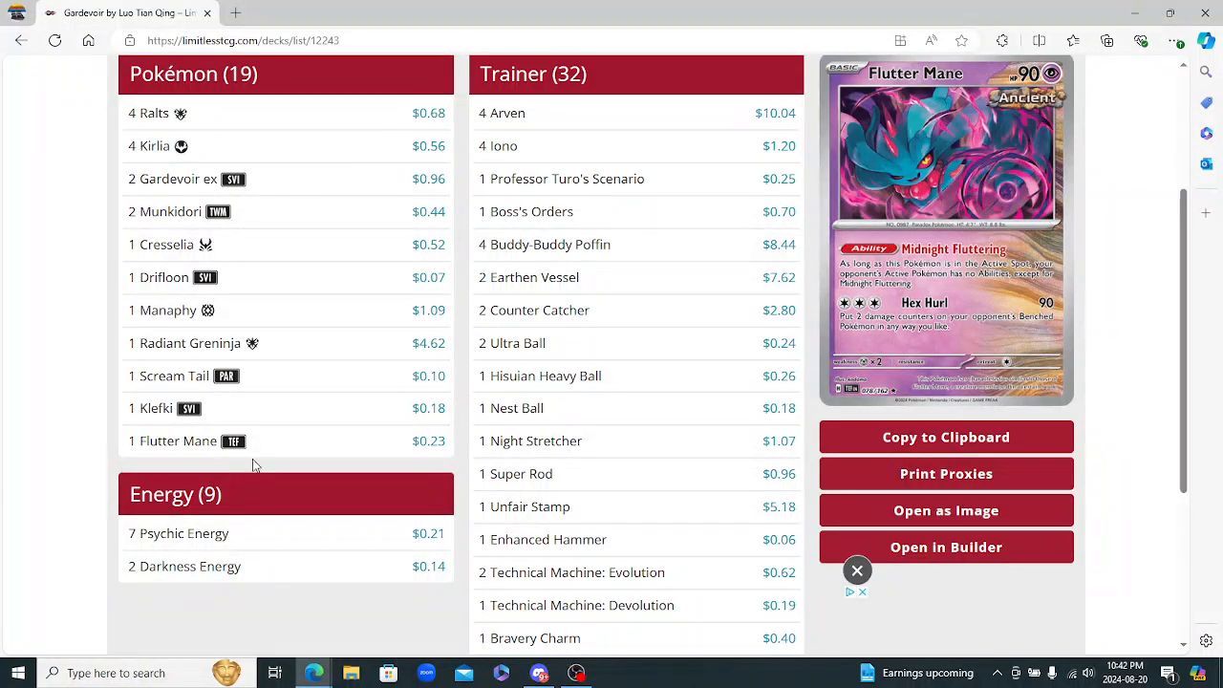
{"action": "mouse_move", "coordinate": [247, 476]}
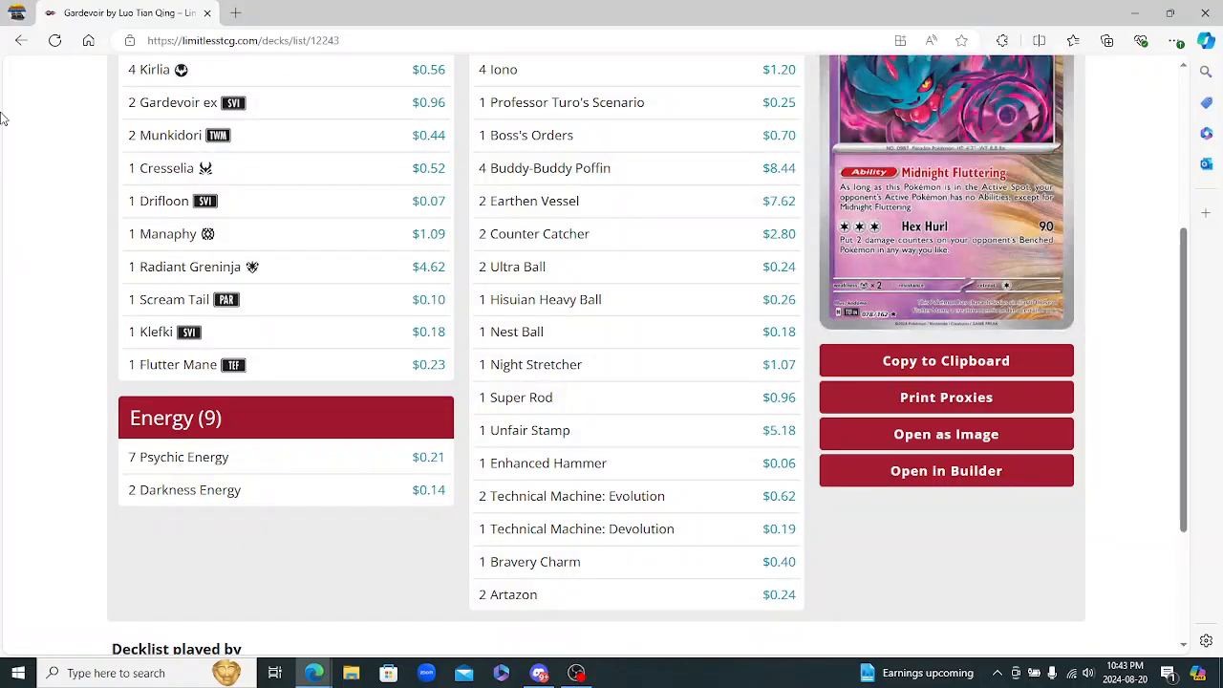
{"action": "scroll", "scroll_direction": "up", "scroll_amount": 3}
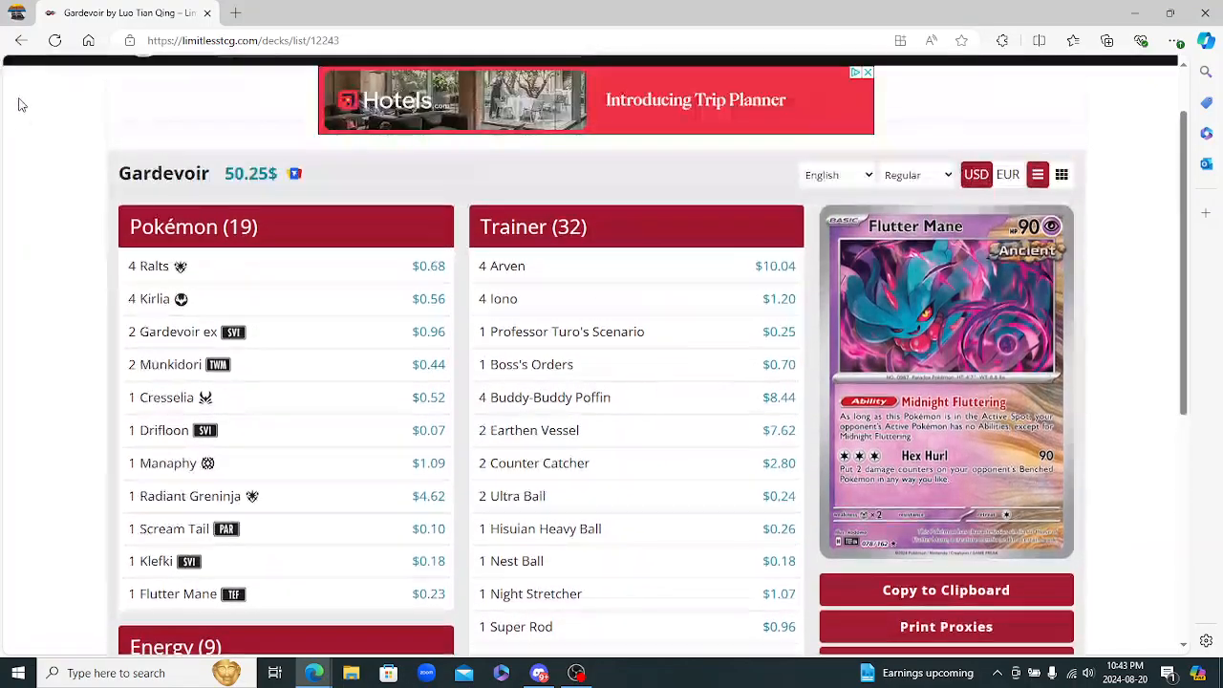
{"action": "scroll", "scroll_direction": "down", "scroll_amount": 3}
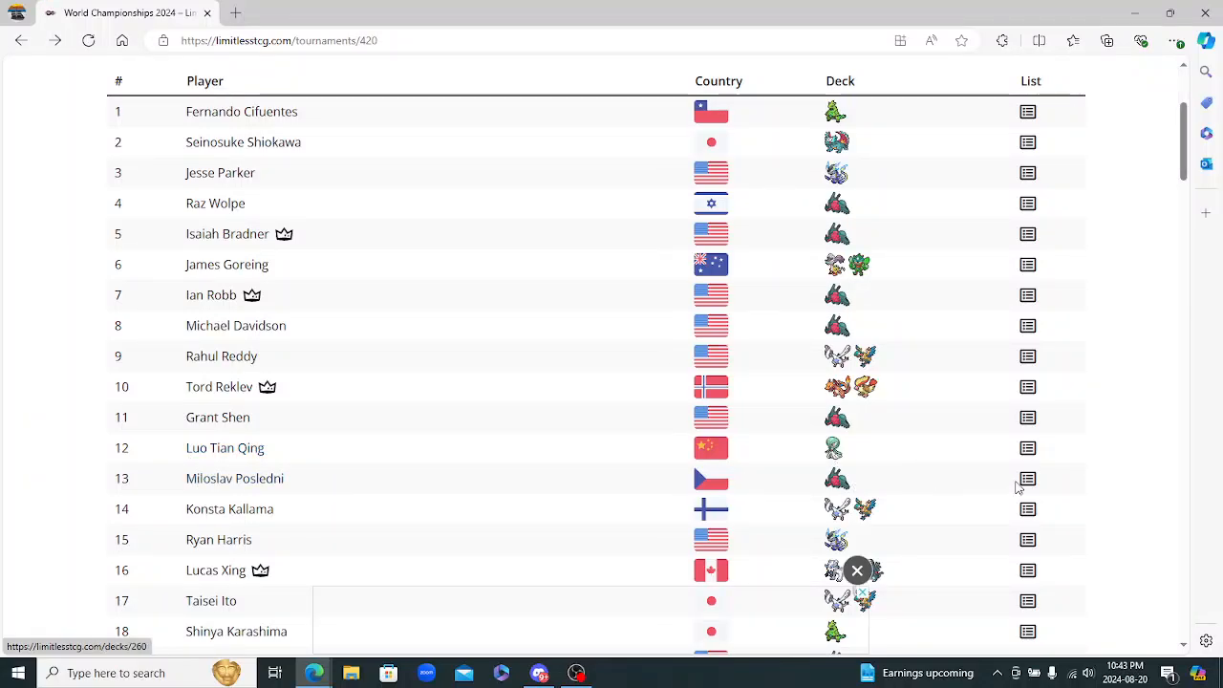
{"action": "mouse_move", "coordinate": [711, 478]}
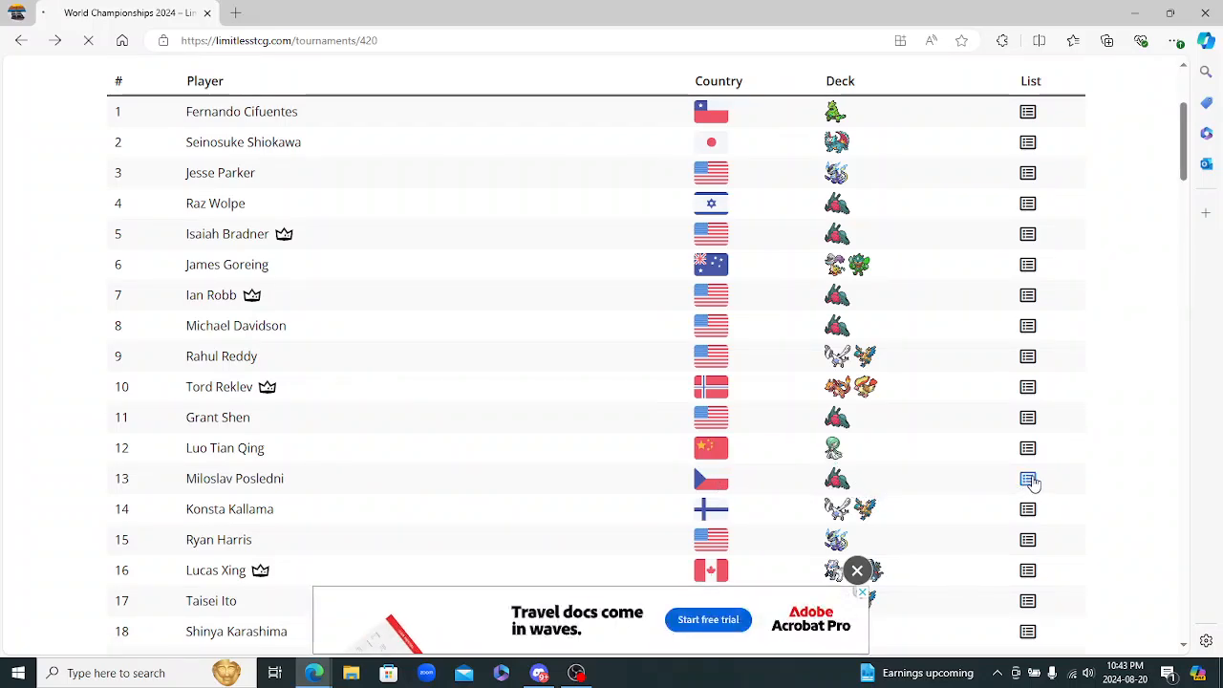
{"action": "left_click", "coordinate": [1028, 478]}
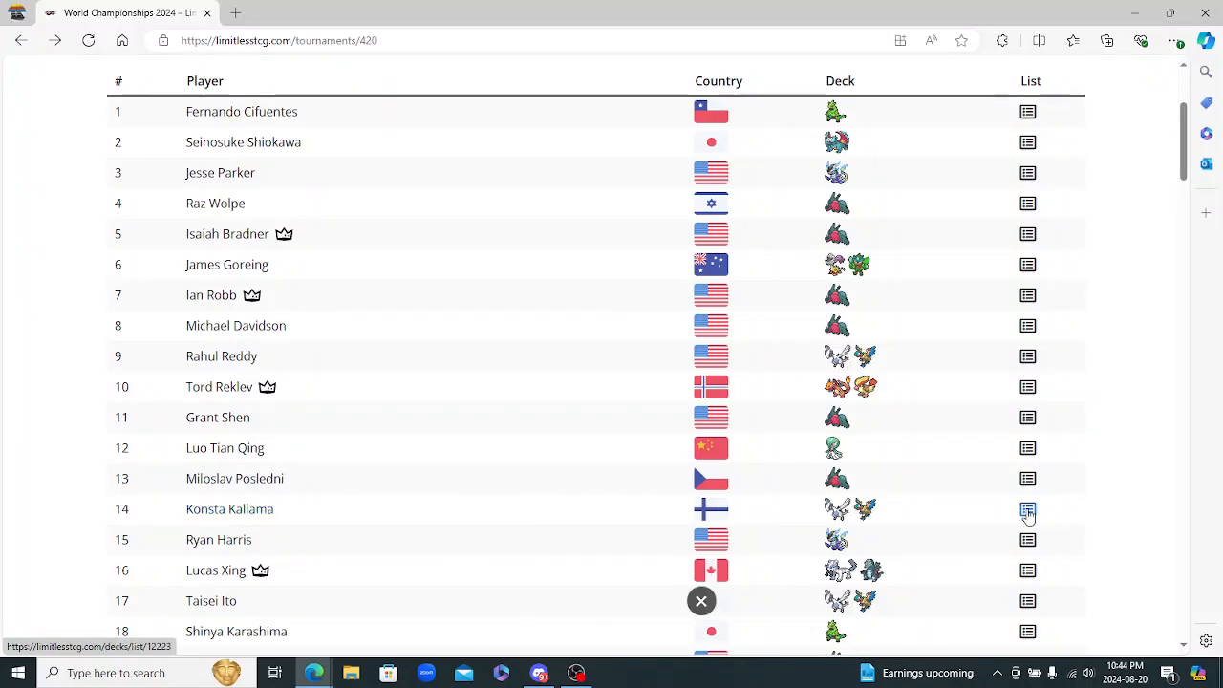
Browse Konsta Kallama's 14th-place Lugia Archeops list, previewing Iron Bundle, Capturing Aroma and Iono, then return to standings
{"action": "left_click", "coordinate": [1028, 509]}
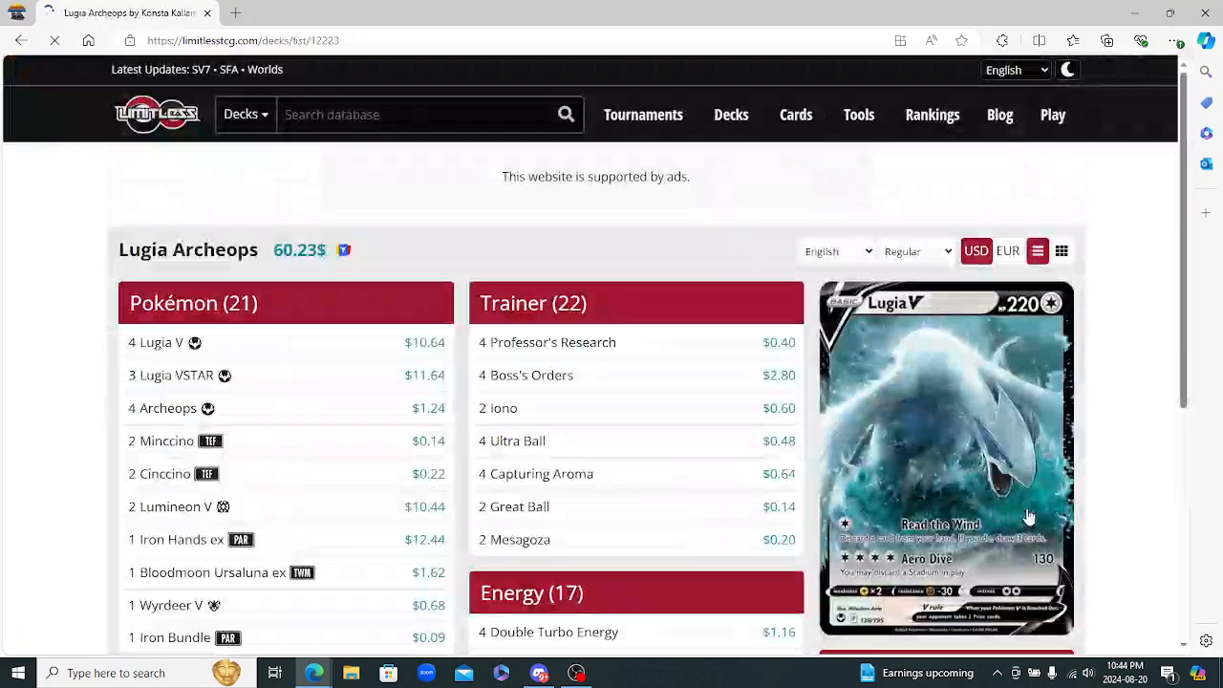
{"action": "scroll", "scroll_direction": "down", "scroll_amount": 3}
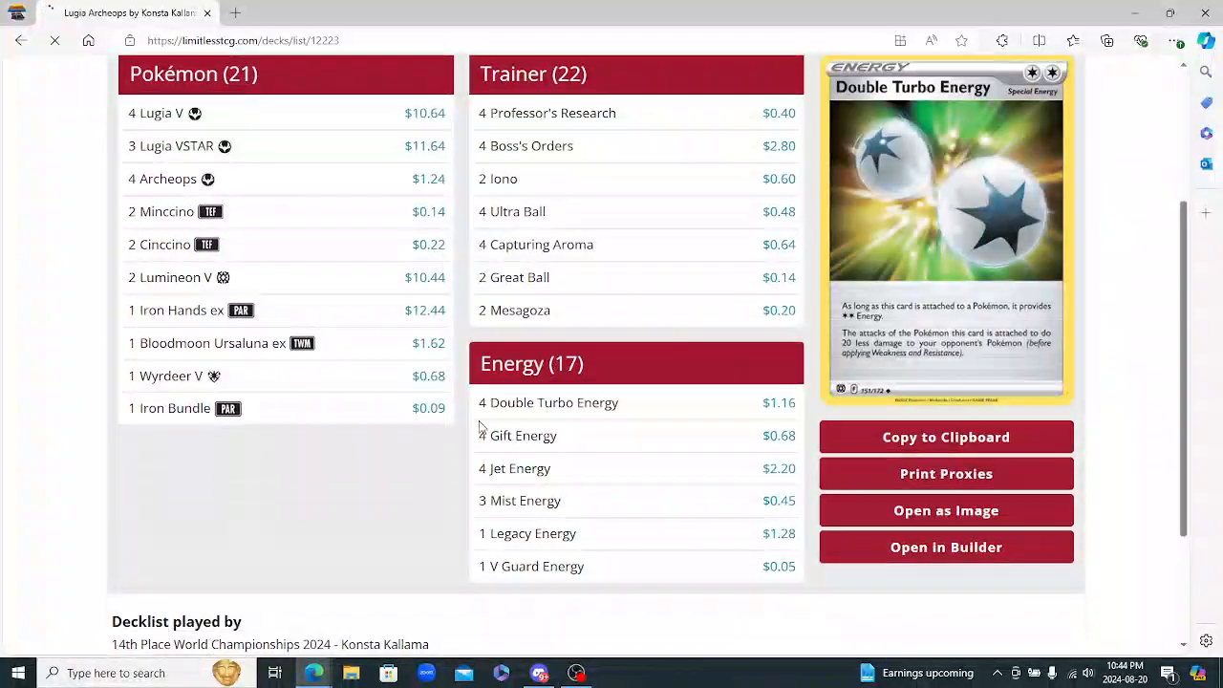
{"action": "left_click", "coordinate": [176, 409]}
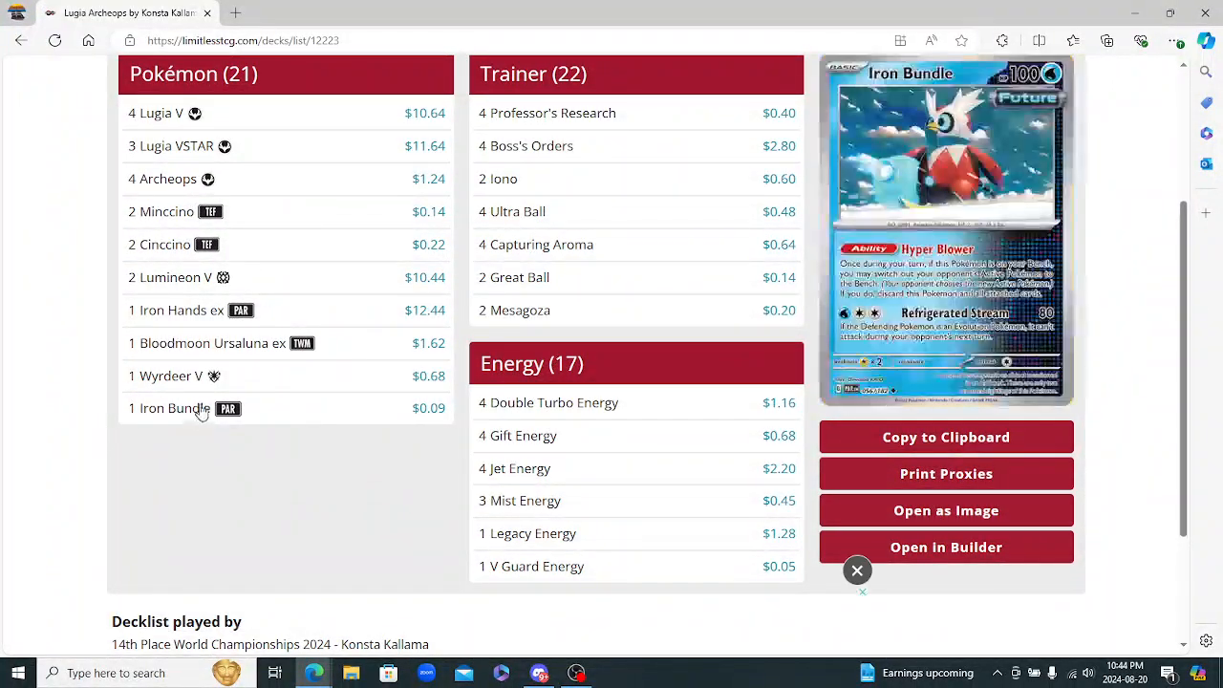
{"action": "mouse_move", "coordinate": [176, 309]}
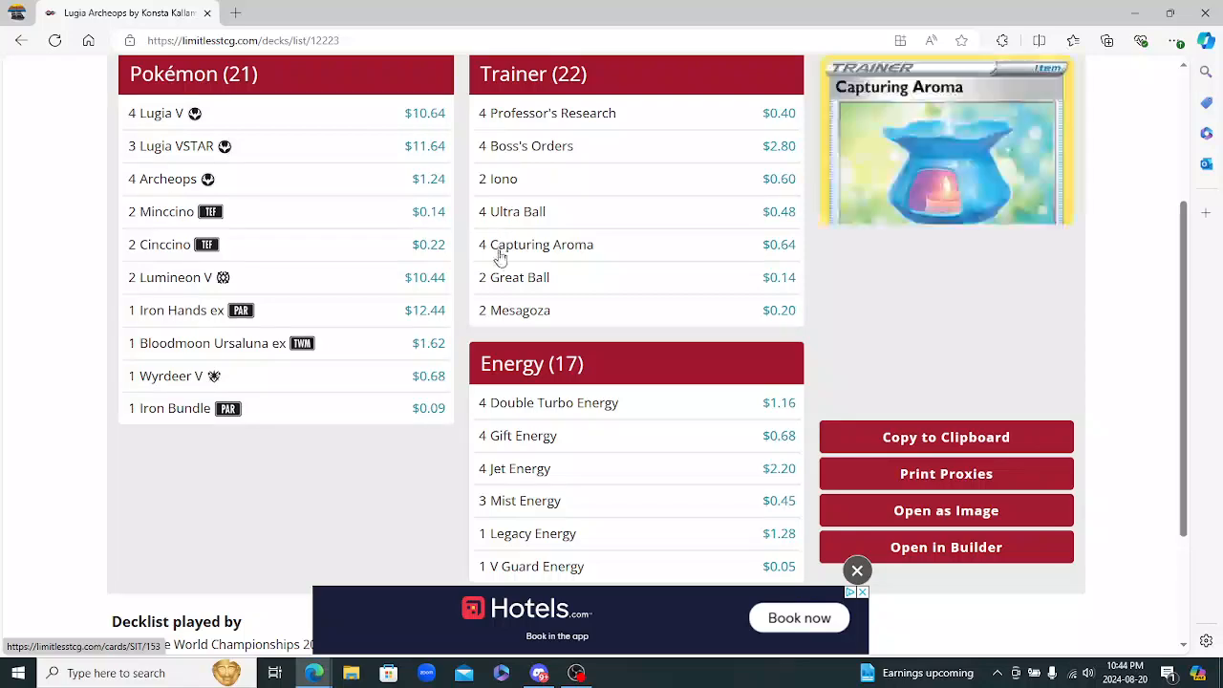
{"action": "mouse_move", "coordinate": [526, 145]}
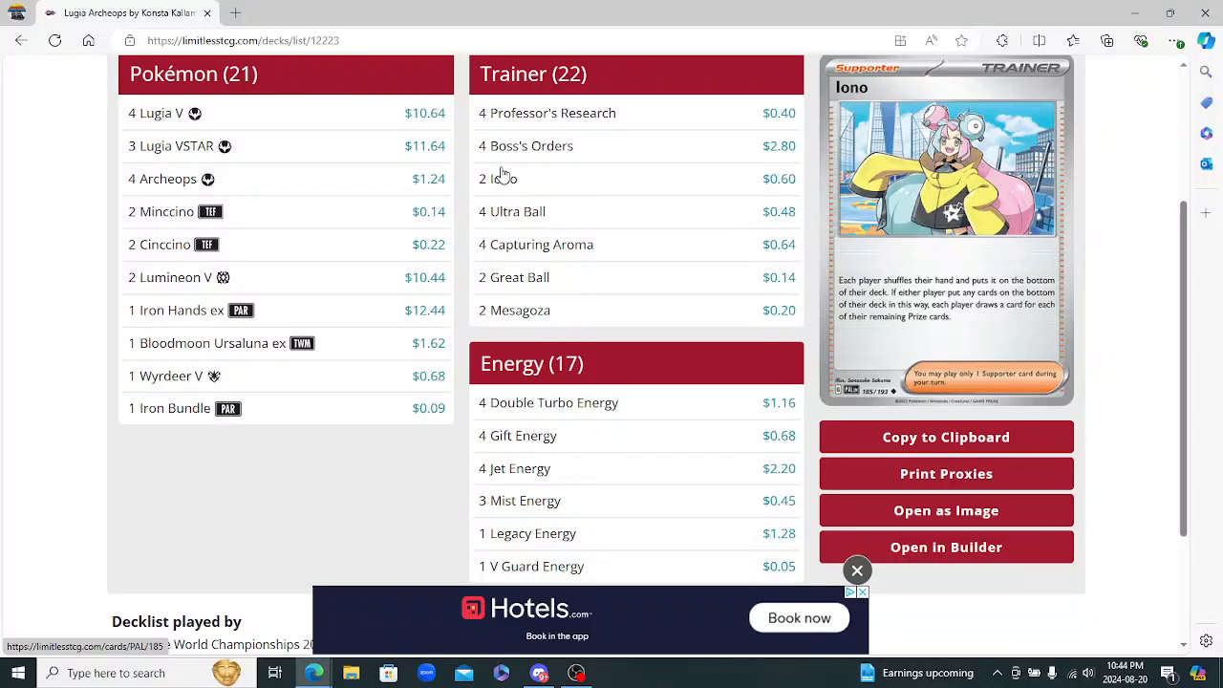
{"action": "scroll", "scroll_direction": "down", "scroll_amount": 3}
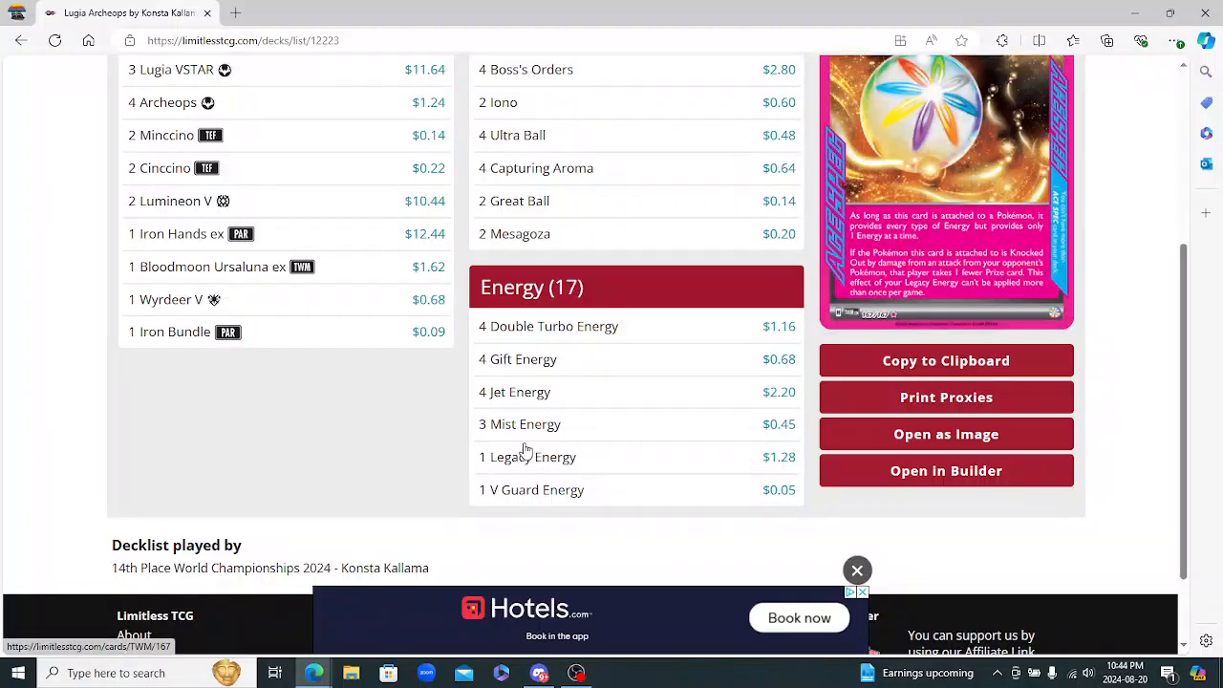
{"action": "scroll", "scroll_direction": "up", "scroll_amount": 3}
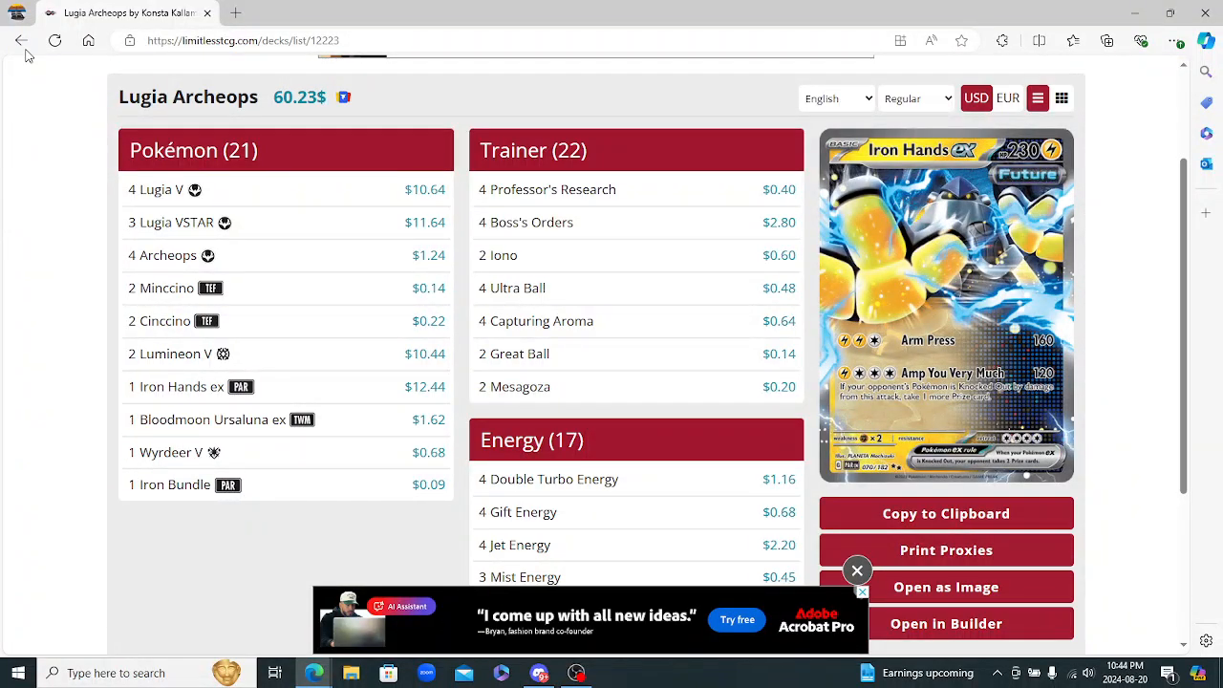
{"action": "mouse_move", "coordinate": [23, 40]}
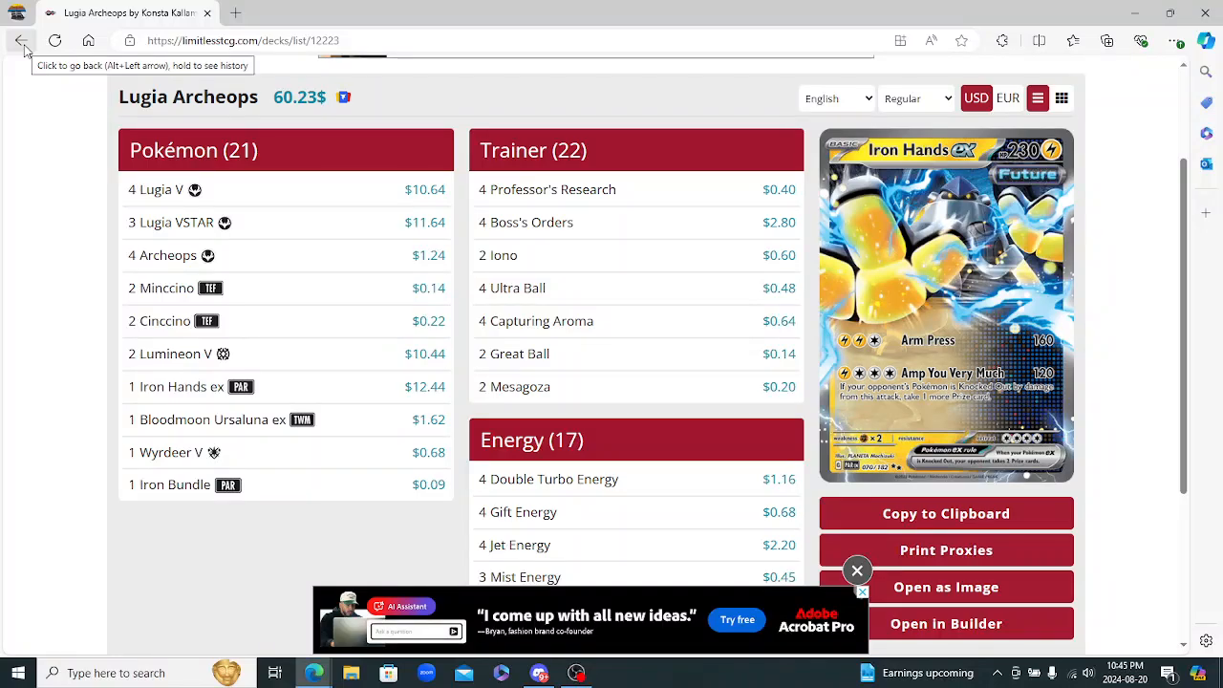
{"action": "left_click", "coordinate": [23, 40]}
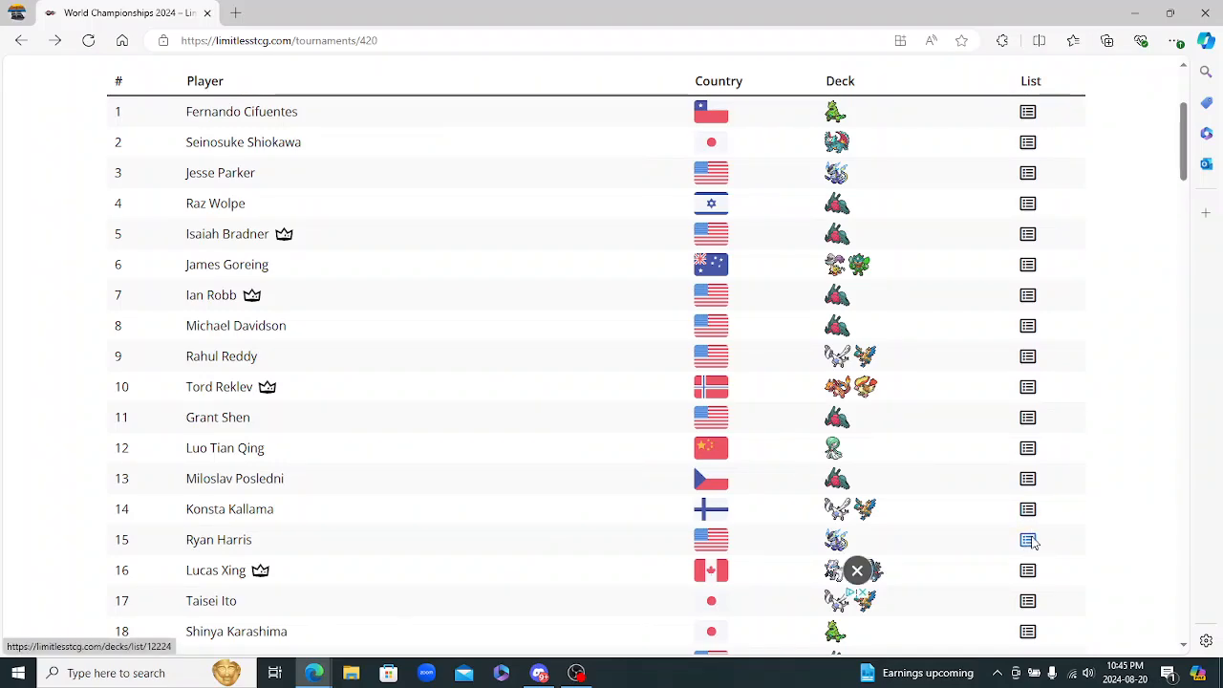
View Ryan Harris's 15th-place Miraidon decklist, including the Iron Bundle card preview
{"action": "left_click", "coordinate": [1028, 539]}
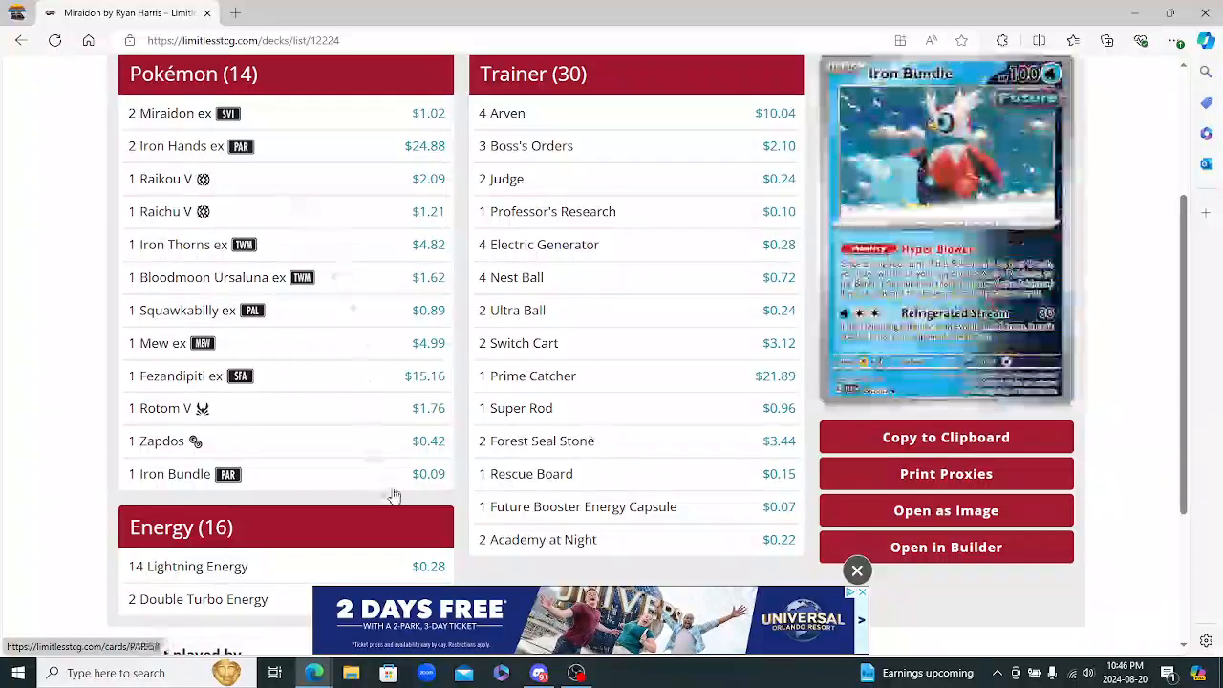
{"action": "mouse_move", "coordinate": [564, 542]}
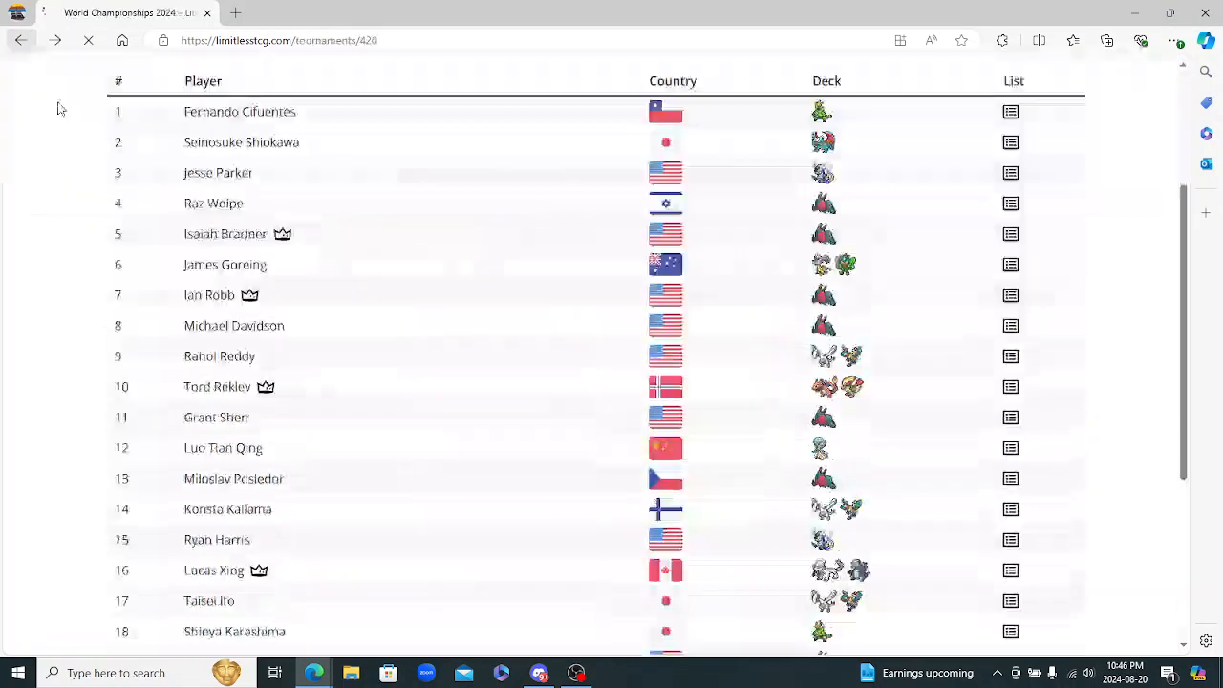
{"action": "scroll", "scroll_direction": "down", "scroll_amount": 3}
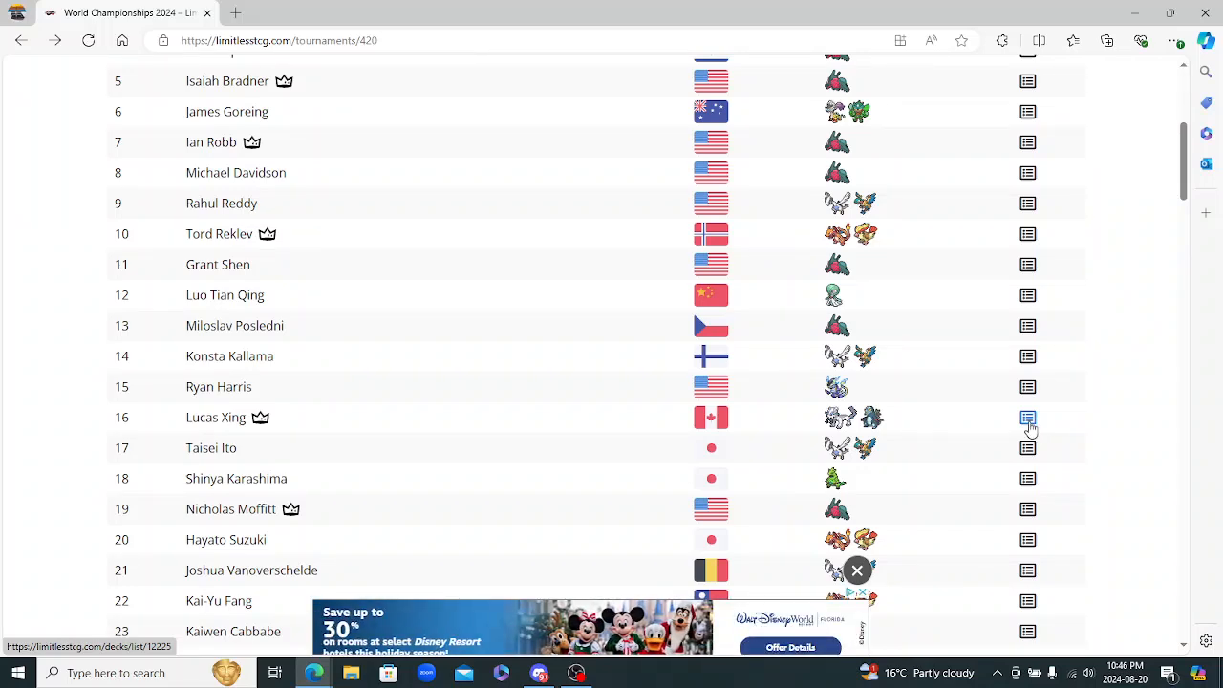
View Lucas Xing's 16th-place Chien-Pao Baxcalibur list, previewing Basic Water Energy and Origin Forme Palkia V
{"action": "left_click", "coordinate": [1028, 416]}
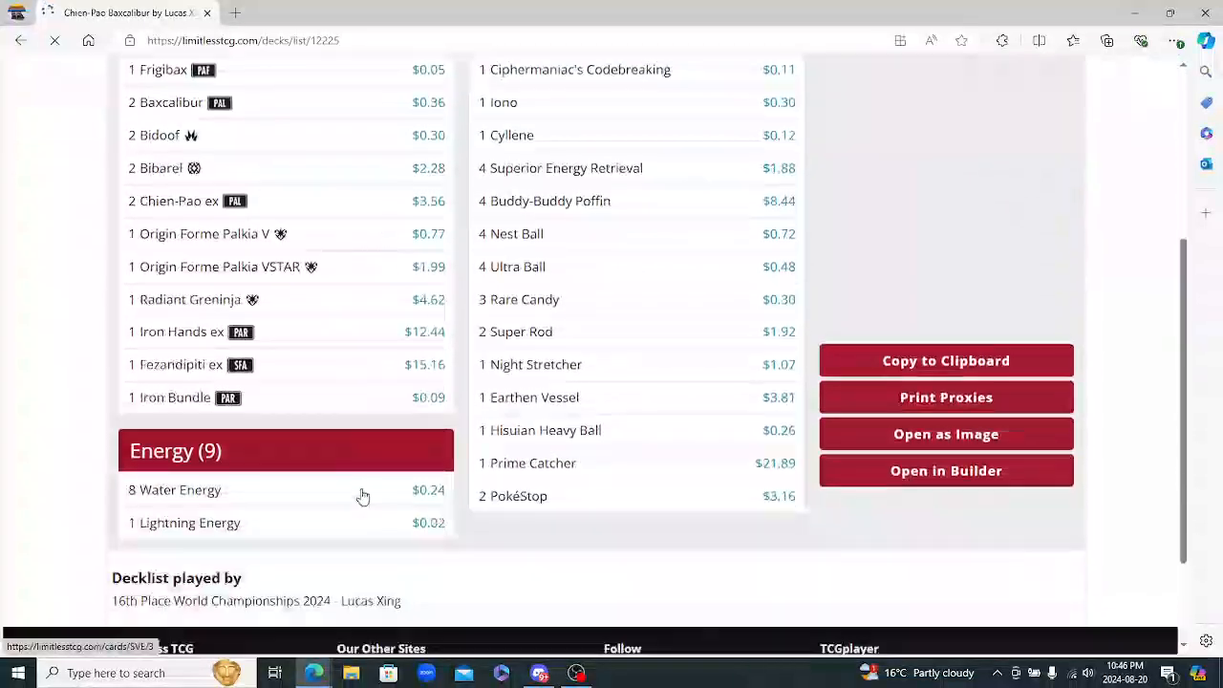
{"action": "scroll", "scroll_direction": "up", "scroll_amount": 3}
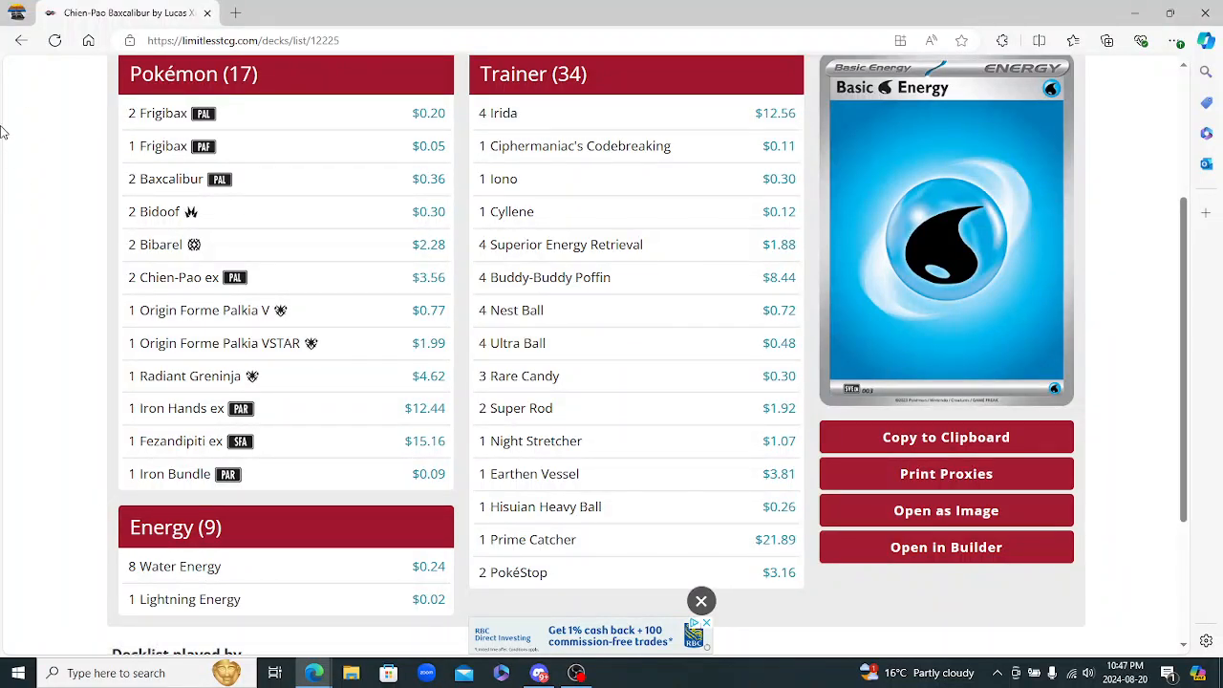
{"action": "mouse_move", "coordinate": [19, 40]}
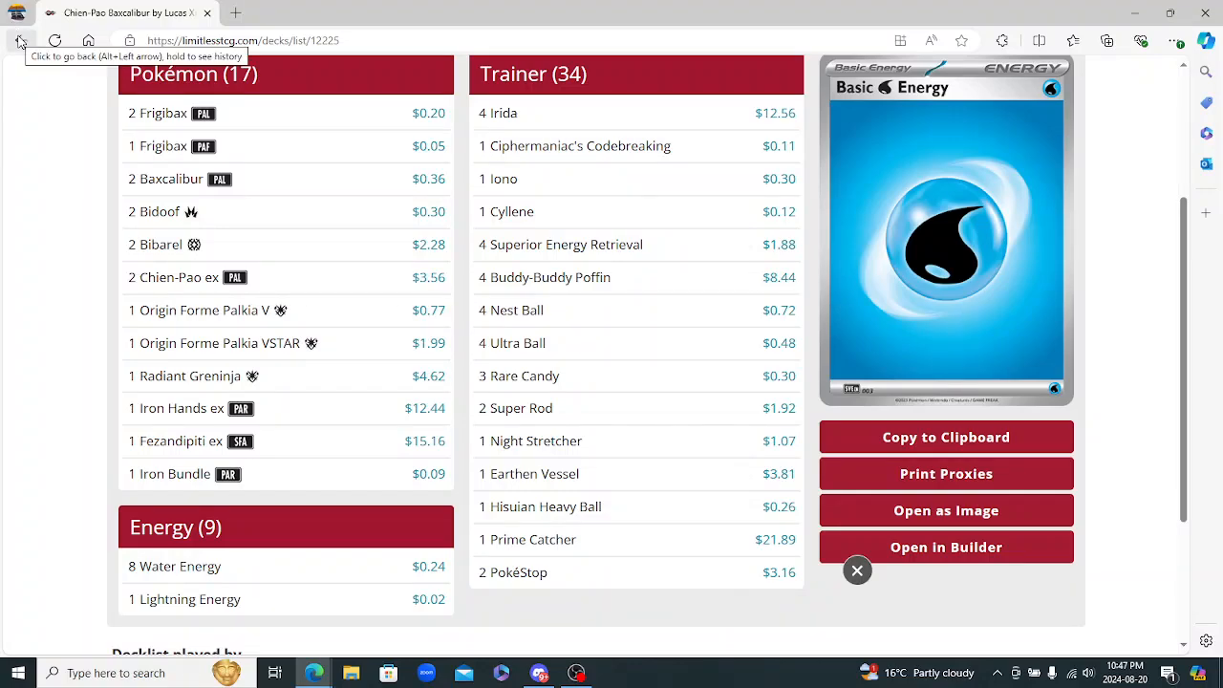
{"action": "scroll", "scroll_direction": "down", "scroll_amount": 3}
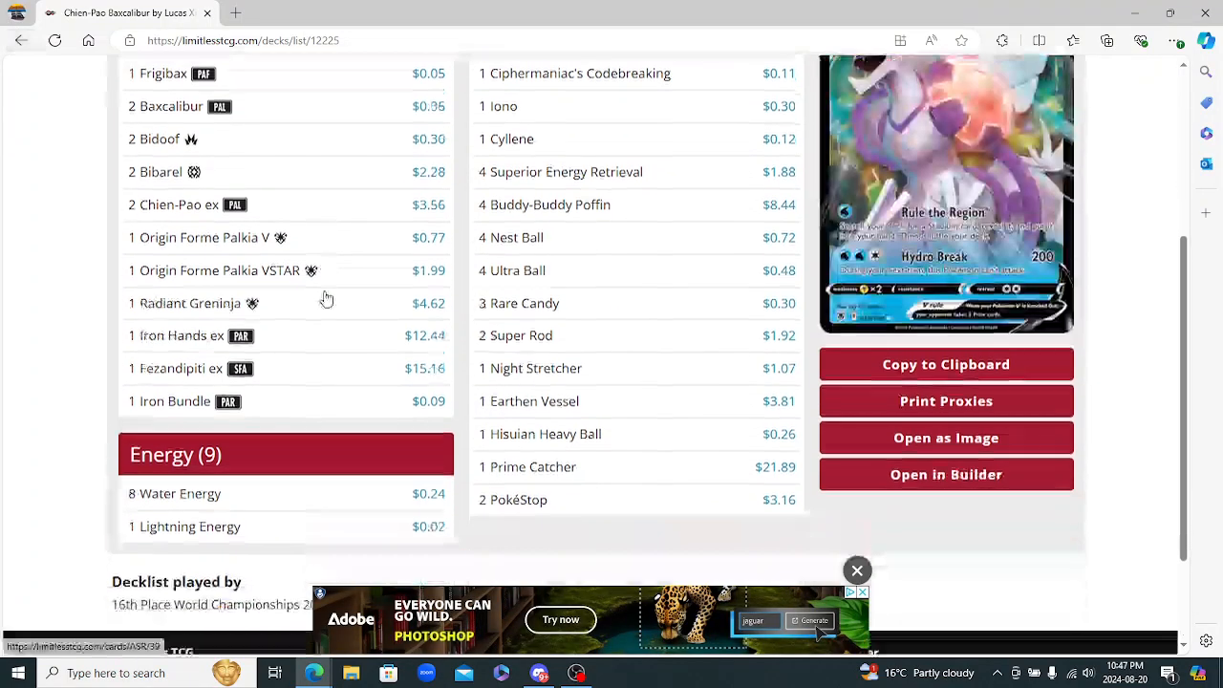
{"action": "scroll", "scroll_direction": "up", "scroll_amount": 3}
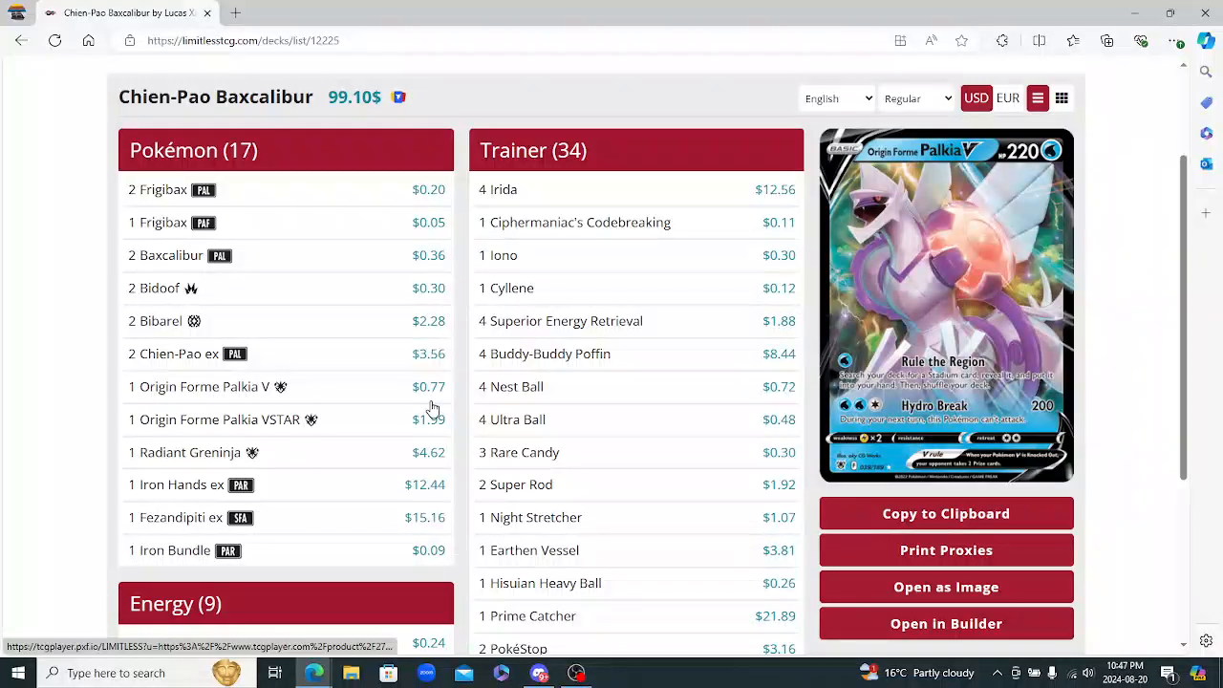
{"action": "mouse_move", "coordinate": [185, 451]}
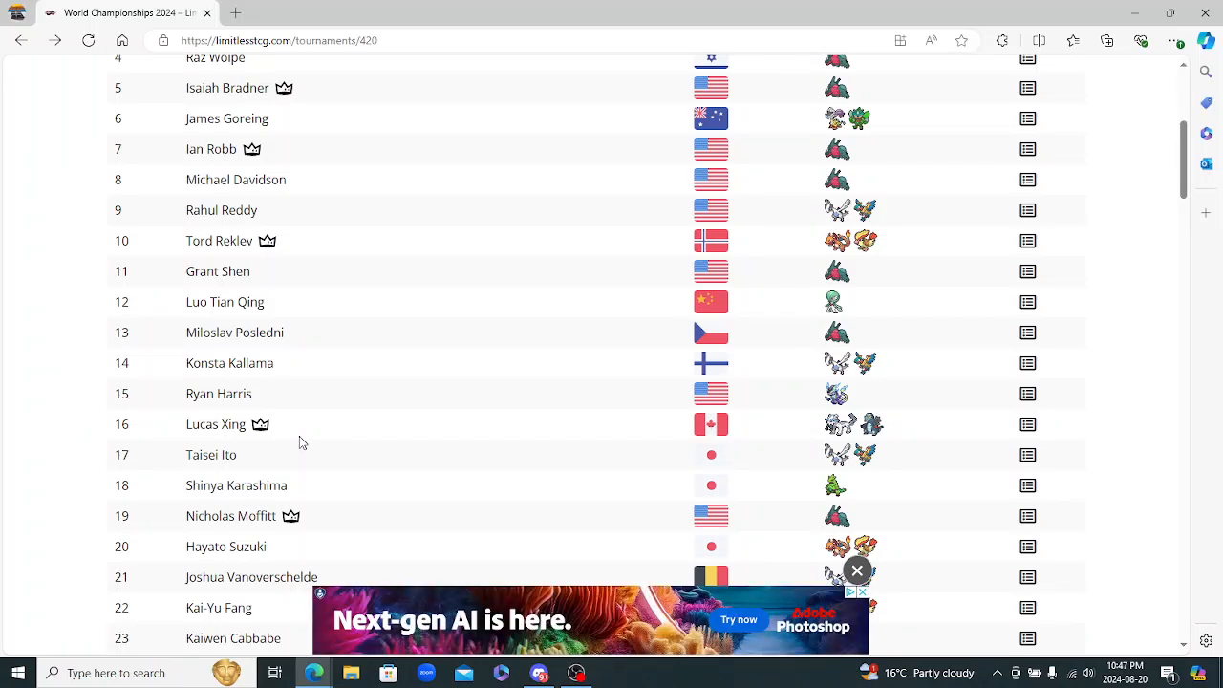
Scroll the World Championships 2024 standings down to the players around 120th place
{"action": "scroll", "scroll_direction": "down", "scroll_amount": 3}
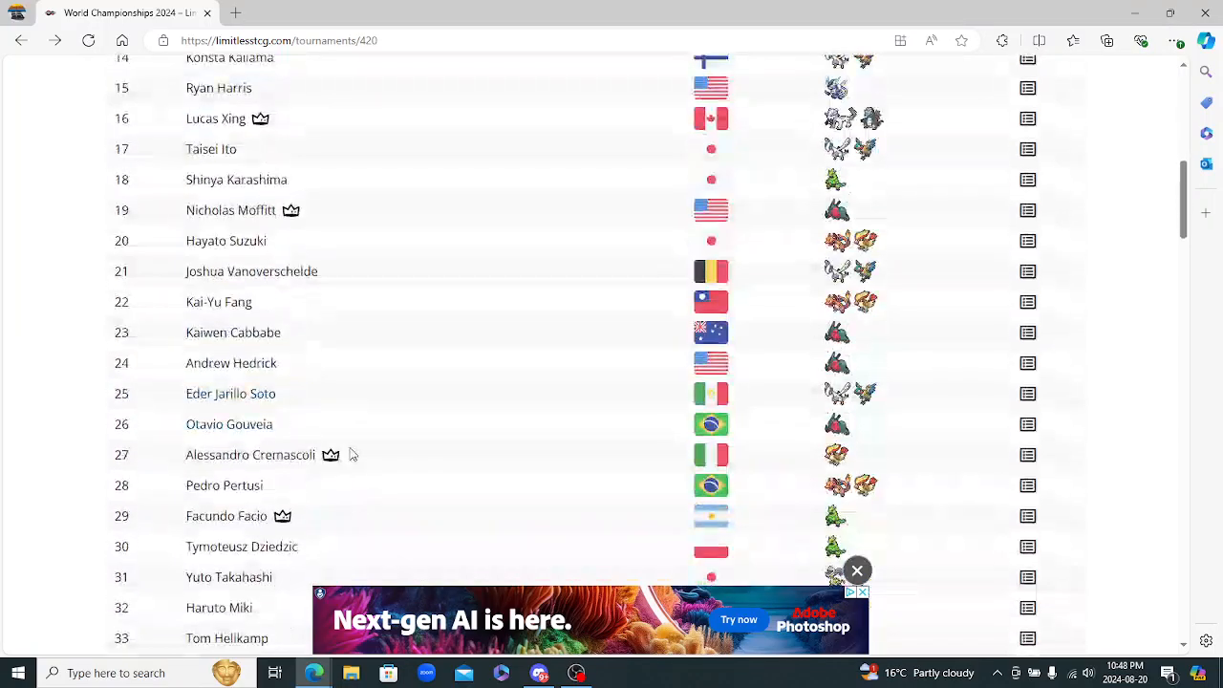
{"action": "scroll", "scroll_direction": "down", "scroll_amount": 3}
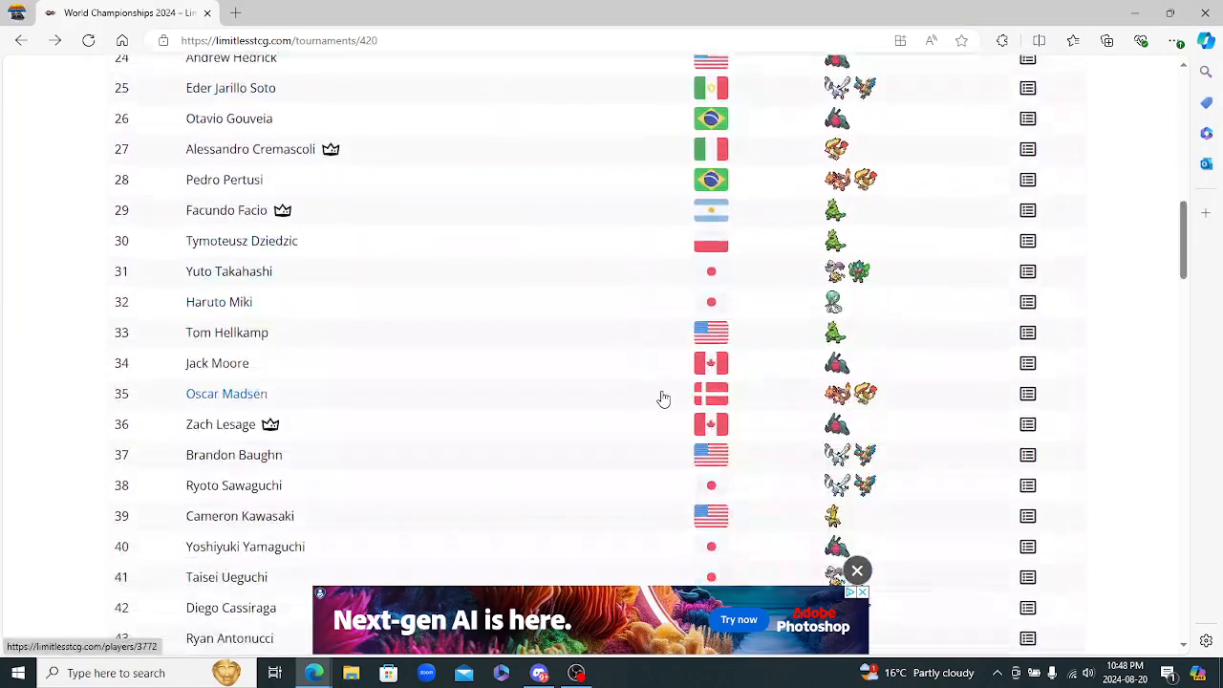
{"action": "scroll", "scroll_direction": "down", "scroll_amount": 3}
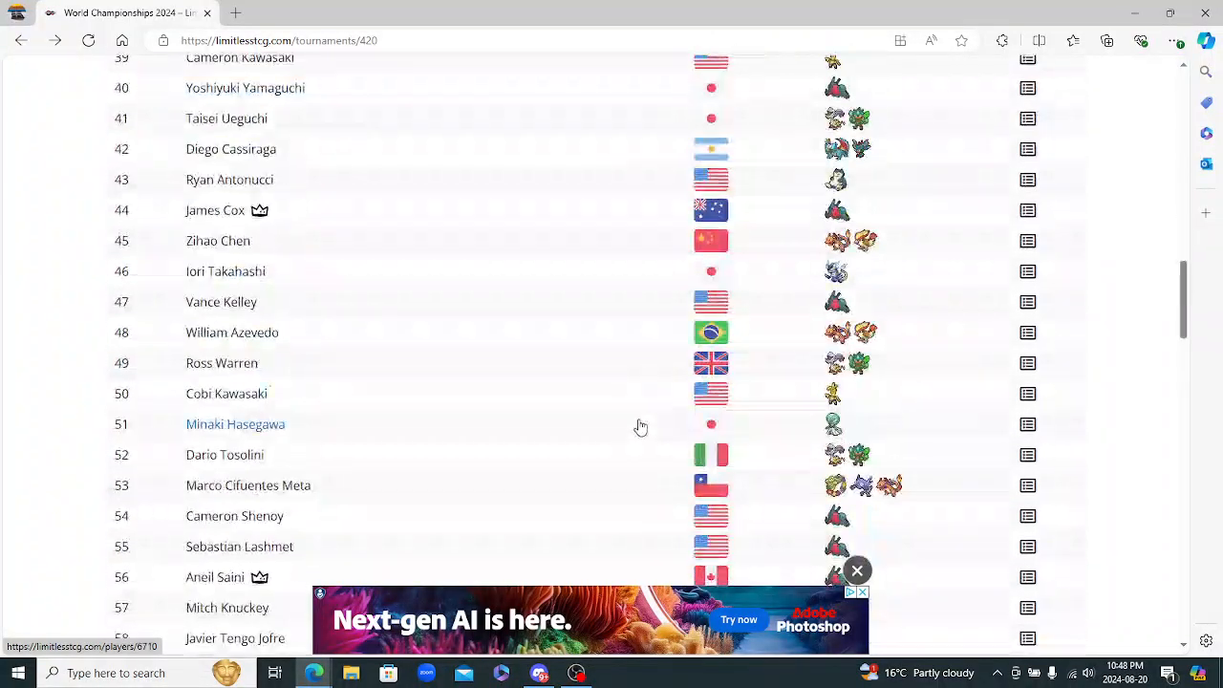
{"action": "scroll", "scroll_direction": "down", "scroll_amount": 3}
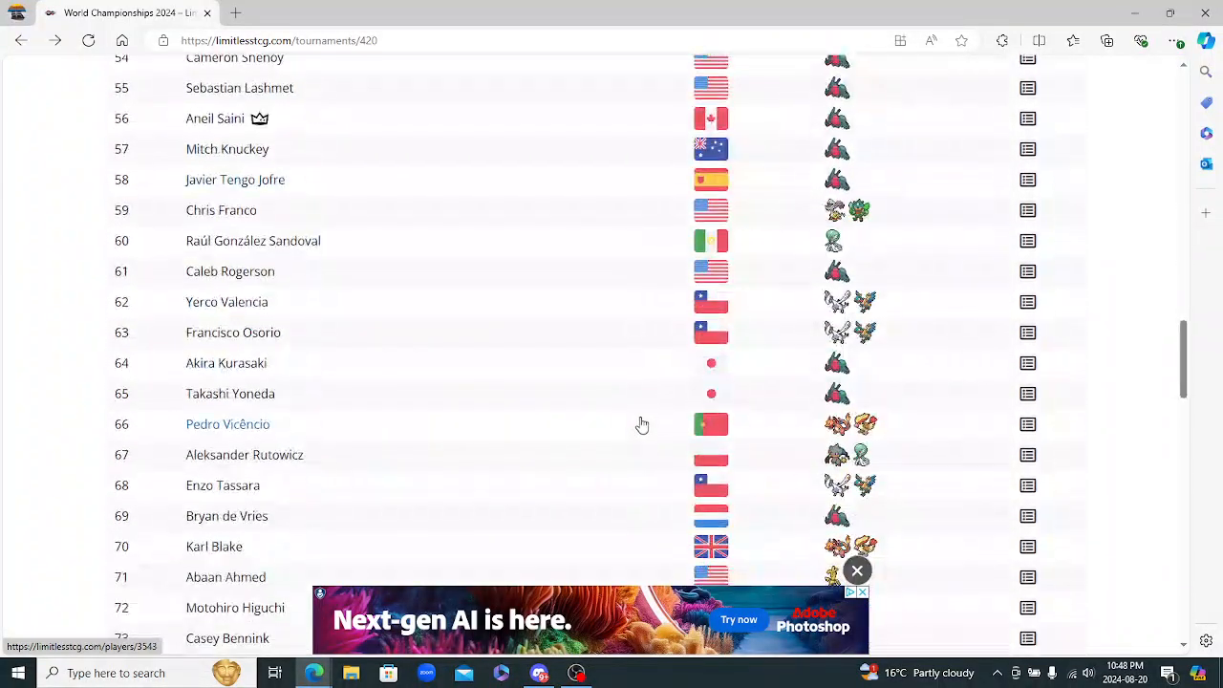
{"action": "mouse_move", "coordinate": [271, 253]}
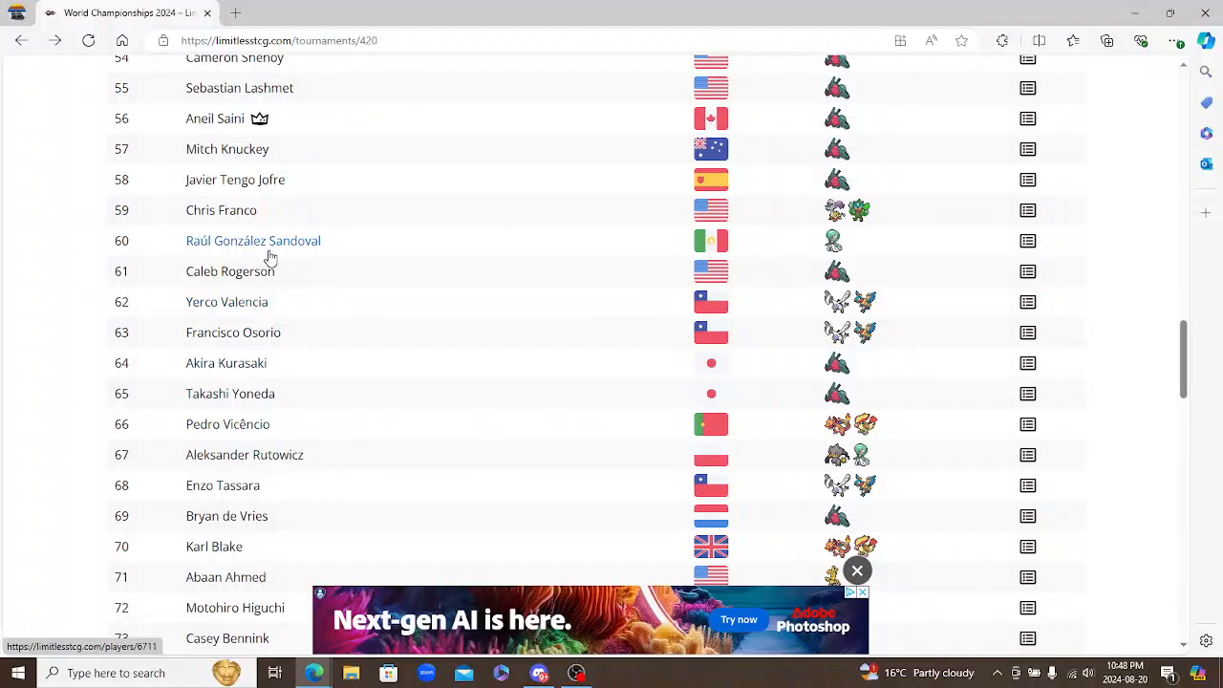
{"action": "scroll", "scroll_direction": "down", "scroll_amount": 3}
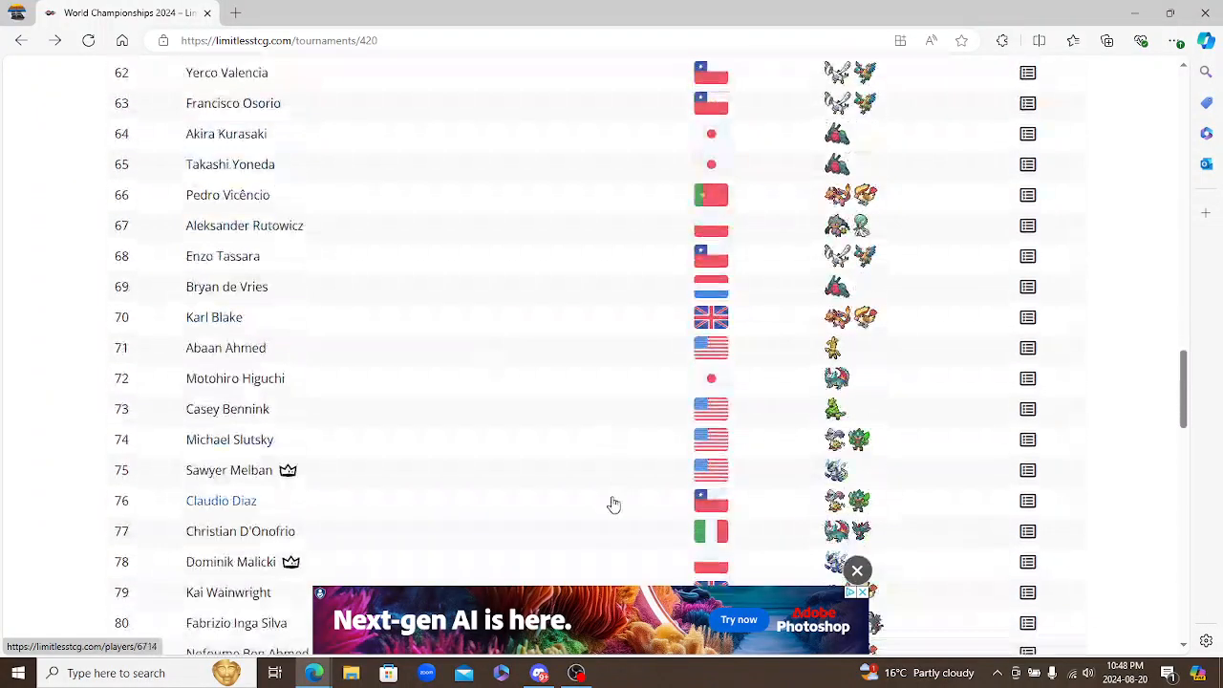
{"action": "scroll", "scroll_direction": "down", "scroll_amount": 3}
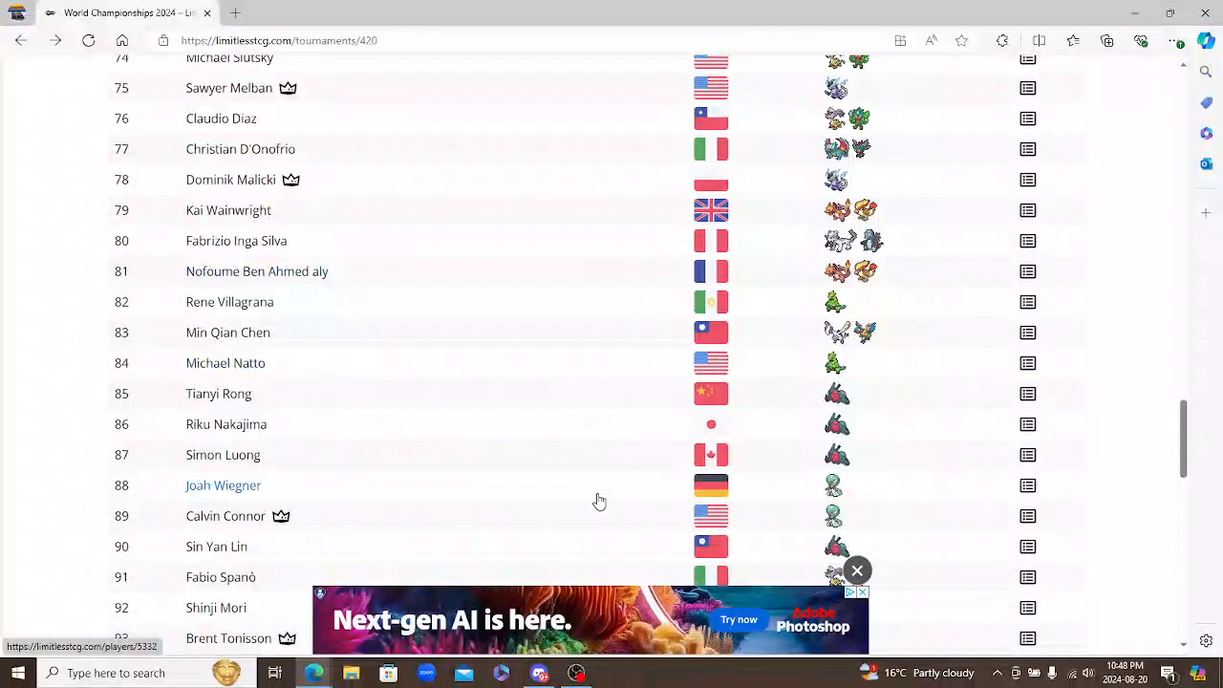
{"action": "scroll", "scroll_direction": "down", "scroll_amount": 3}
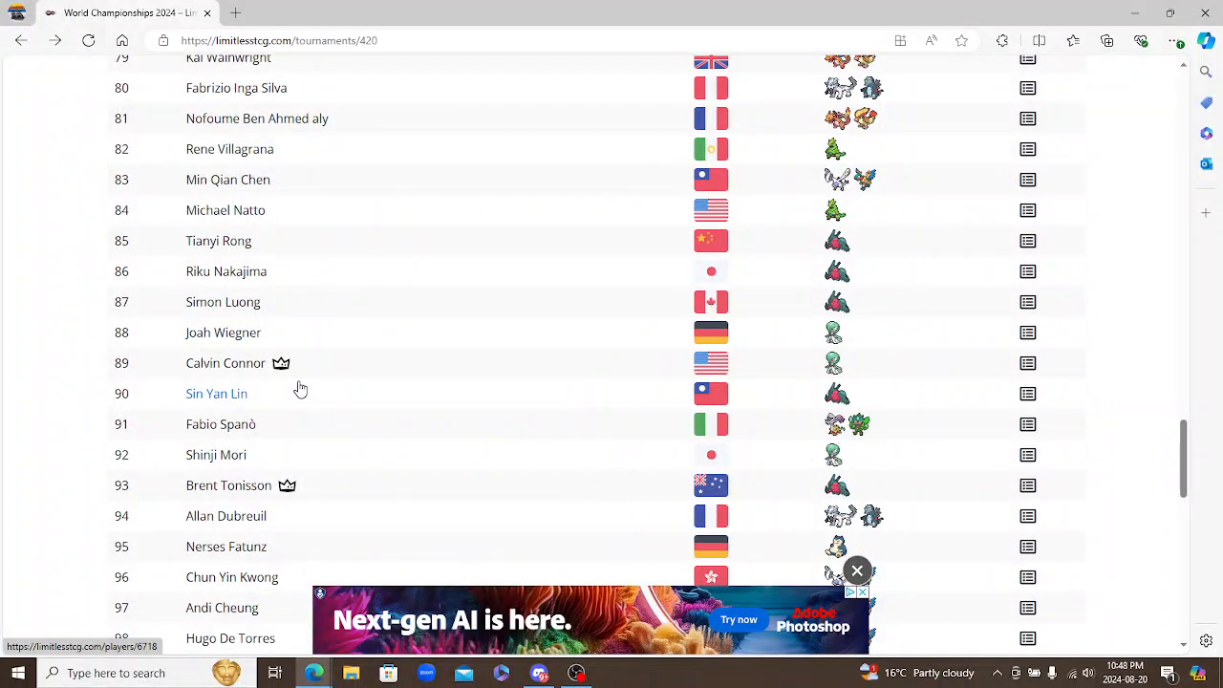
{"action": "scroll", "scroll_direction": "down", "scroll_amount": 3}
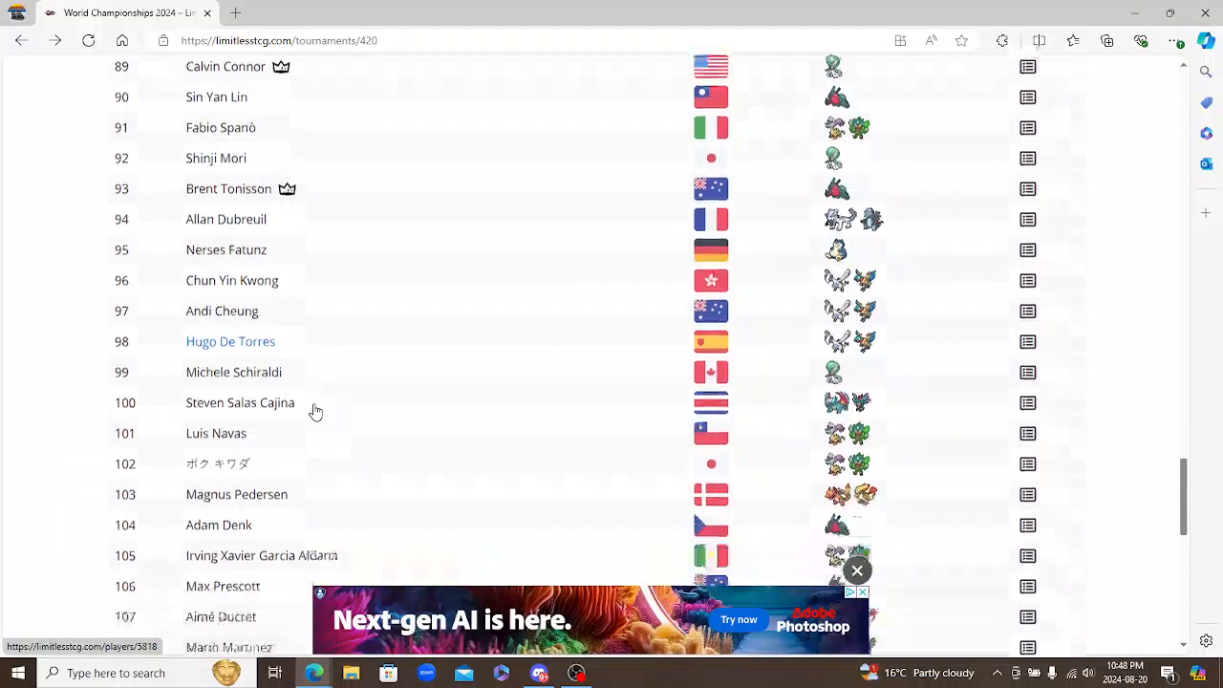
{"action": "scroll", "scroll_direction": "down", "scroll_amount": 3}
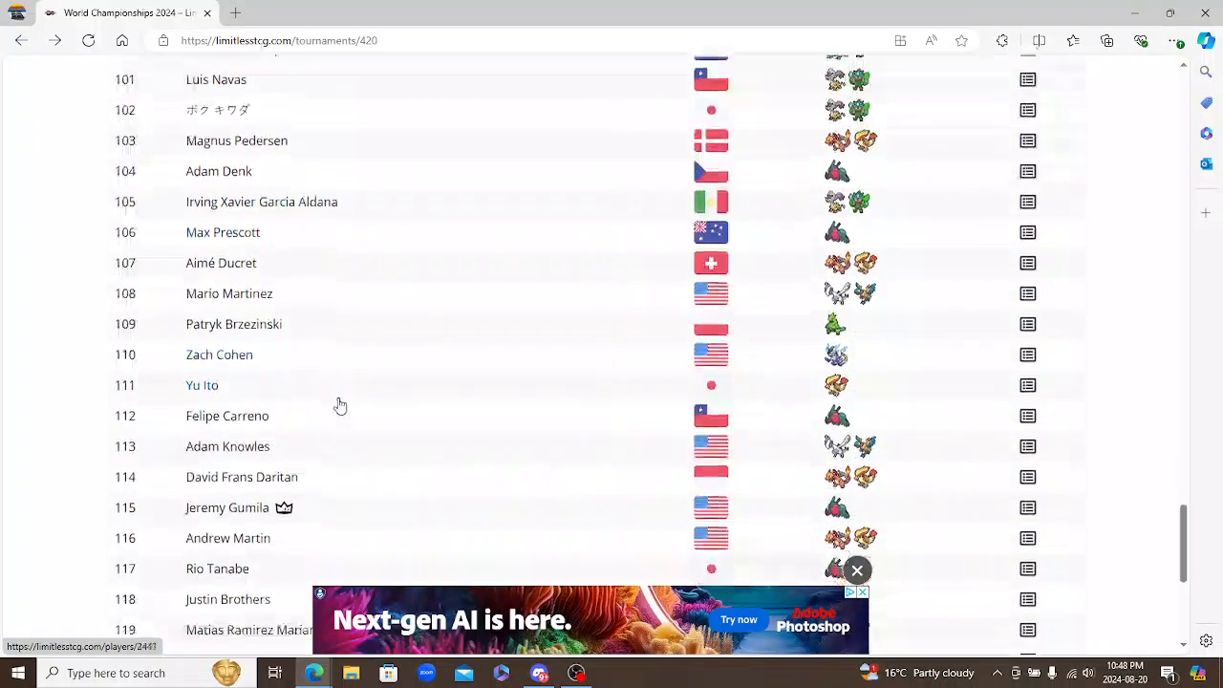
{"action": "scroll", "scroll_direction": "down", "scroll_amount": 3}
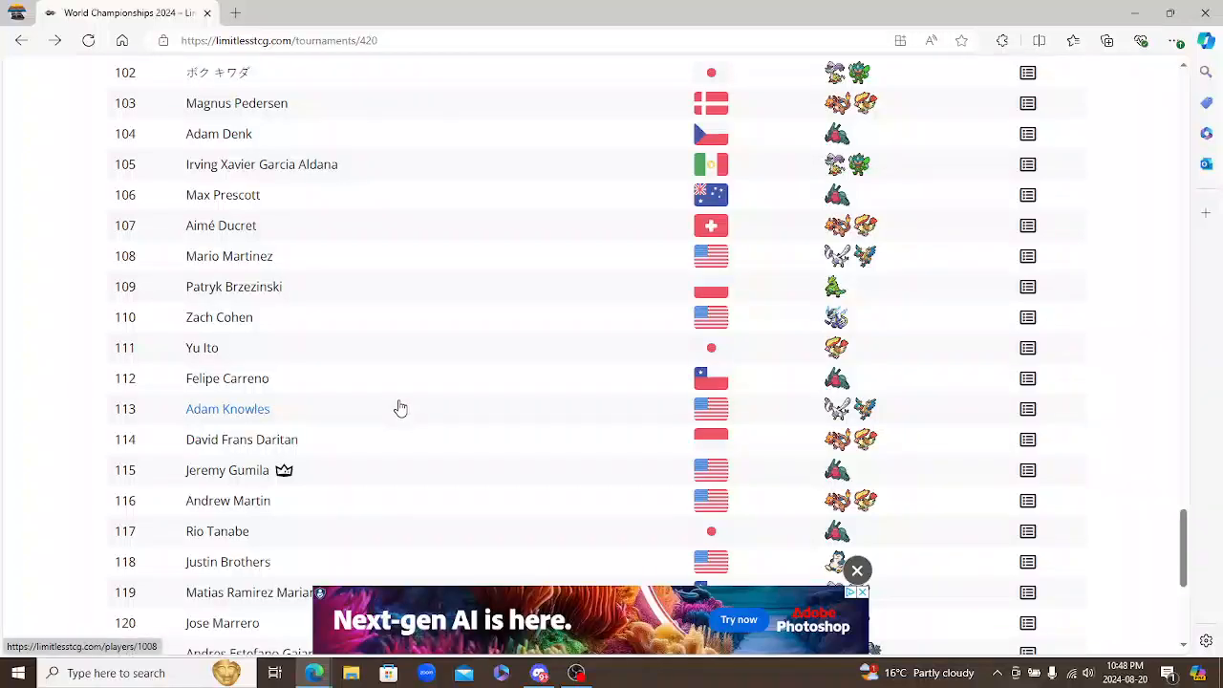
{"action": "mouse_move", "coordinate": [95, 411]}
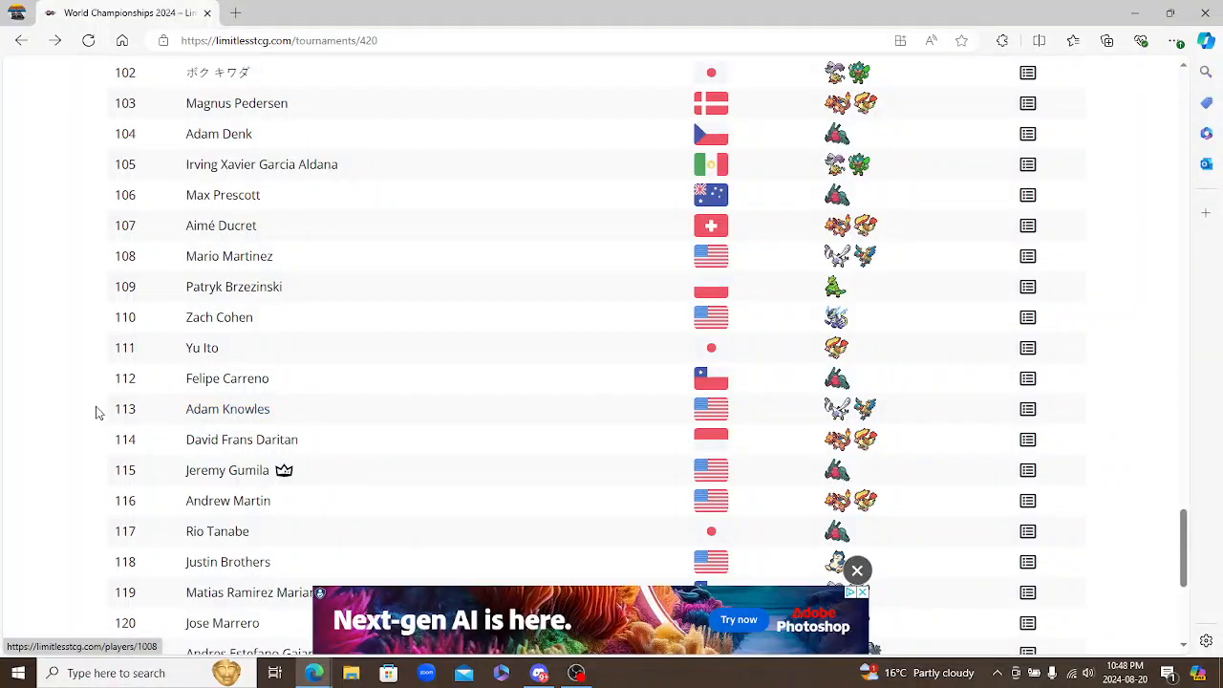